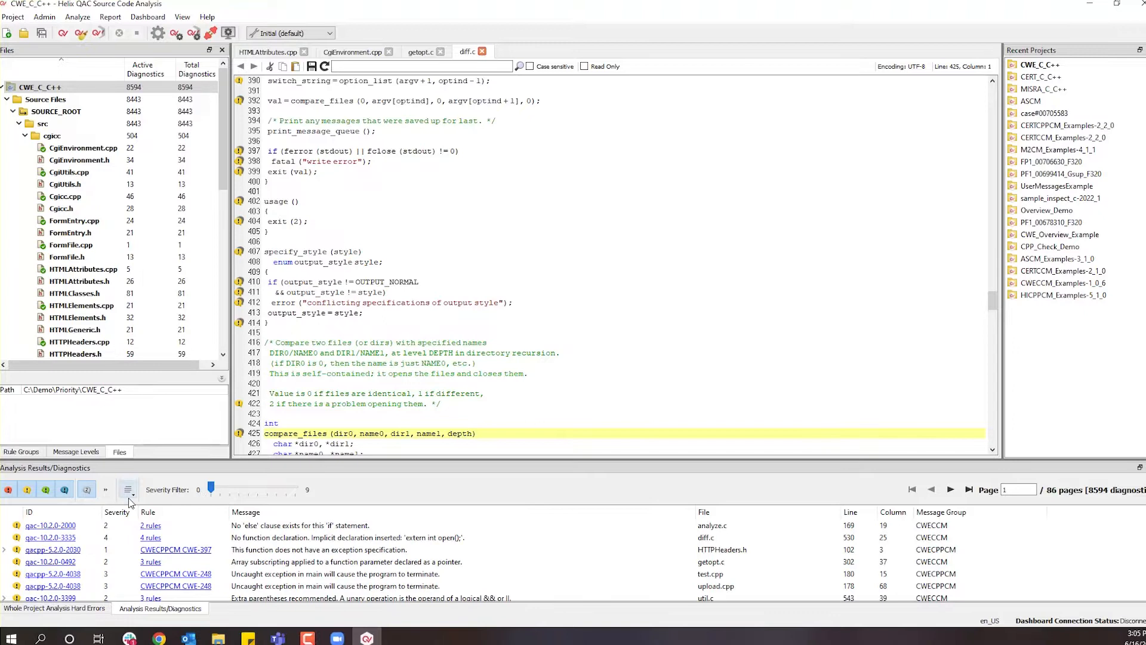
pyautogui.moveTo(232, 489)
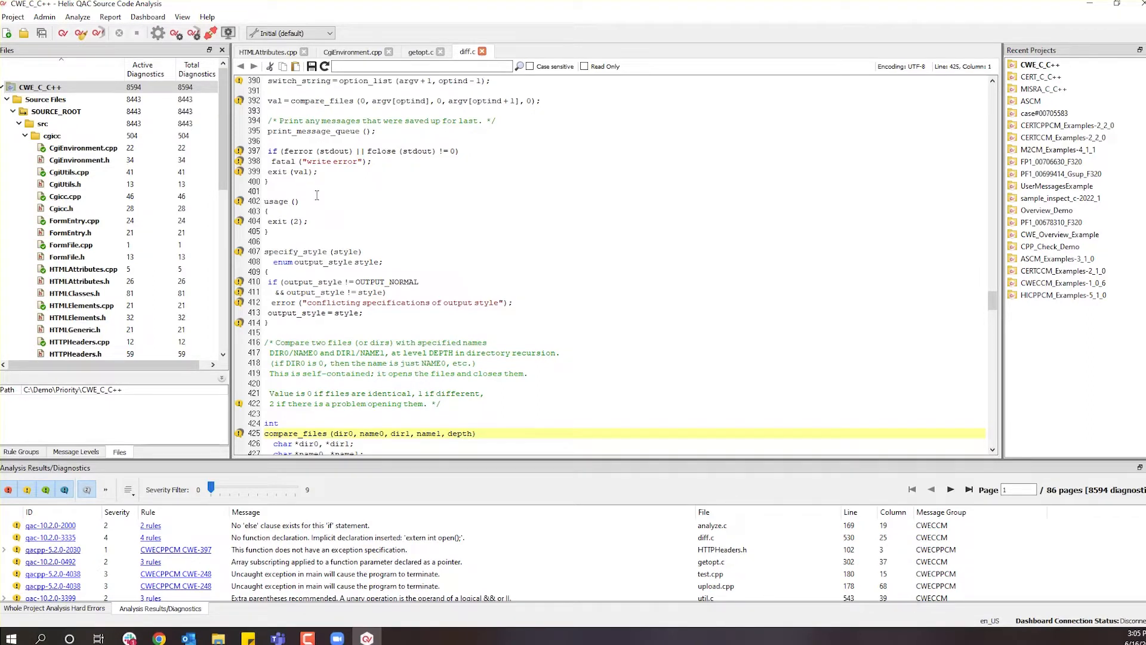
pyautogui.moveTo(372, 217)
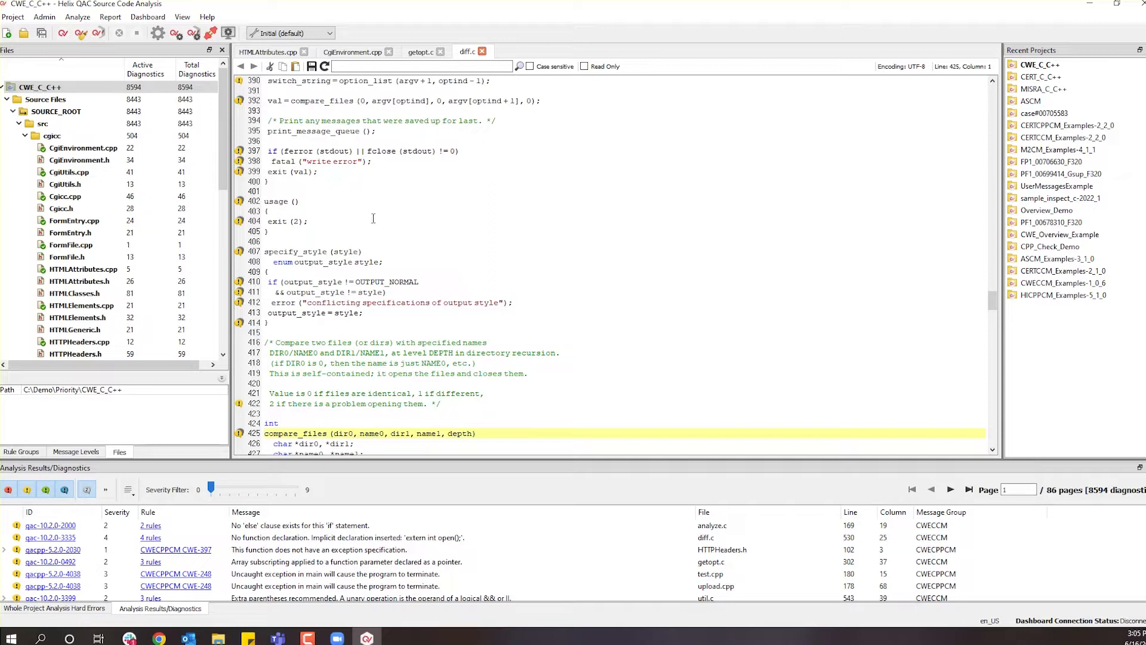
pyautogui.moveTo(391, 222)
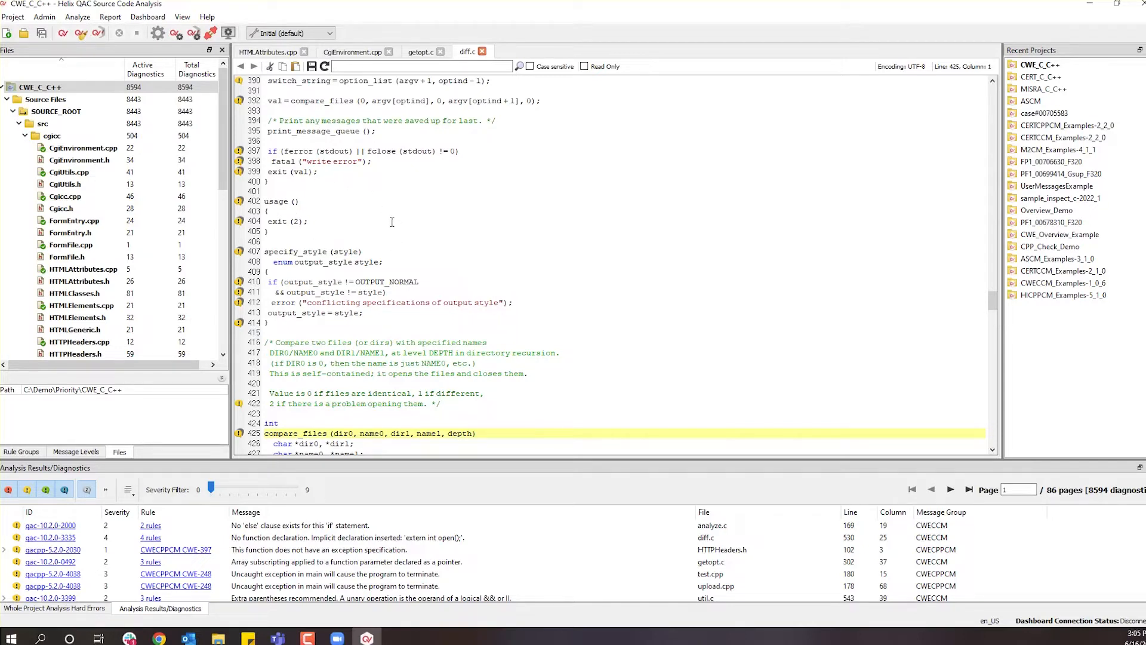
pyautogui.moveTo(378, 216)
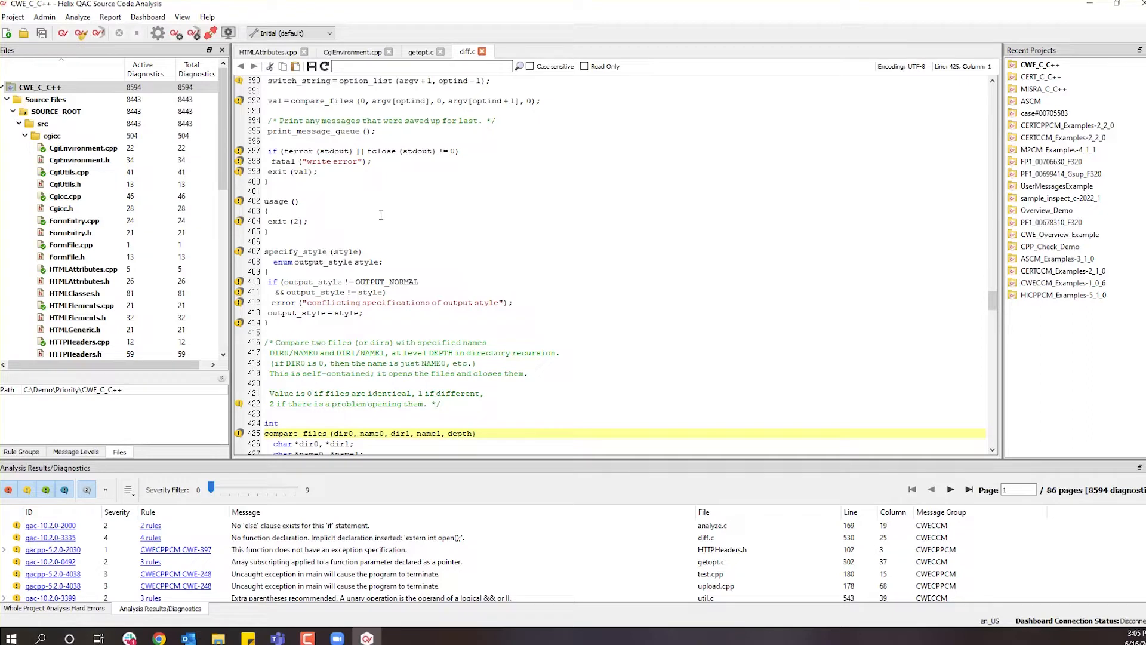
pyautogui.moveTo(371, 229)
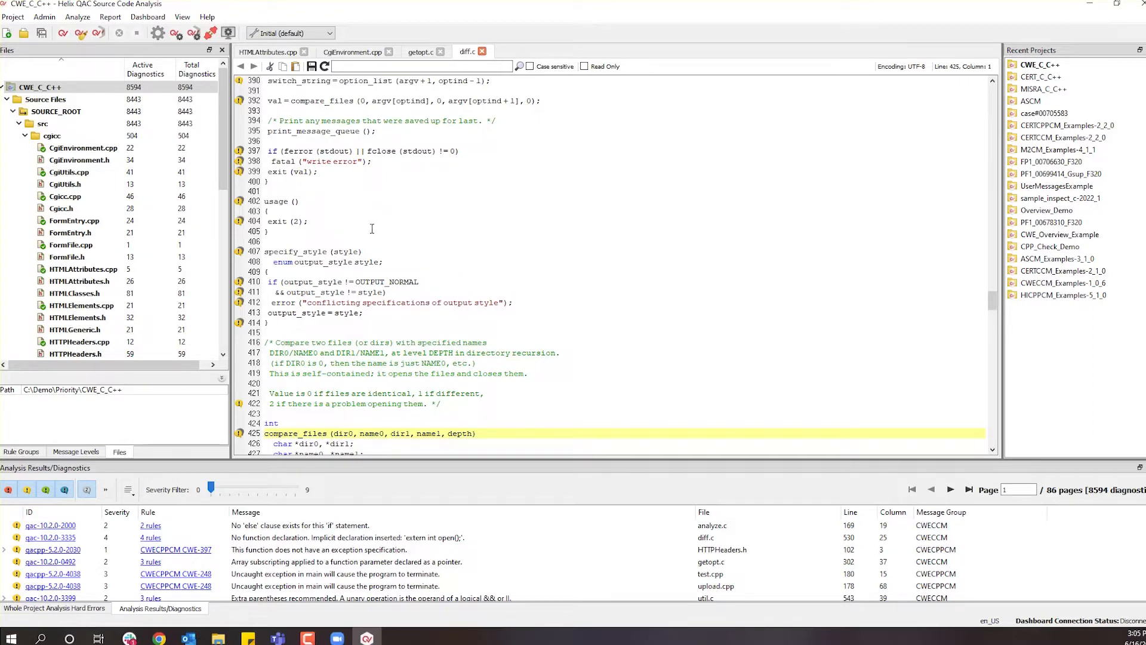
pyautogui.moveTo(238, 477)
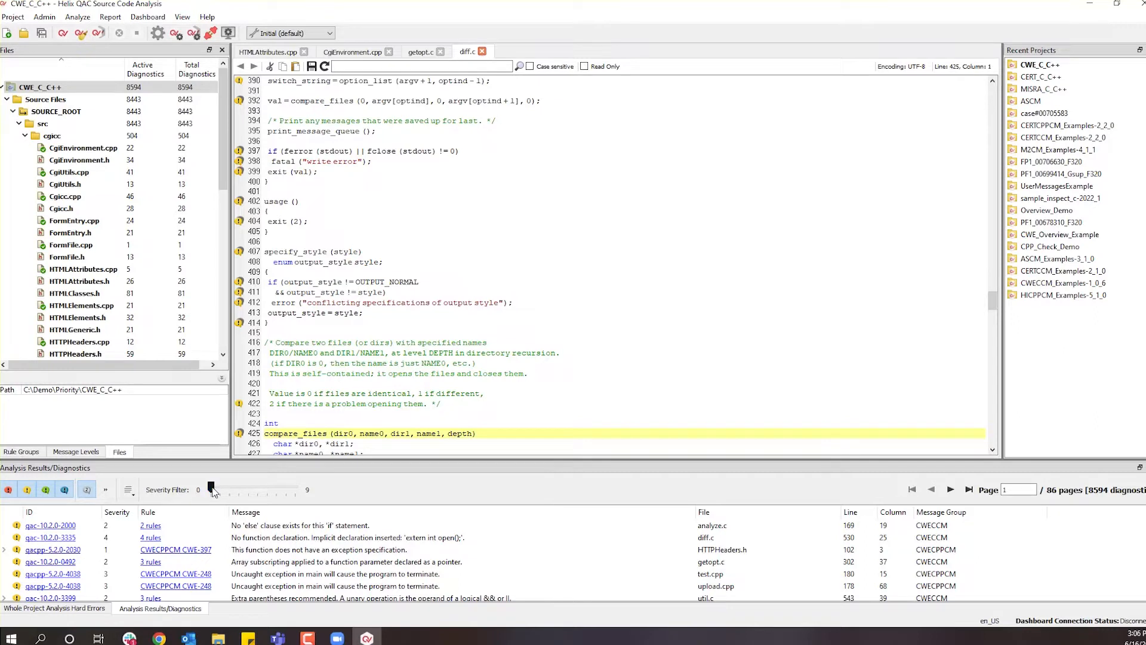
pyautogui.moveTo(212, 488)
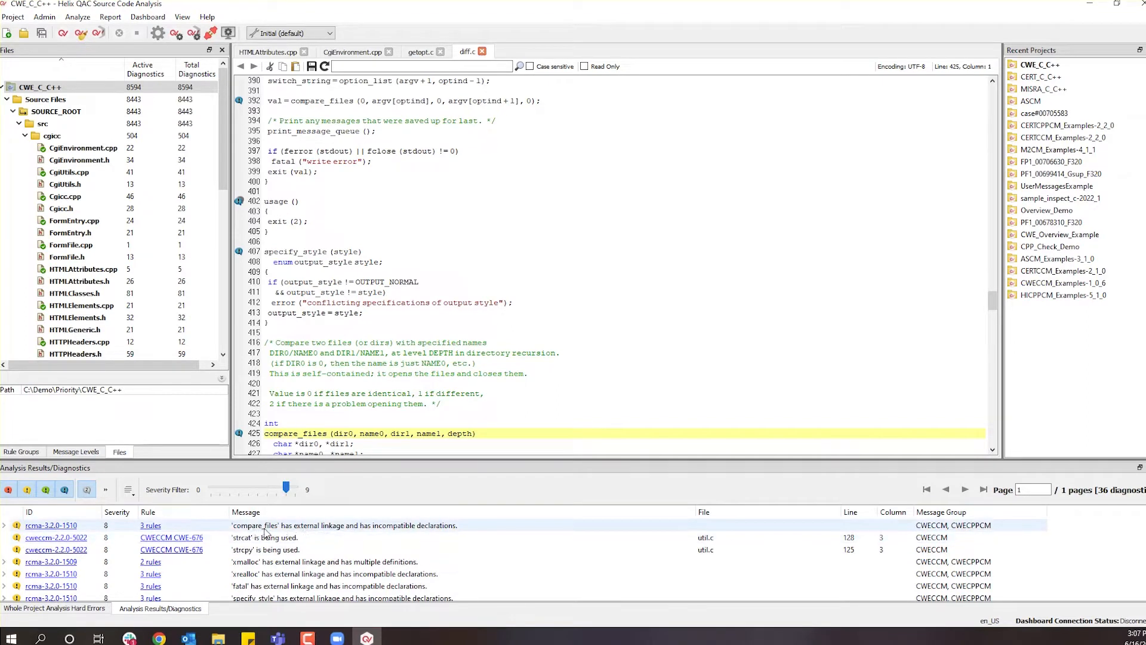
pyautogui.moveTo(339, 532)
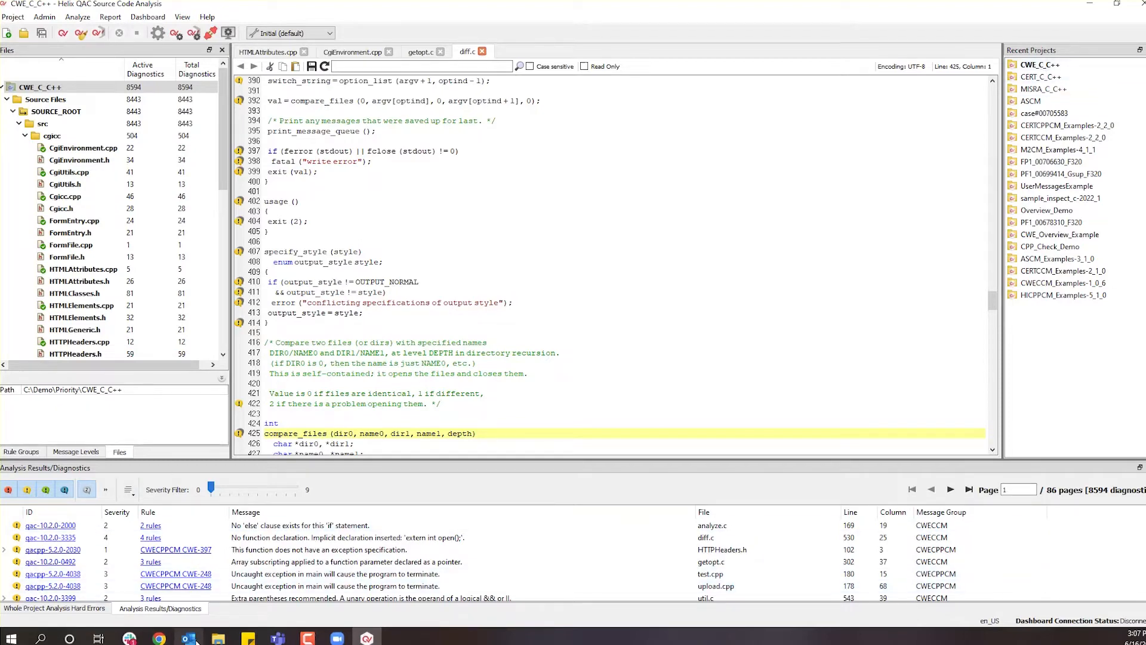
pyautogui.moveTo(158, 638)
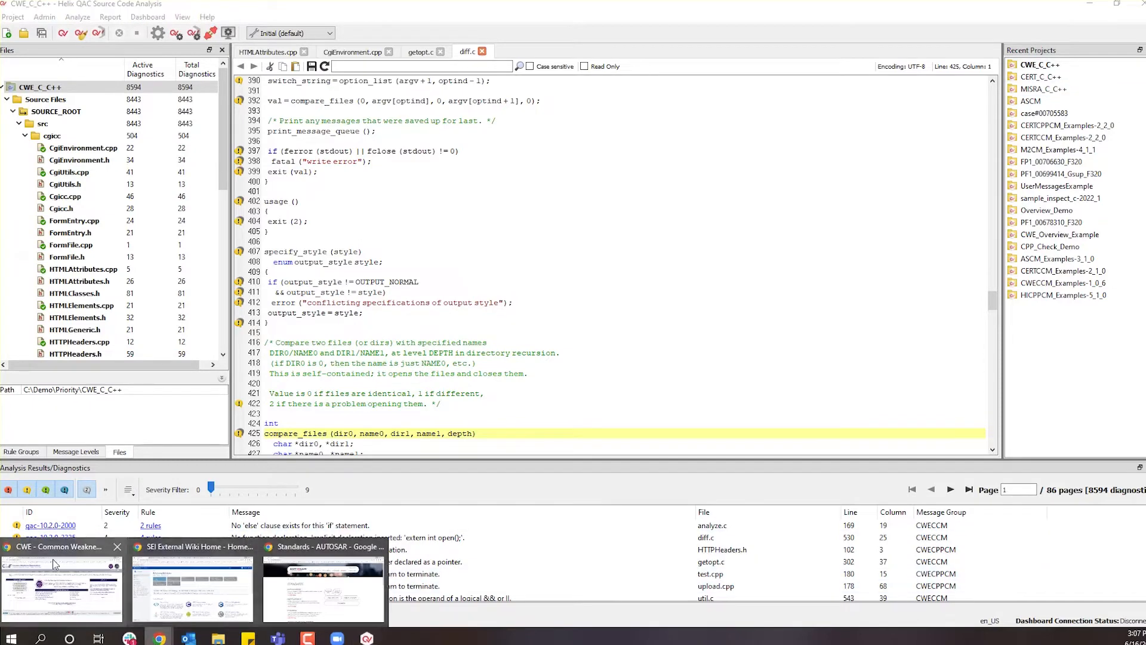
# Bring up the CWE website in Chrome and view the CWE-699 Software Development list.
pyautogui.click(62, 585)
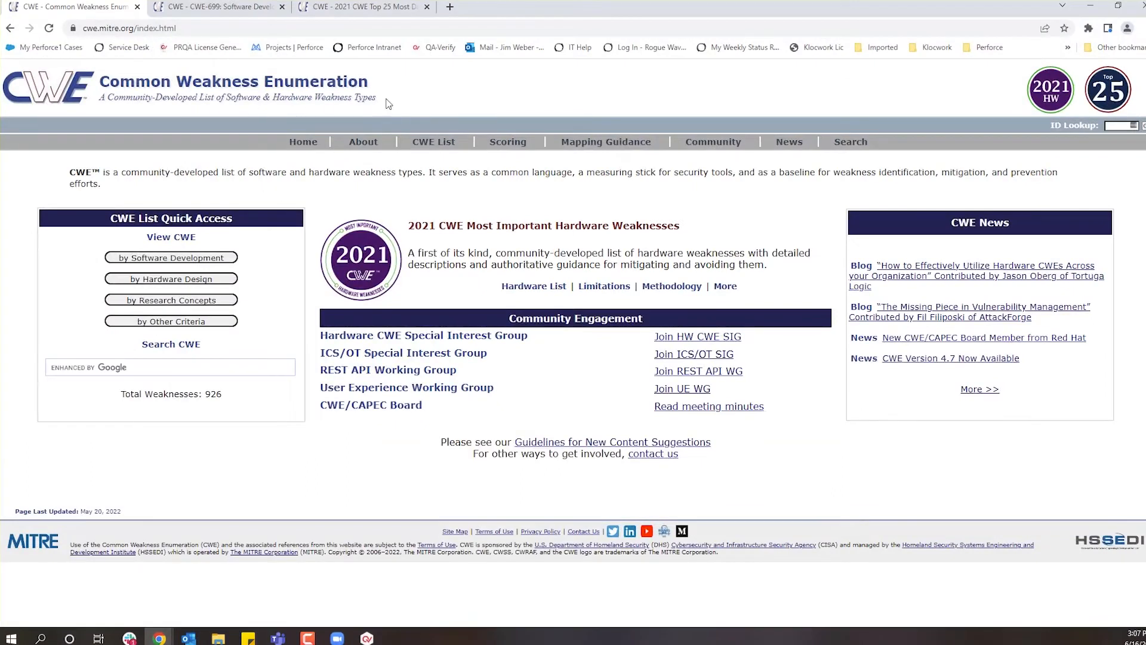
pyautogui.moveTo(254, 256)
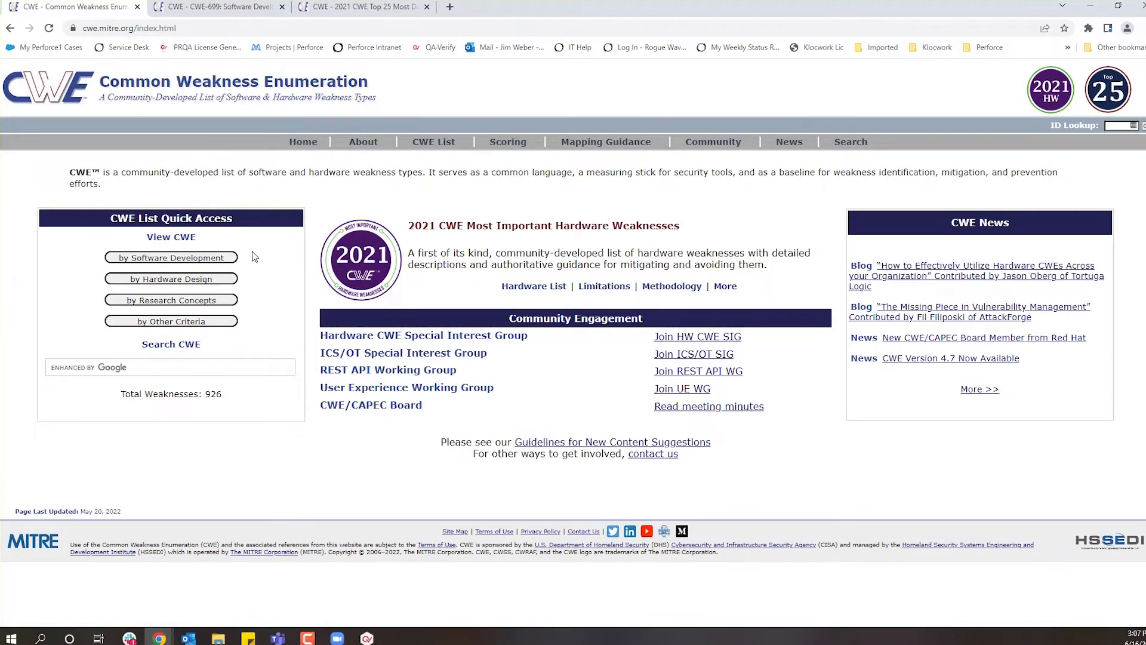
pyautogui.moveTo(106, 77)
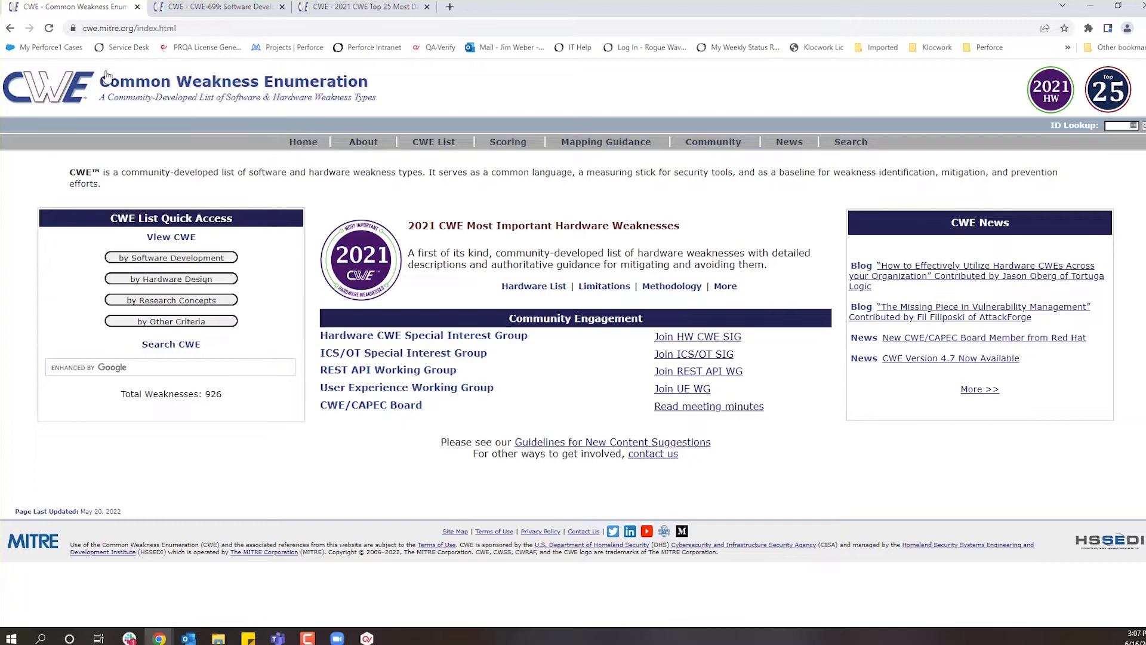
pyautogui.moveTo(169, 202)
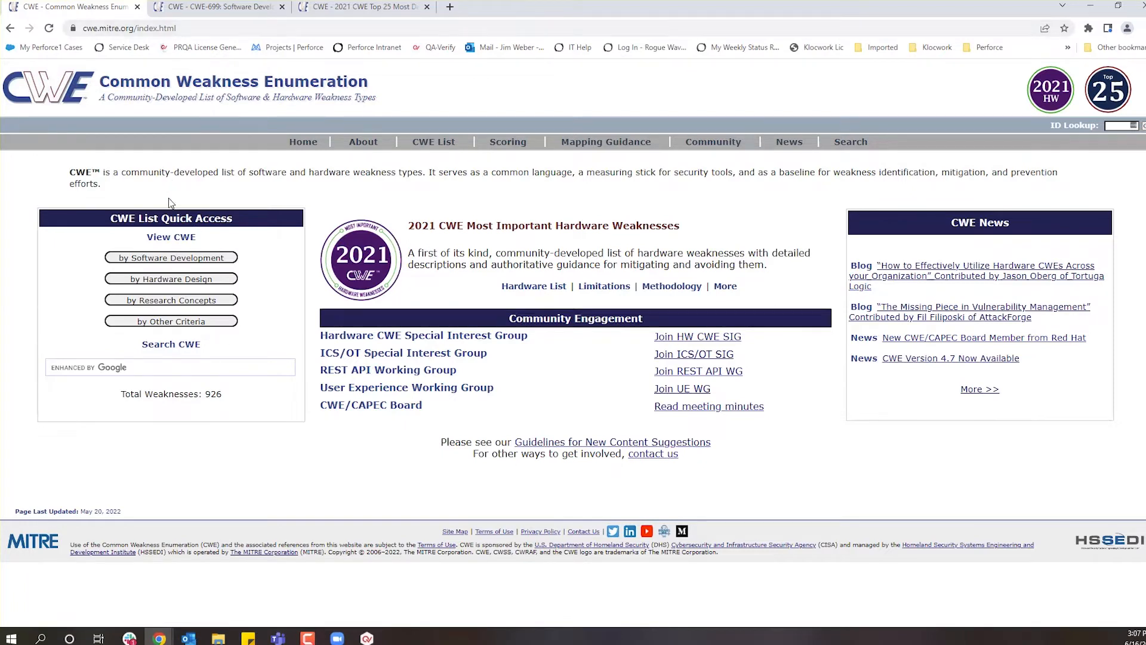
pyautogui.moveTo(234, 219)
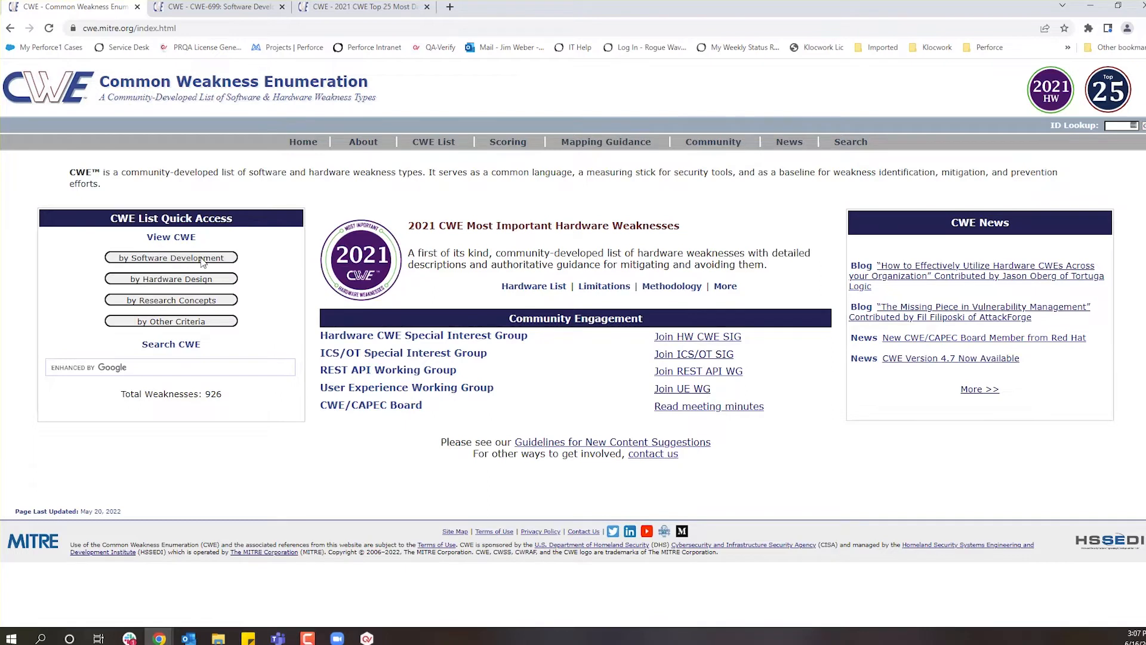
pyautogui.moveTo(162, 281)
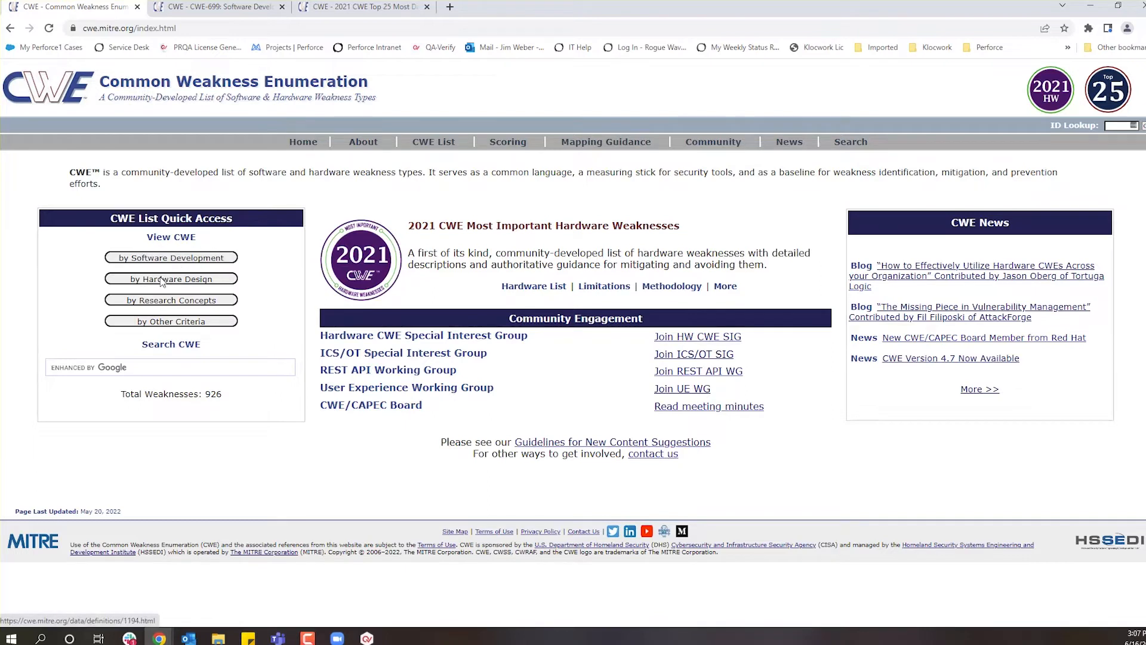
pyautogui.moveTo(198, 281)
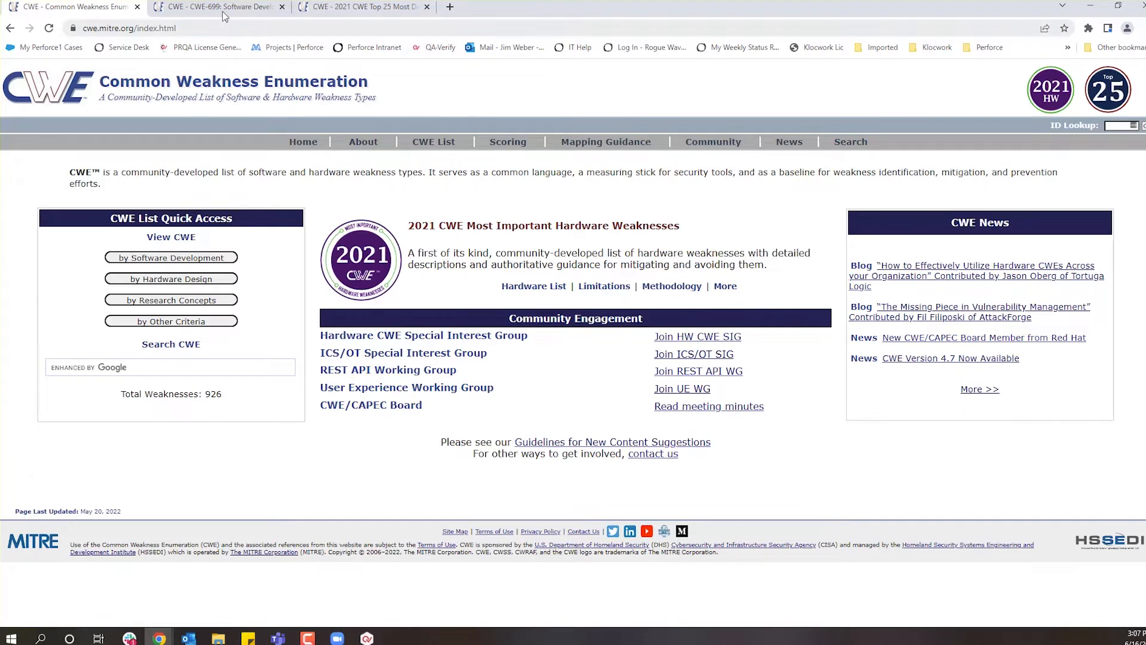
pyautogui.click(219, 7)
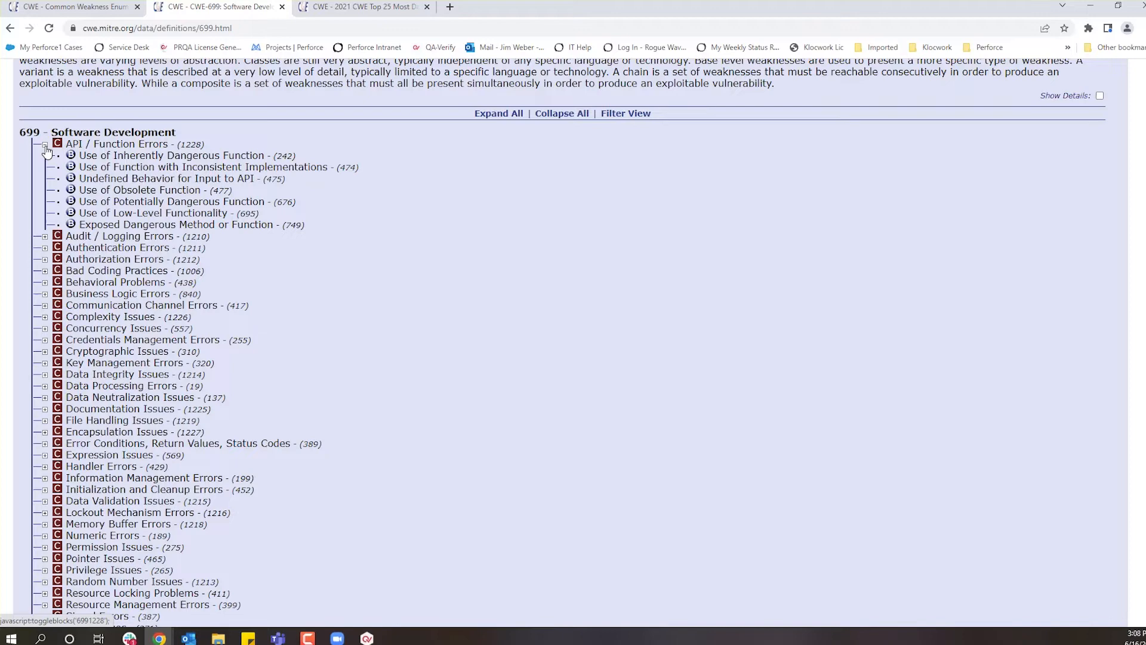
# Browse the API / Function Errors and Authentication Errors categories, then view the 2021 CWE Top 25.
pyautogui.click(45, 144)
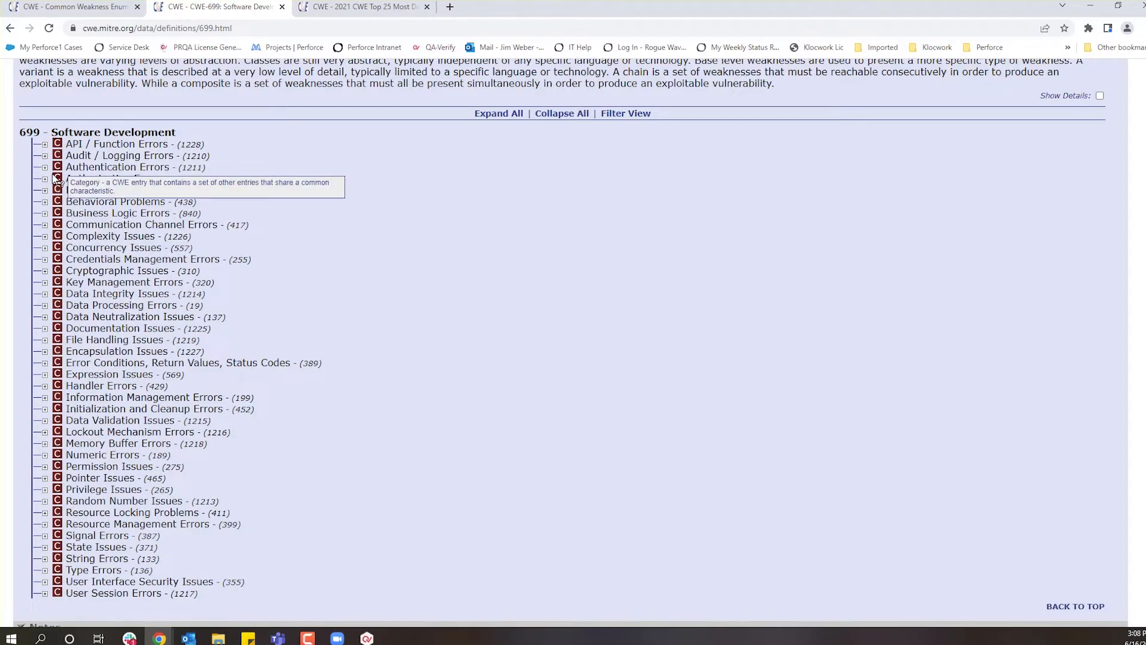
pyautogui.click(45, 166)
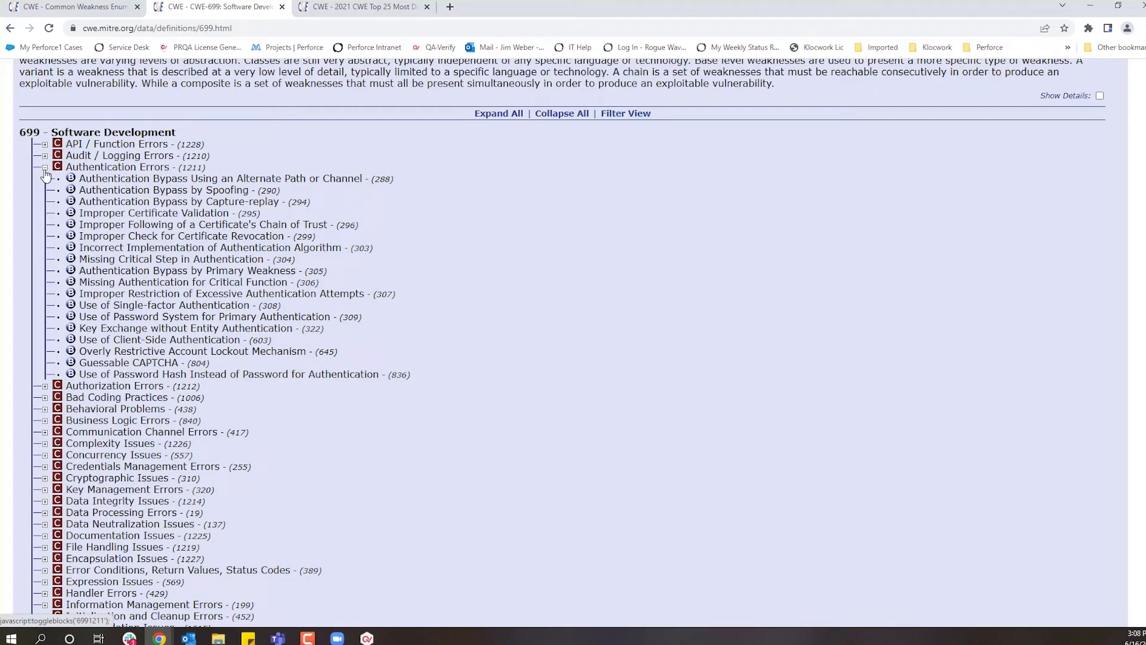
pyautogui.click(43, 167)
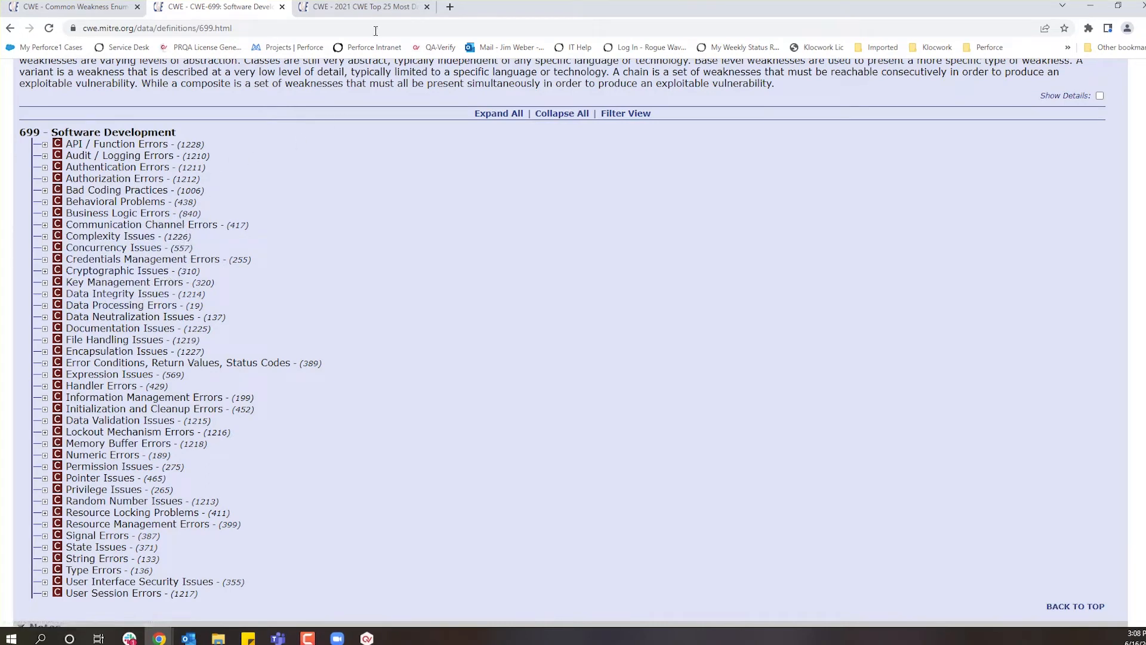
pyautogui.click(358, 7)
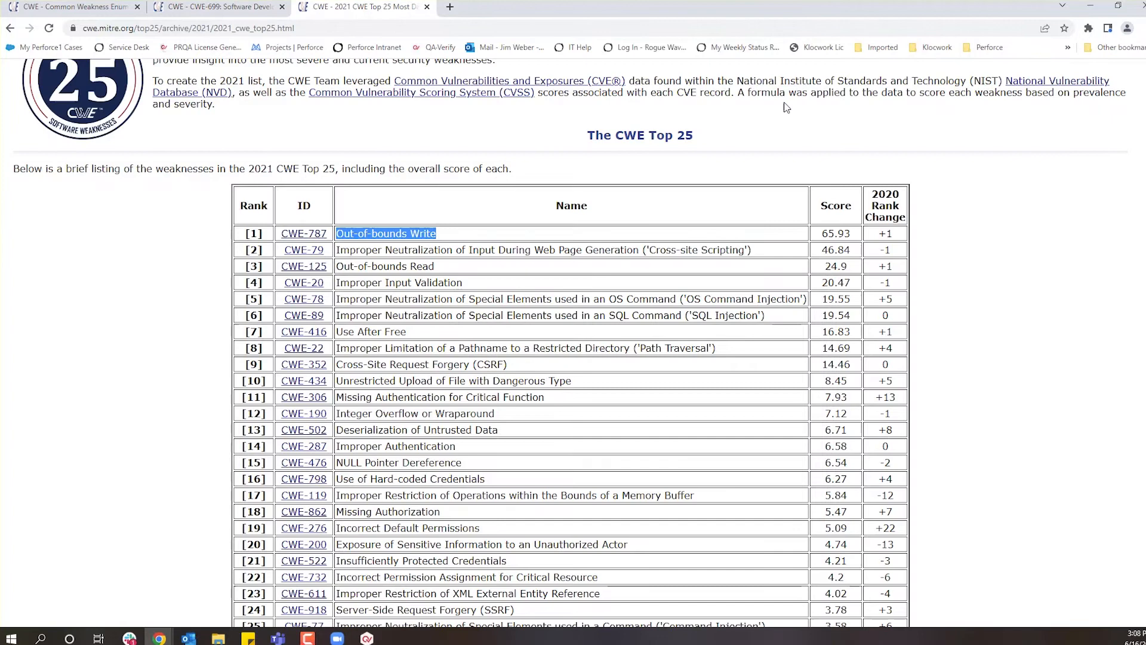
pyautogui.moveTo(865, 150)
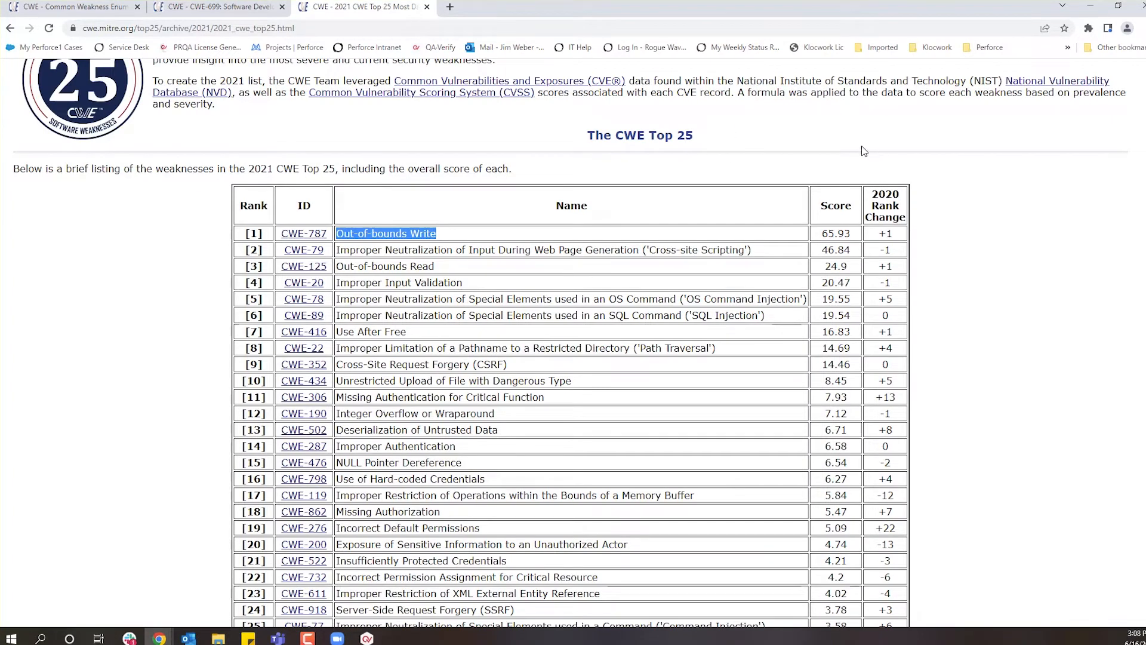
pyautogui.moveTo(646, 225)
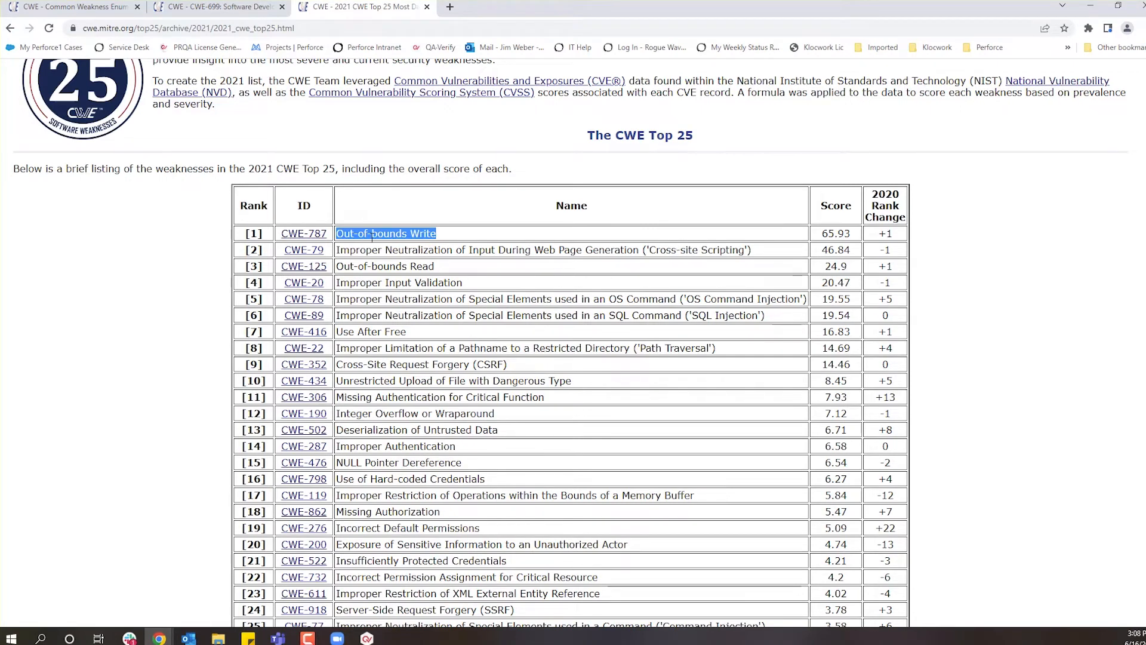
pyautogui.moveTo(453, 238)
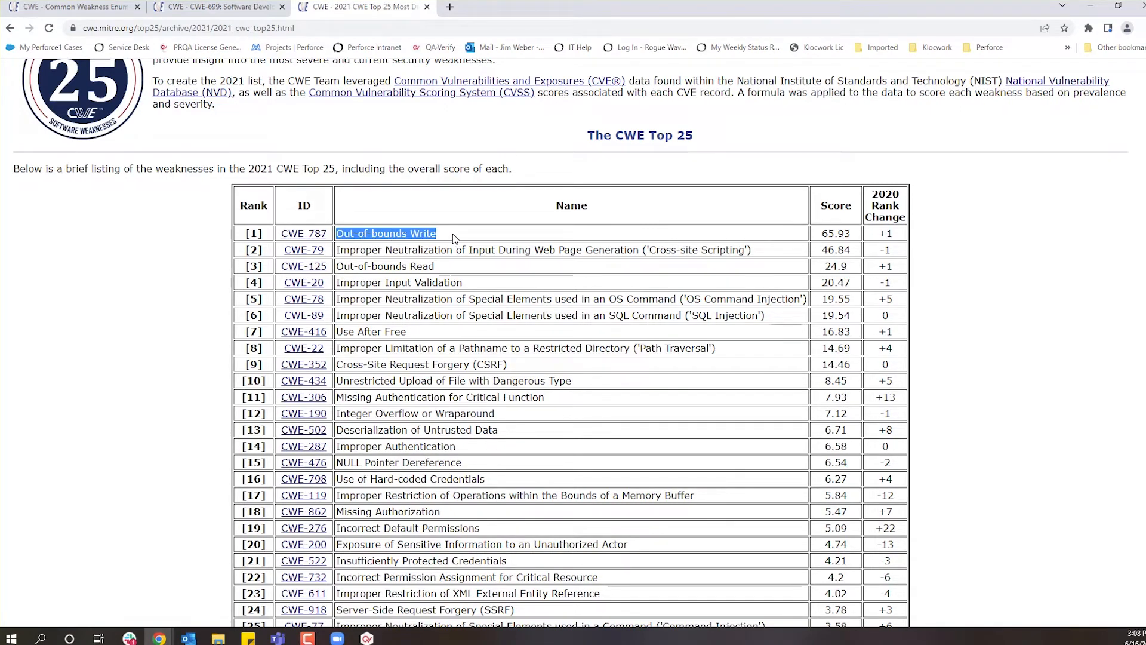
pyautogui.moveTo(433, 264)
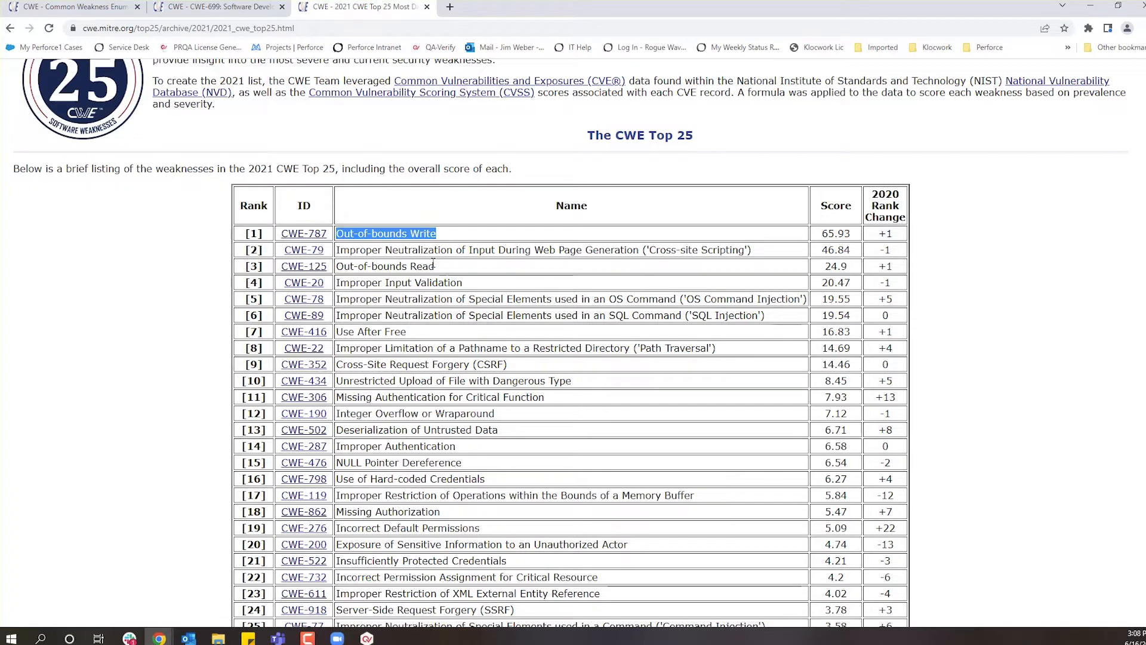
pyautogui.moveTo(489, 272)
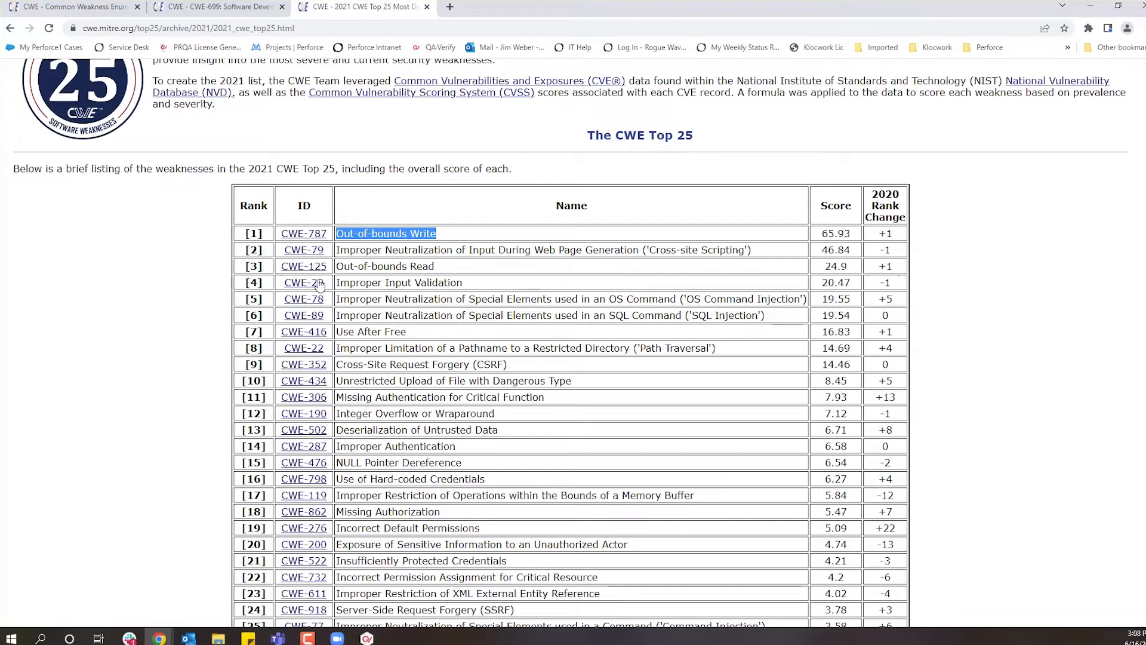
pyautogui.moveTo(304, 233)
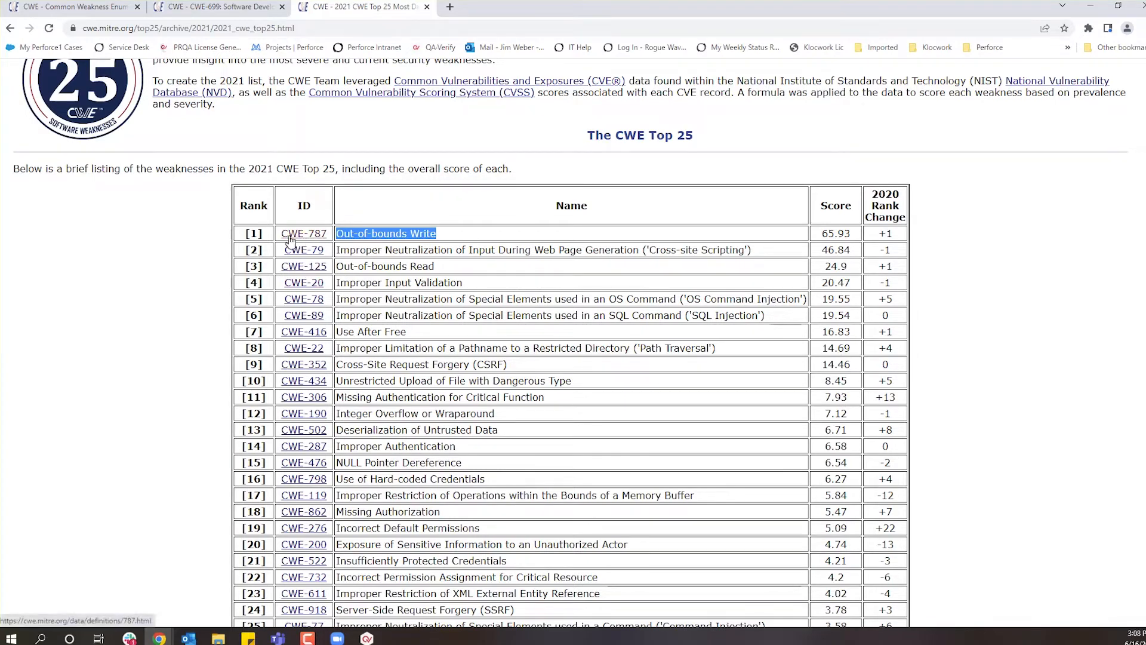
# Scroll through the 2021 CWE Top 25 table down to rank 25, Command Injection.
pyautogui.scroll(-3)
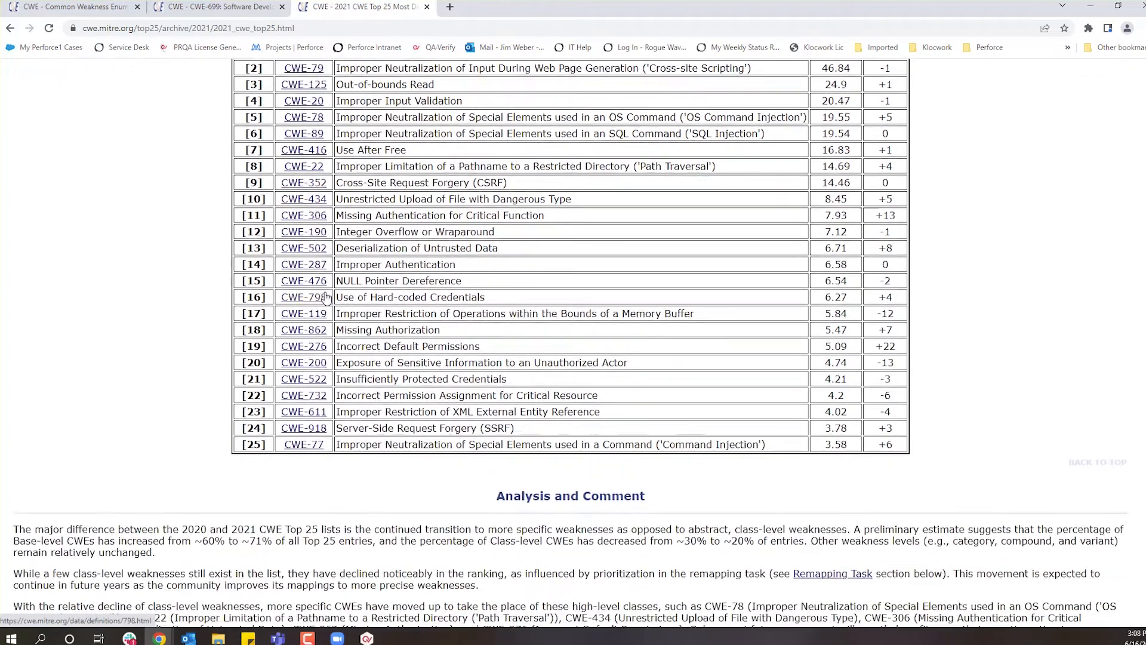
pyautogui.scroll(3)
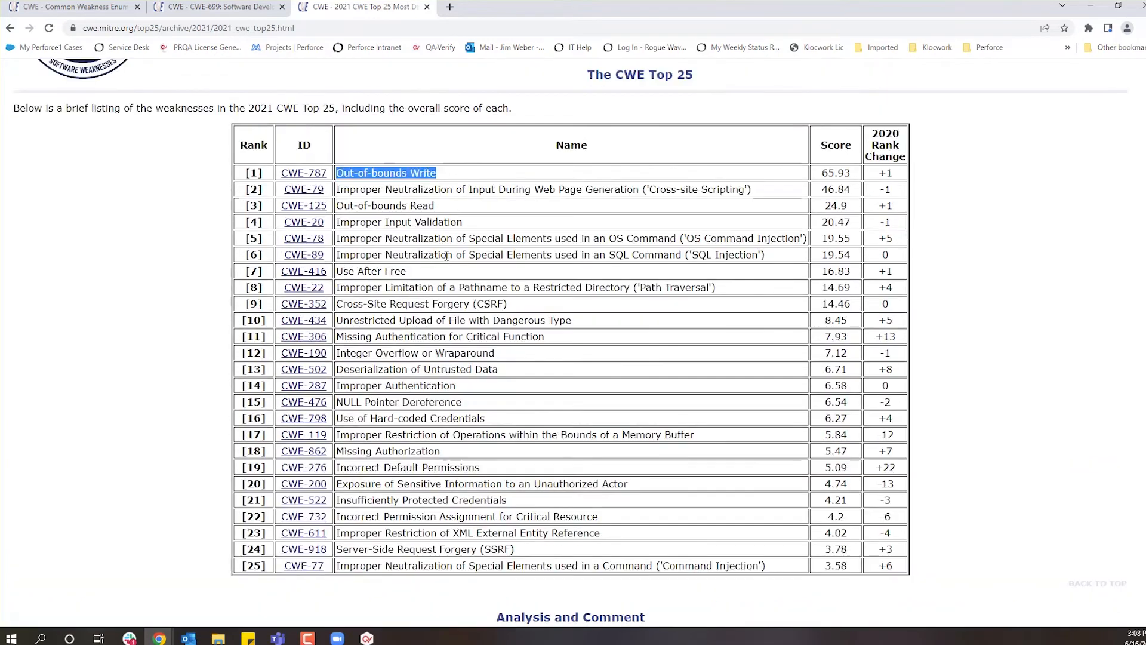
pyautogui.scroll(3)
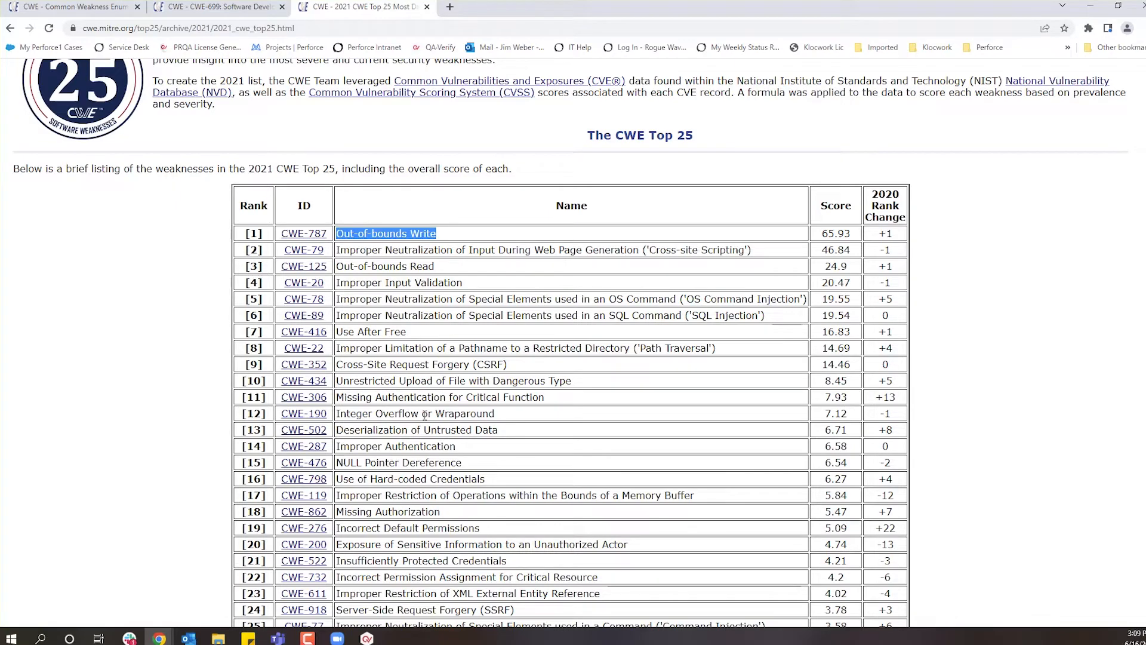
pyautogui.scroll(-3)
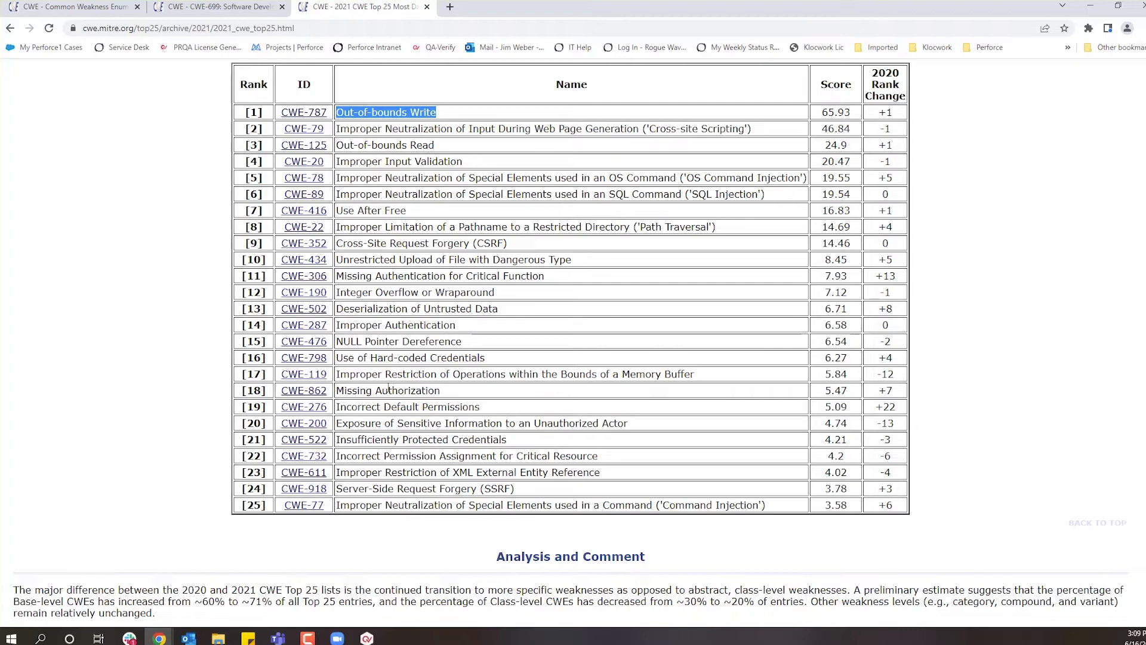
pyautogui.moveTo(358, 625)
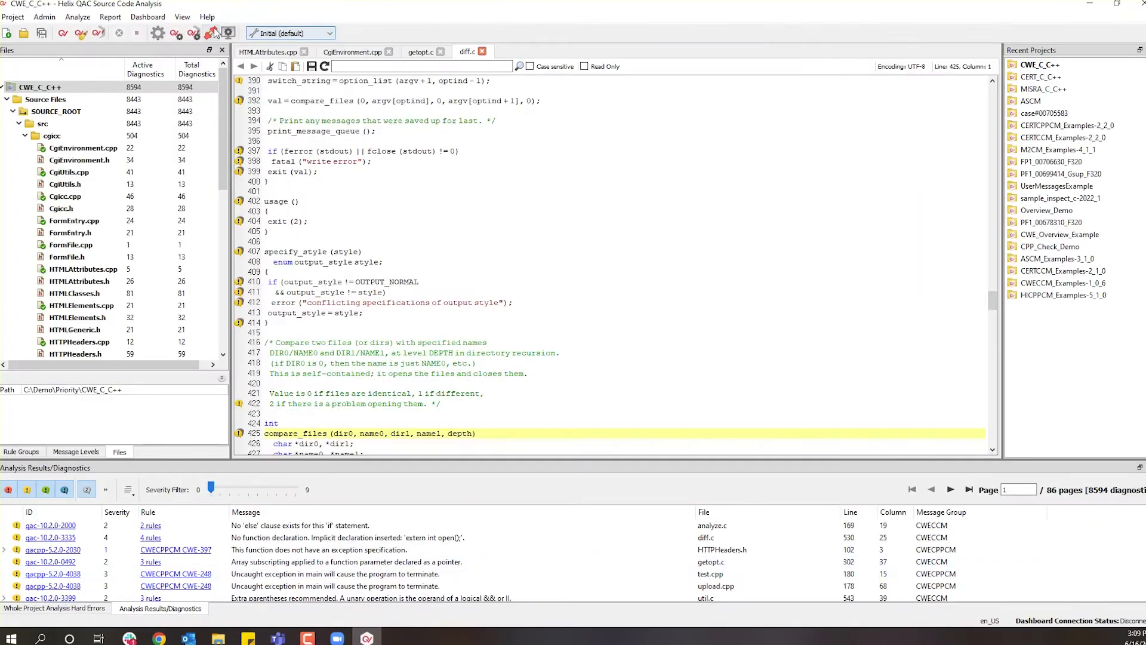
# Open the project's Rule Configuration and expand the CWECCM group and CWE C Compliance Module.
pyautogui.click(212, 33)
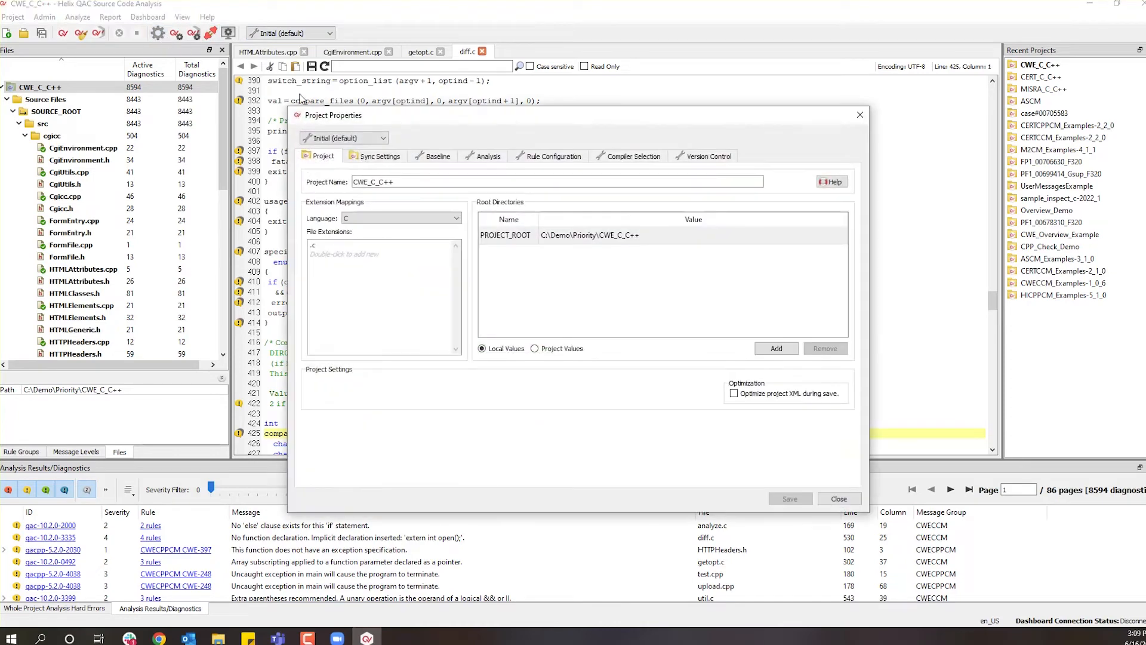
pyautogui.click(553, 156)
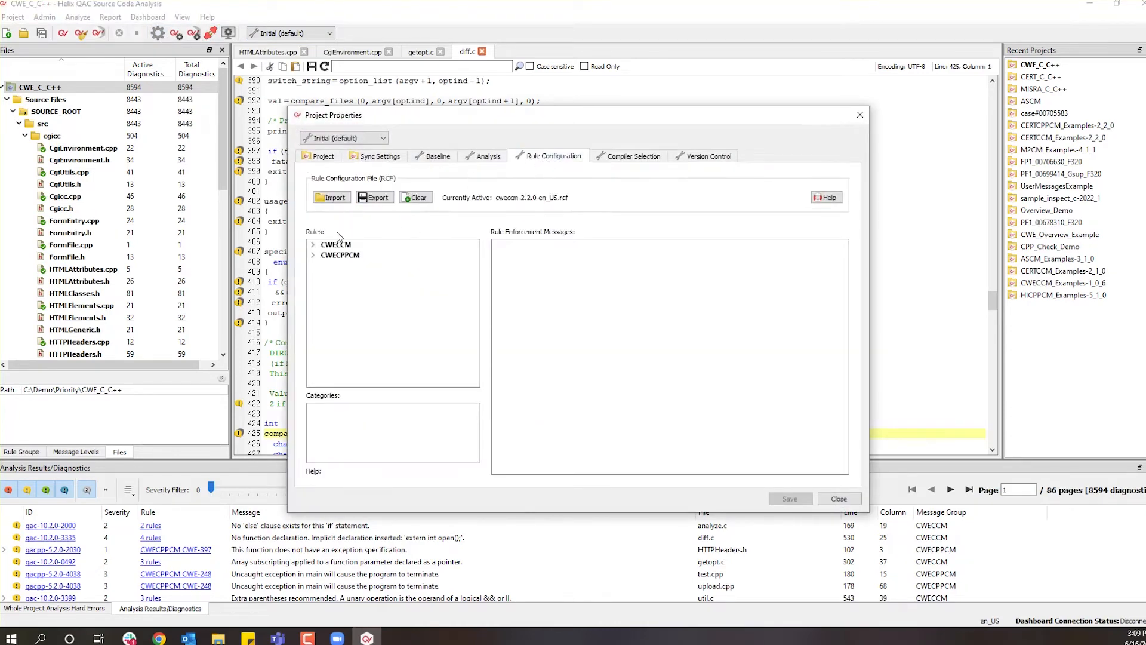
pyautogui.click(313, 244)
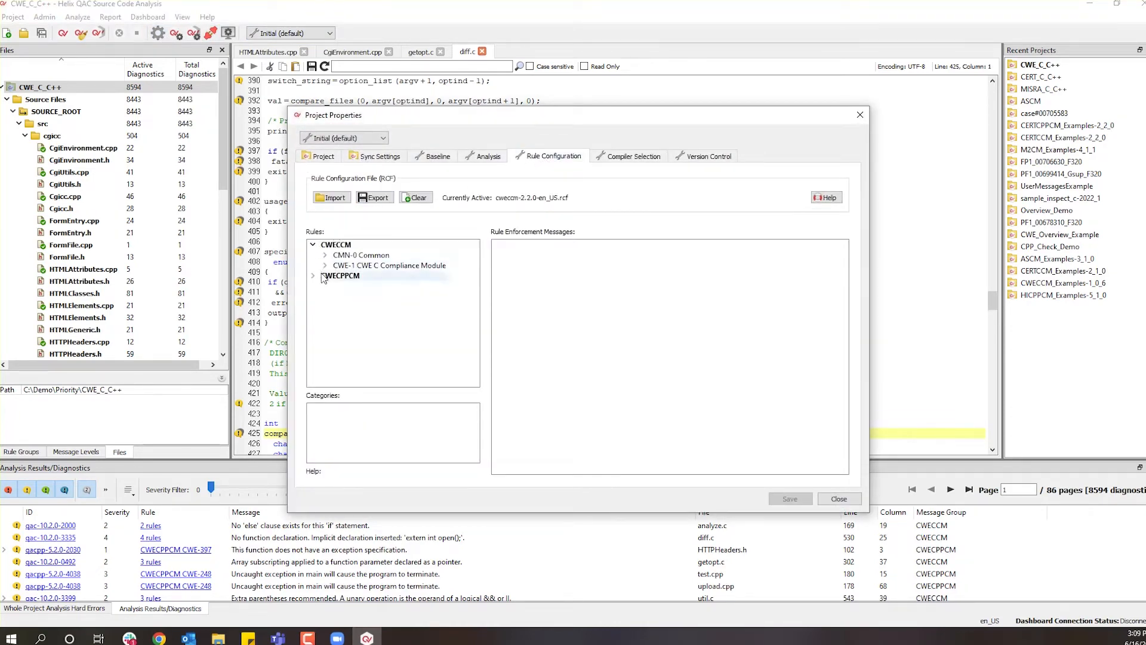
pyautogui.click(325, 265)
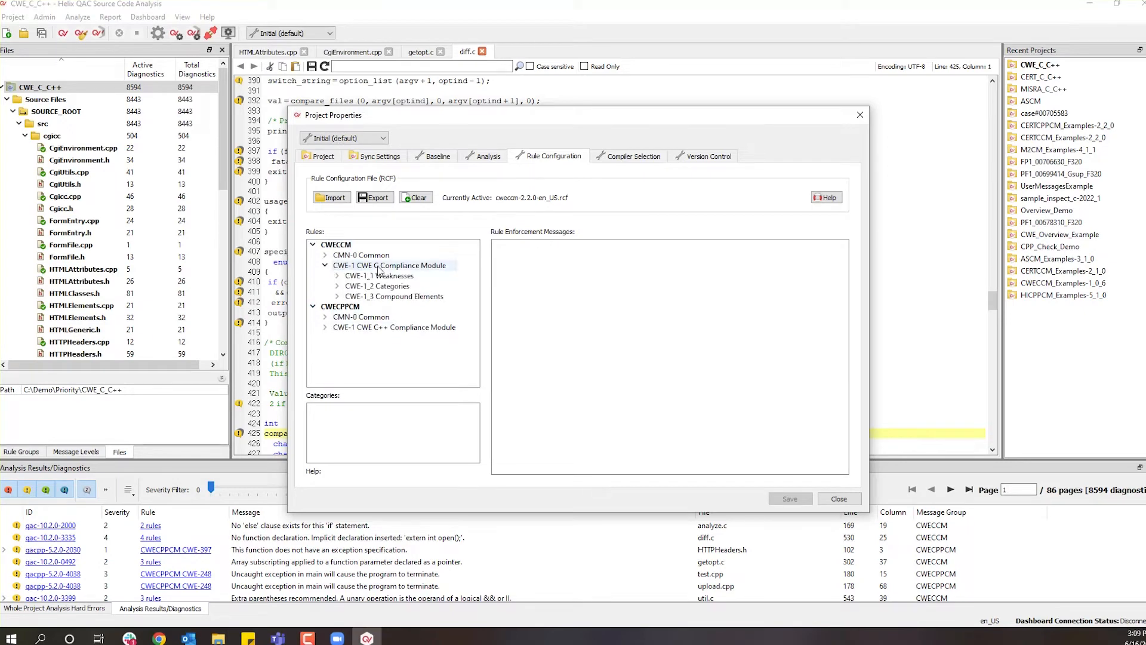
pyautogui.moveTo(388, 299)
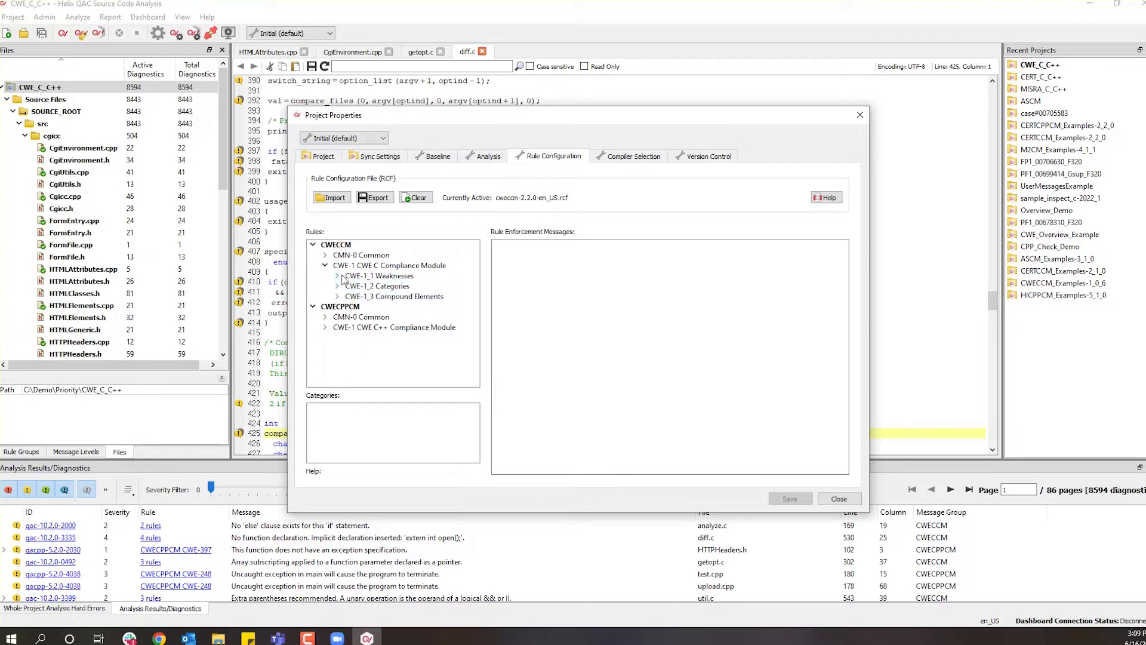
# Expand CWE-1_1 Weaknesses and view enforcement messages for CWE-14 and CWE-78 (cwecm-5002).
pyautogui.click(337, 275)
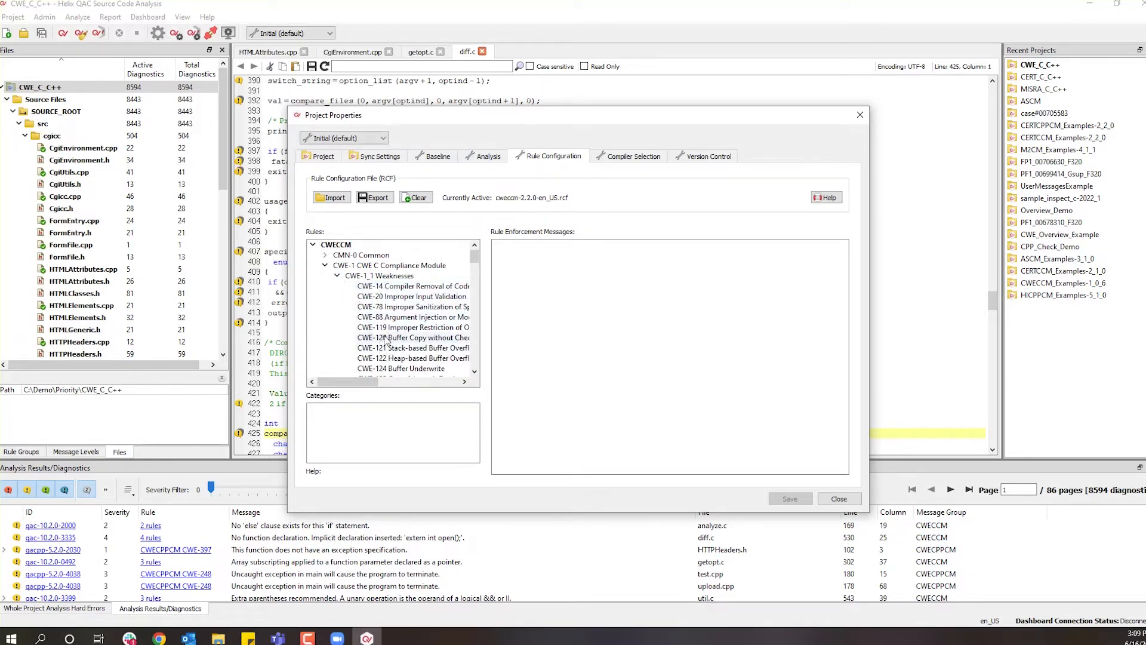
pyautogui.click(412, 286)
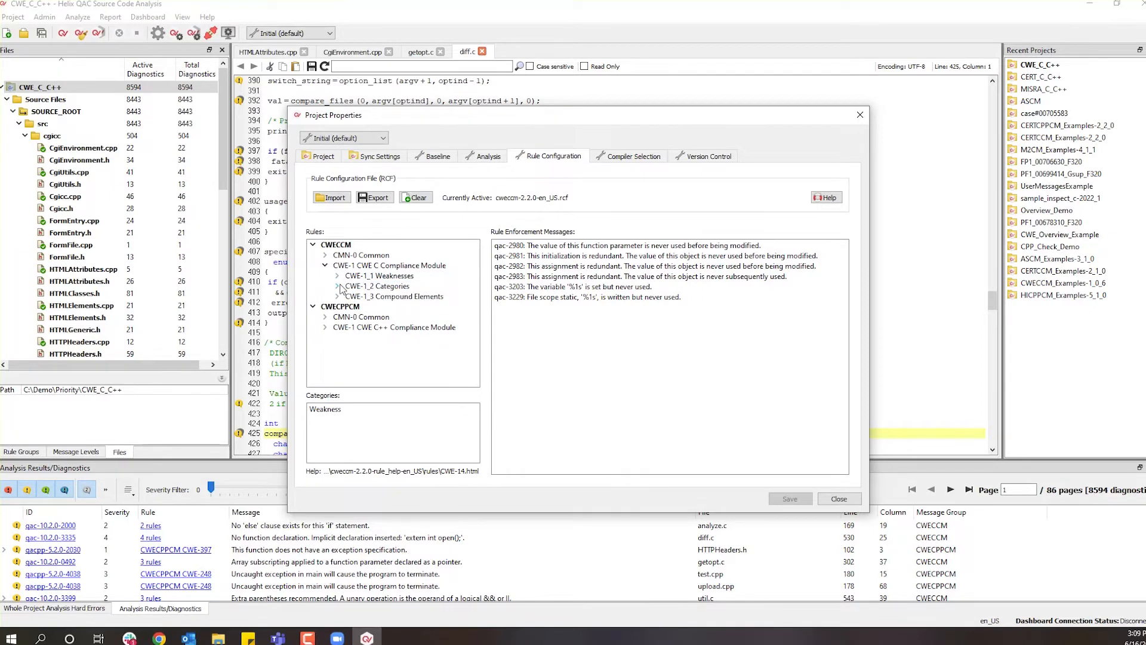
pyautogui.click(336, 276)
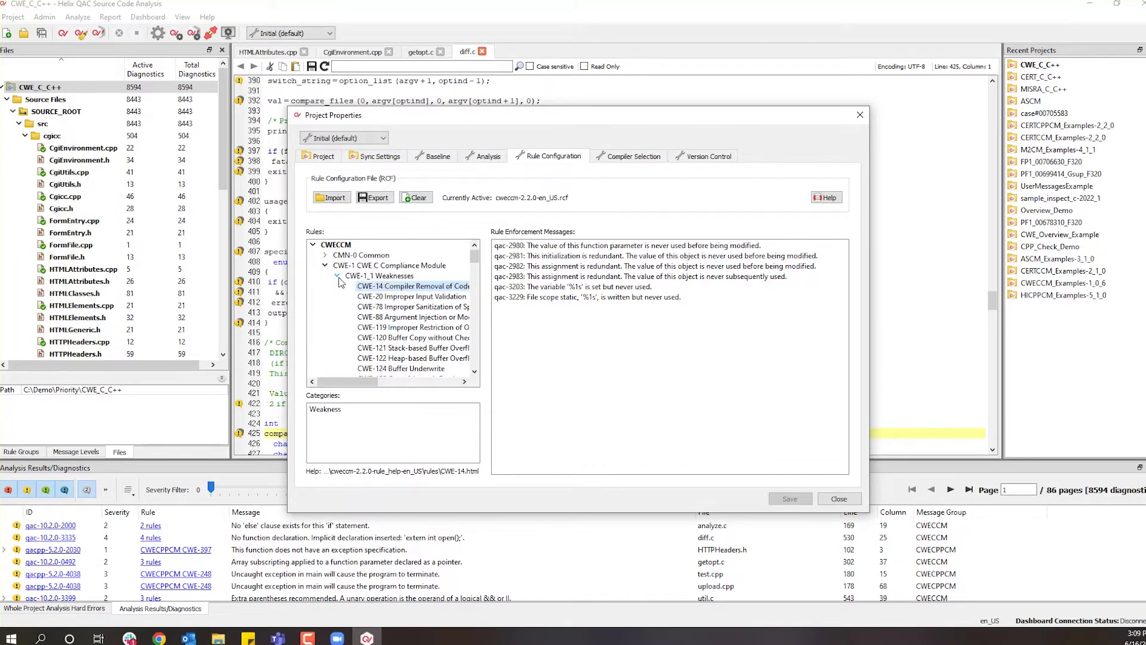
pyautogui.rightClick(412, 296)
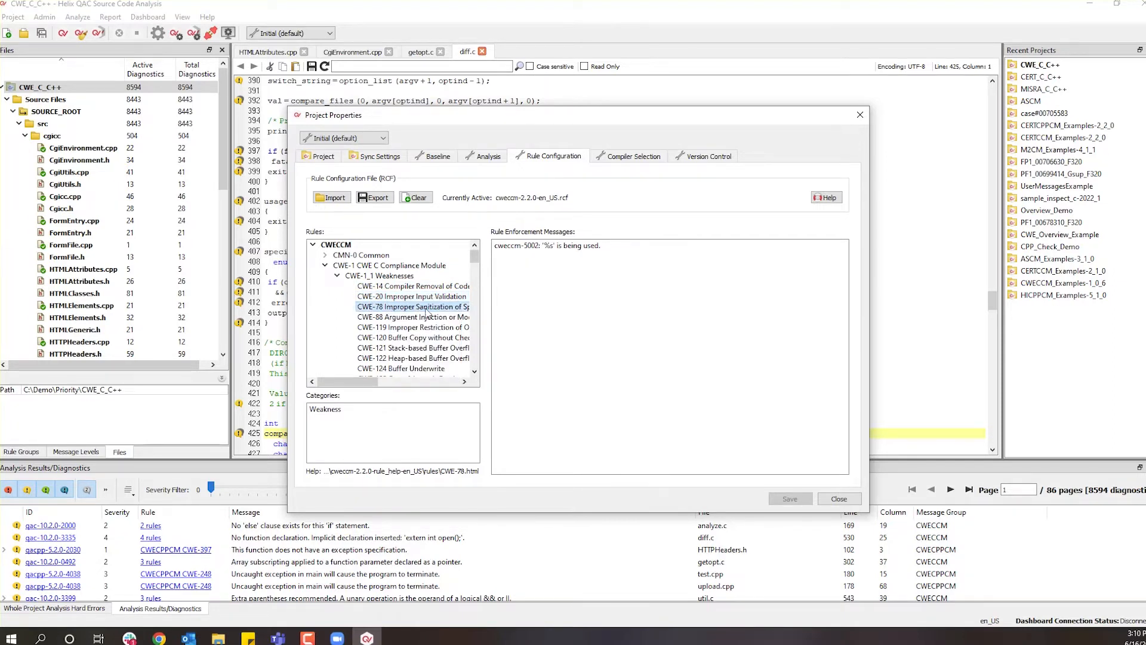
pyautogui.moveTo(401, 270)
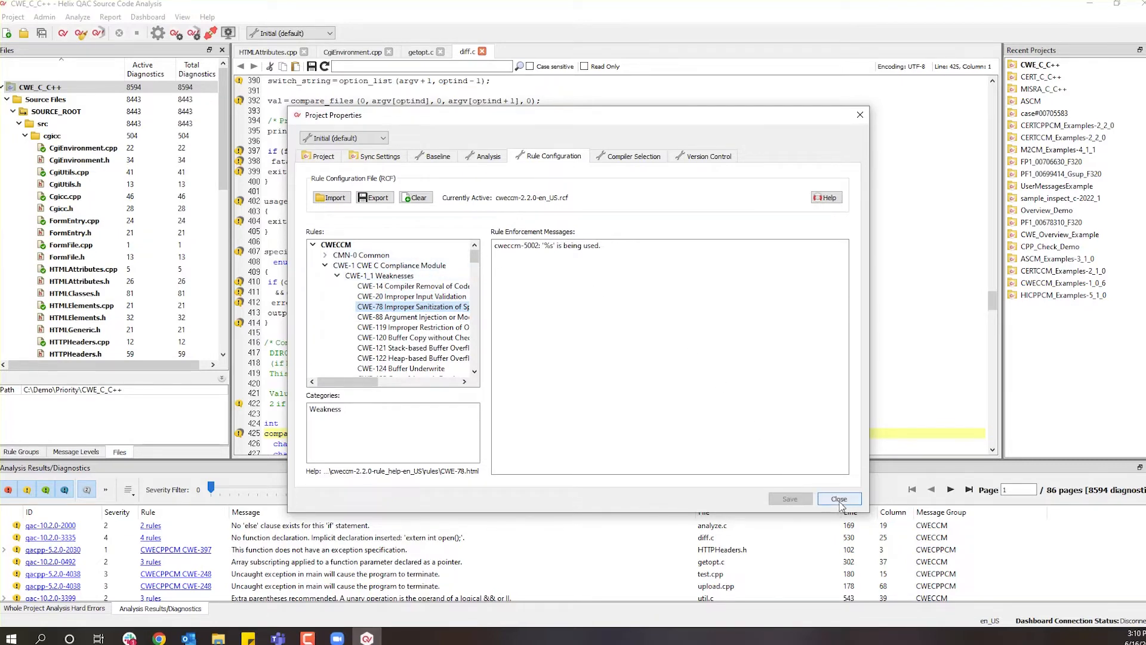
# Close Project Properties, make CERT_C_C++ the active project, and bring up the SEI CERT wiki.
pyautogui.click(838, 498)
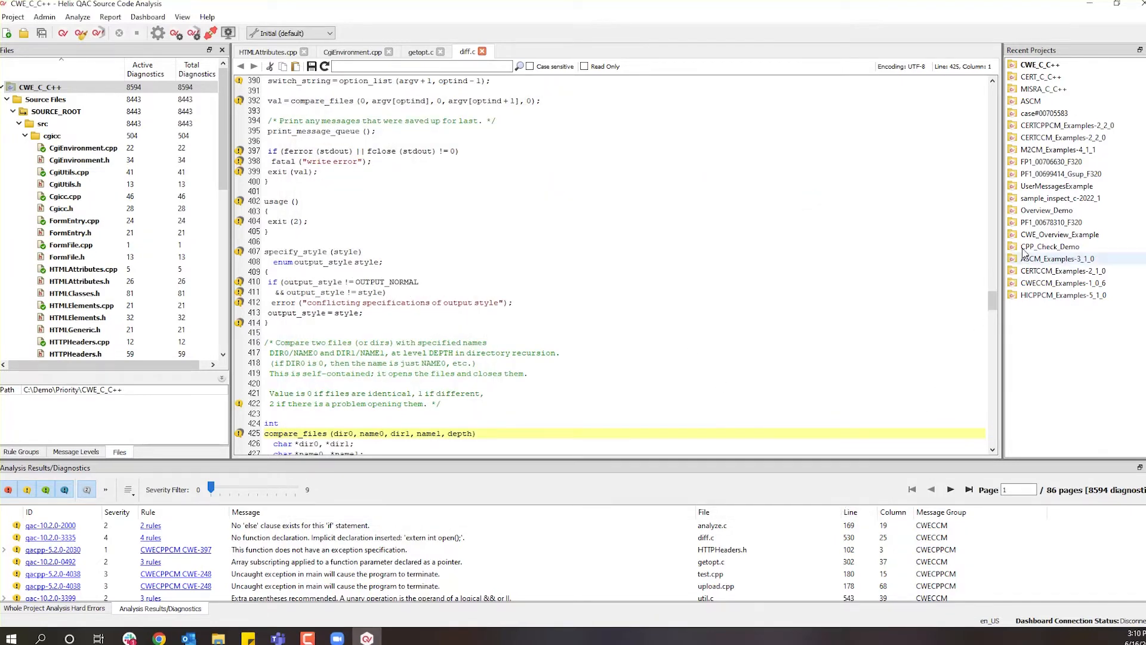
pyautogui.click(1039, 77)
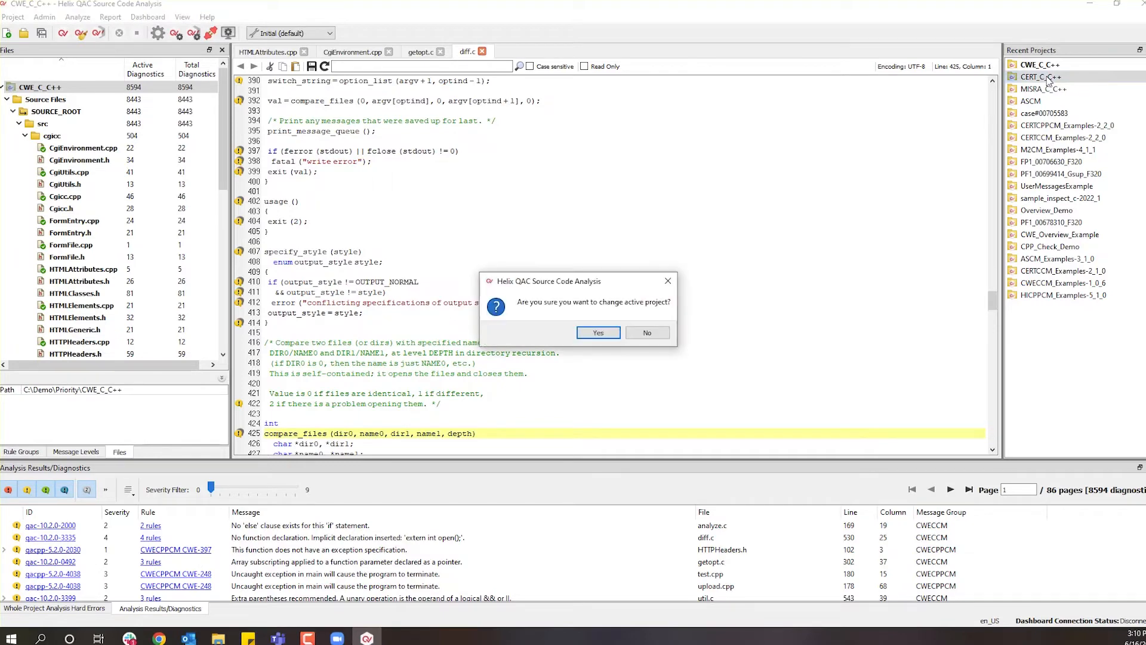
pyautogui.click(596, 331)
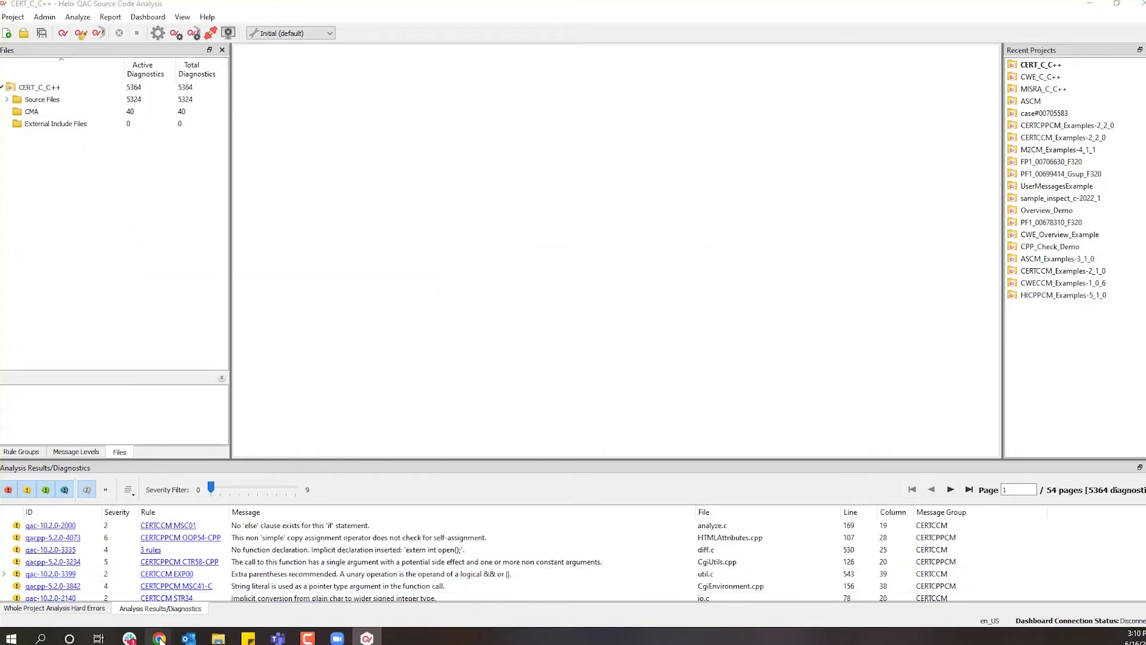
pyautogui.click(158, 644)
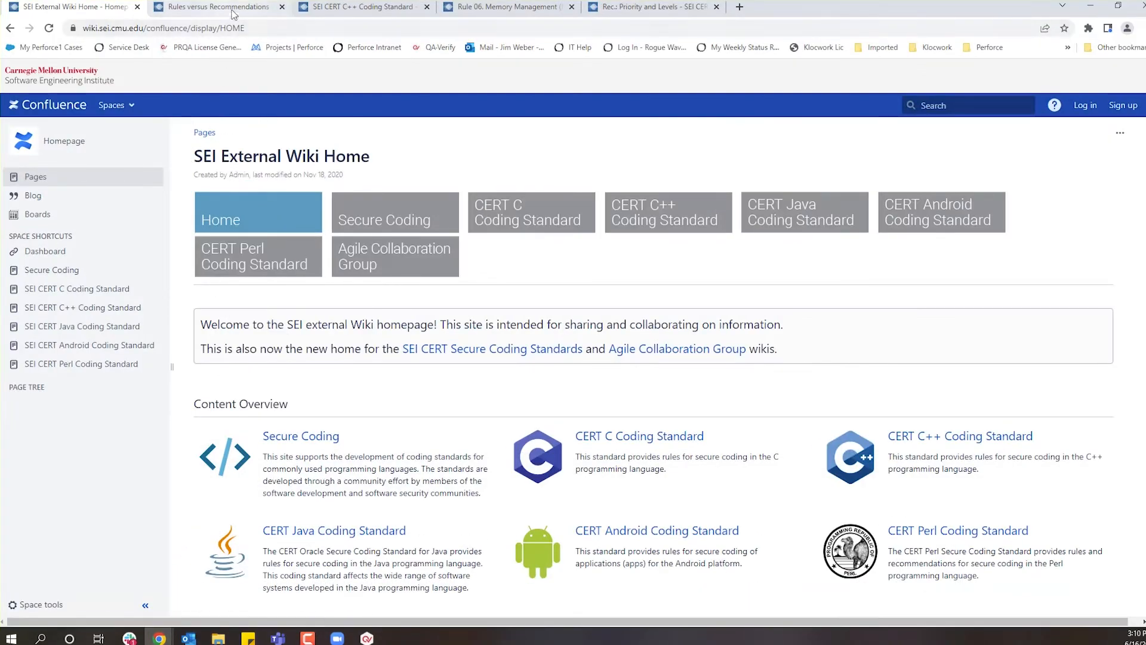
# View the Rules versus Recommendations page, then the SEI CERT C++ Coding Standard rule list.
pyautogui.click(214, 6)
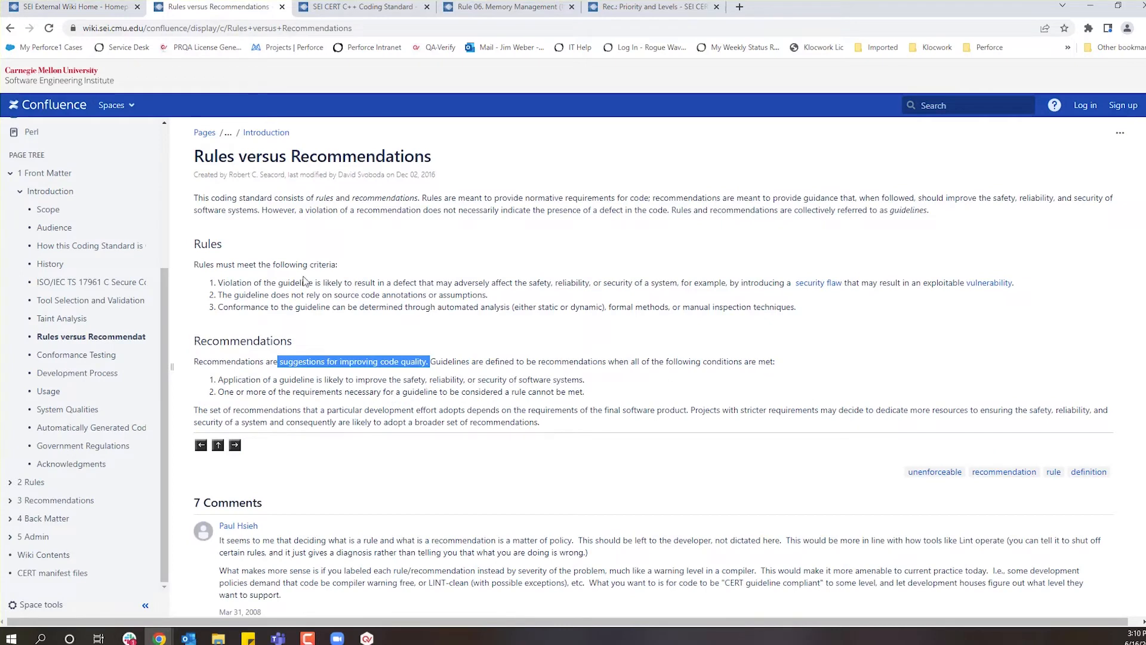
pyautogui.moveTo(235, 346)
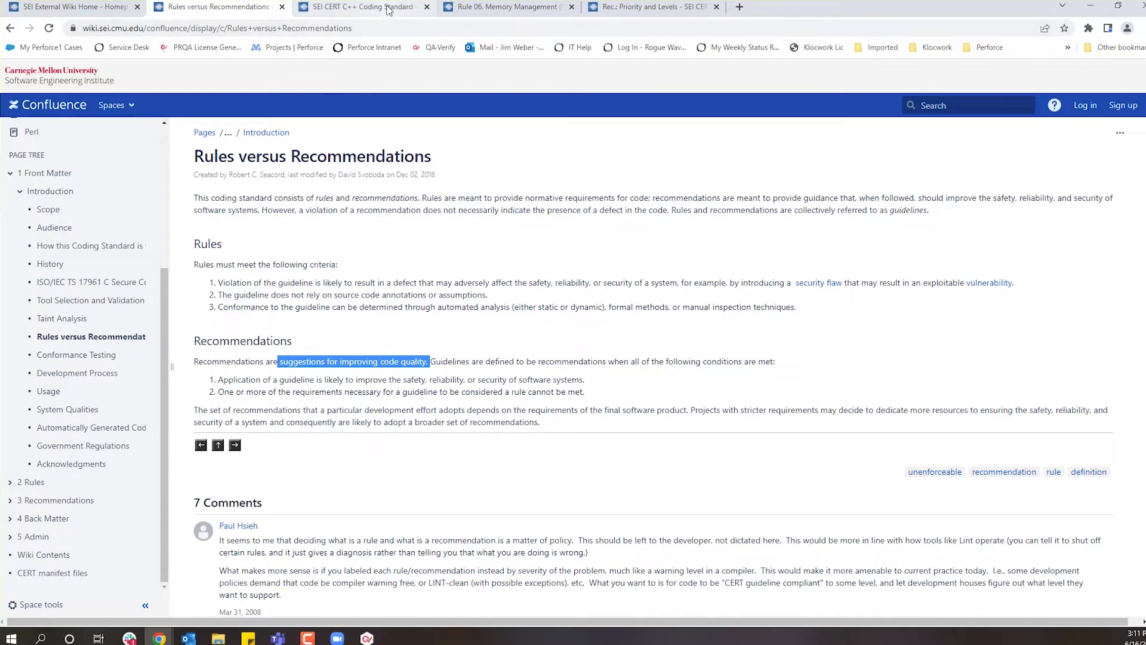
pyautogui.click(359, 7)
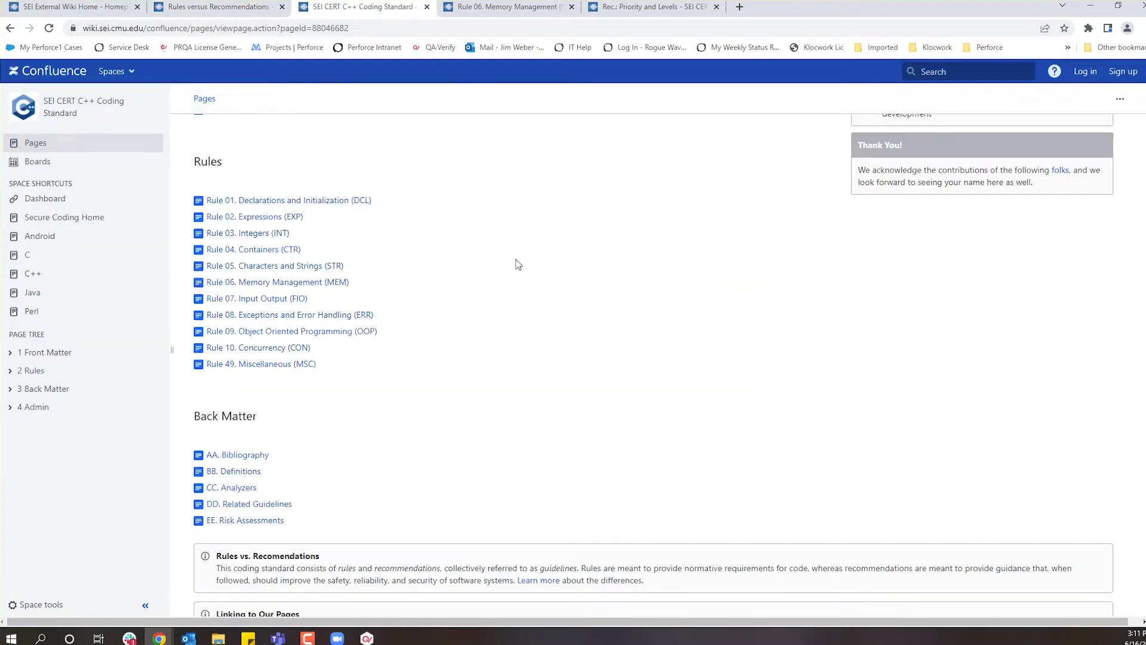
pyautogui.moveTo(241, 308)
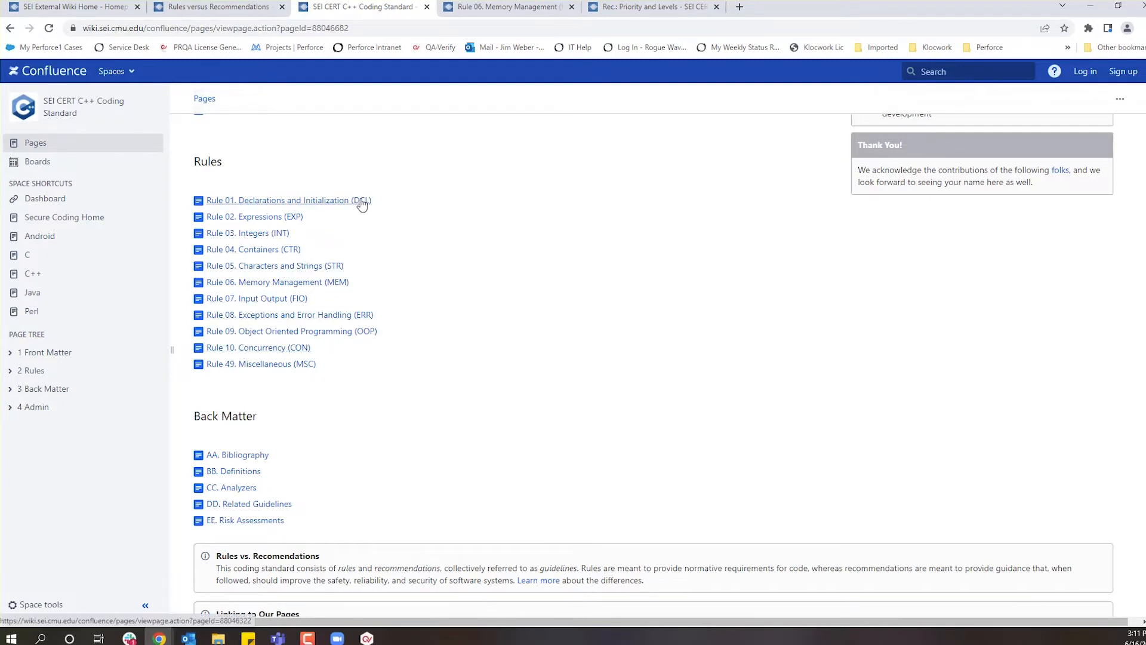
pyautogui.moveTo(345, 330)
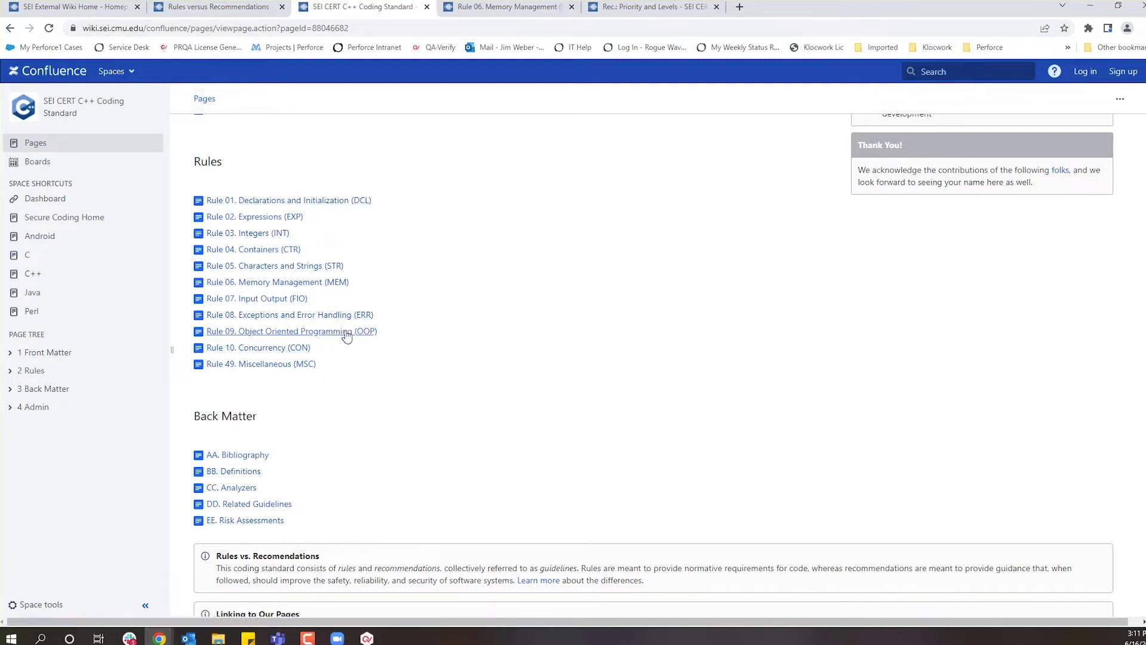
pyautogui.moveTo(276, 281)
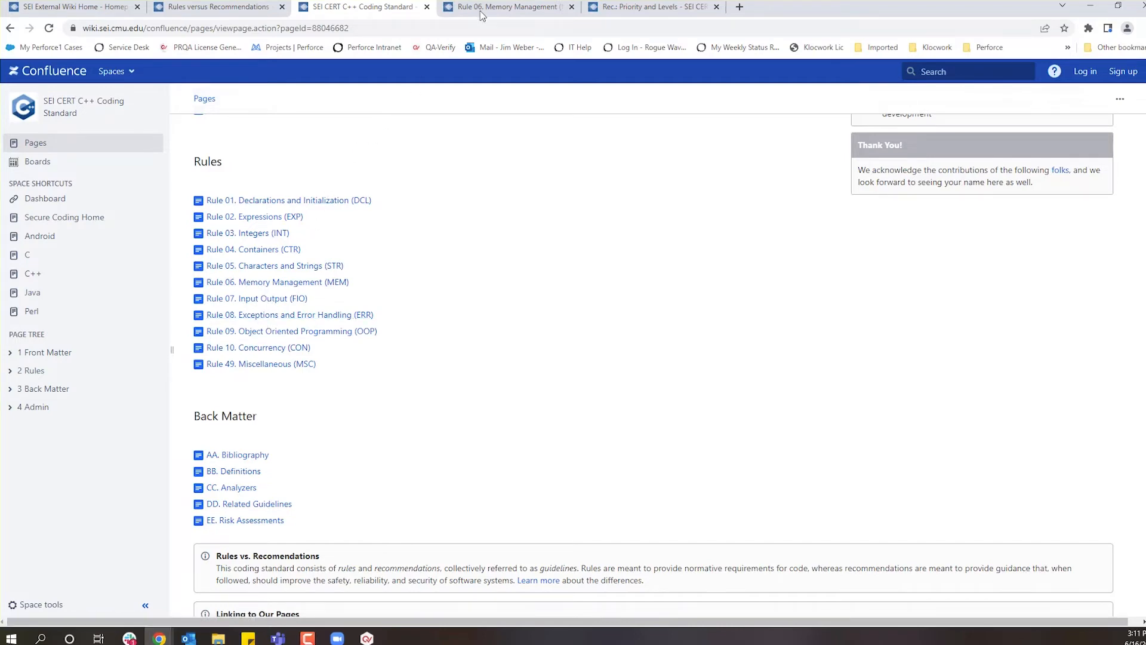
# Open the Rule 06 Memory Management page and scroll to its Risk Assessment Summary.
pyautogui.click(277, 281)
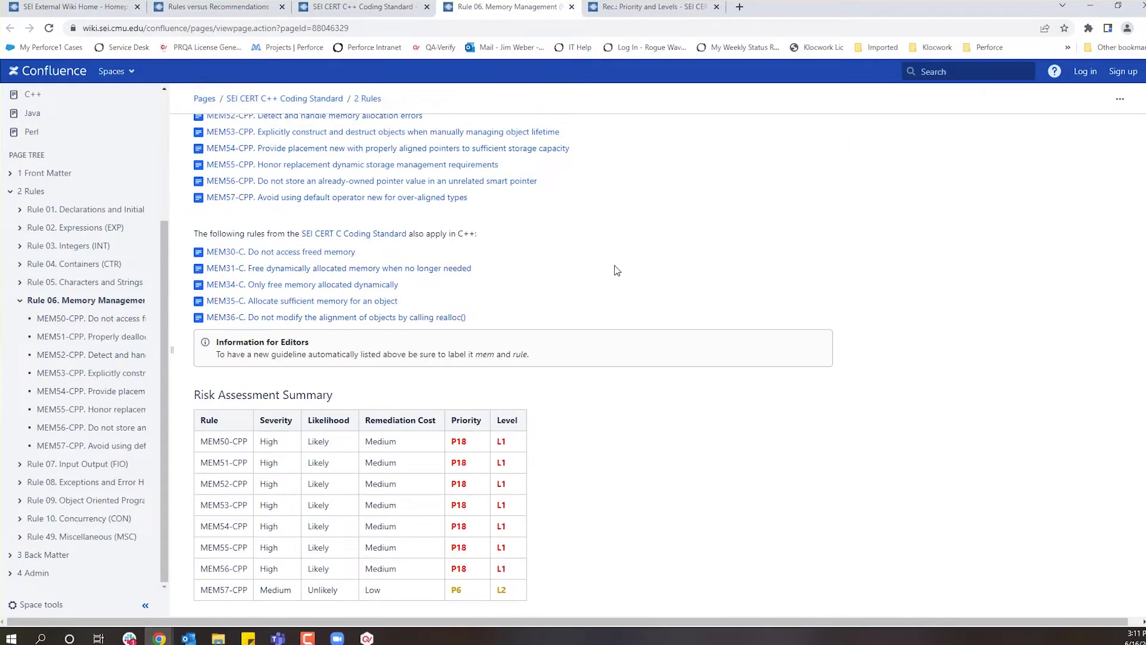
pyautogui.scroll(3)
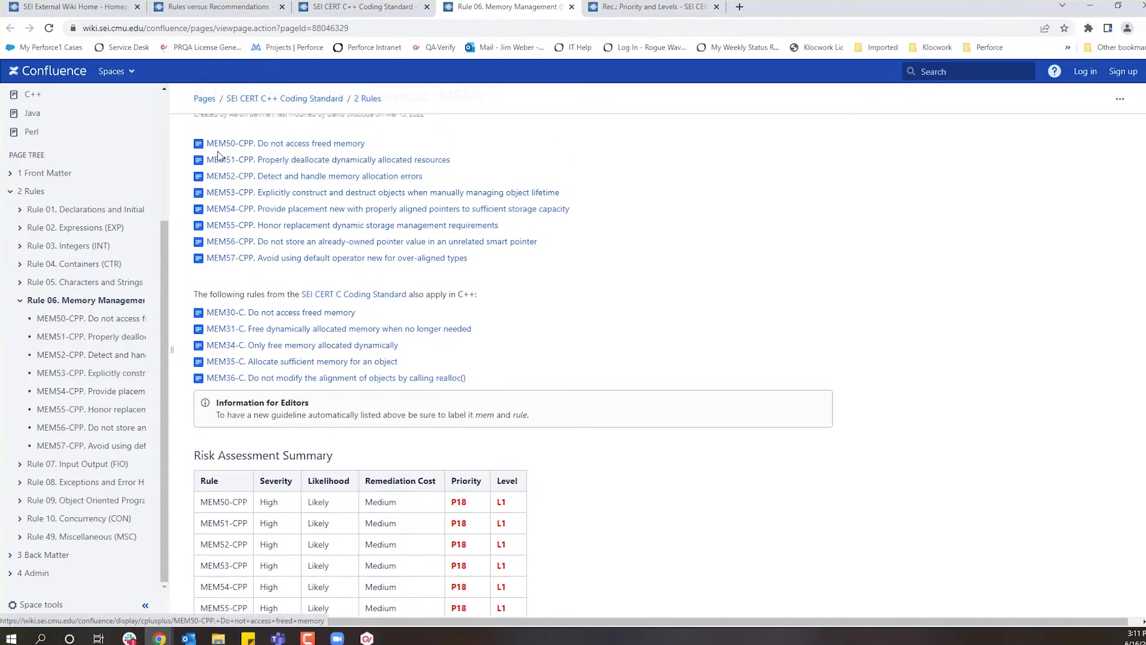
pyautogui.scroll(-3)
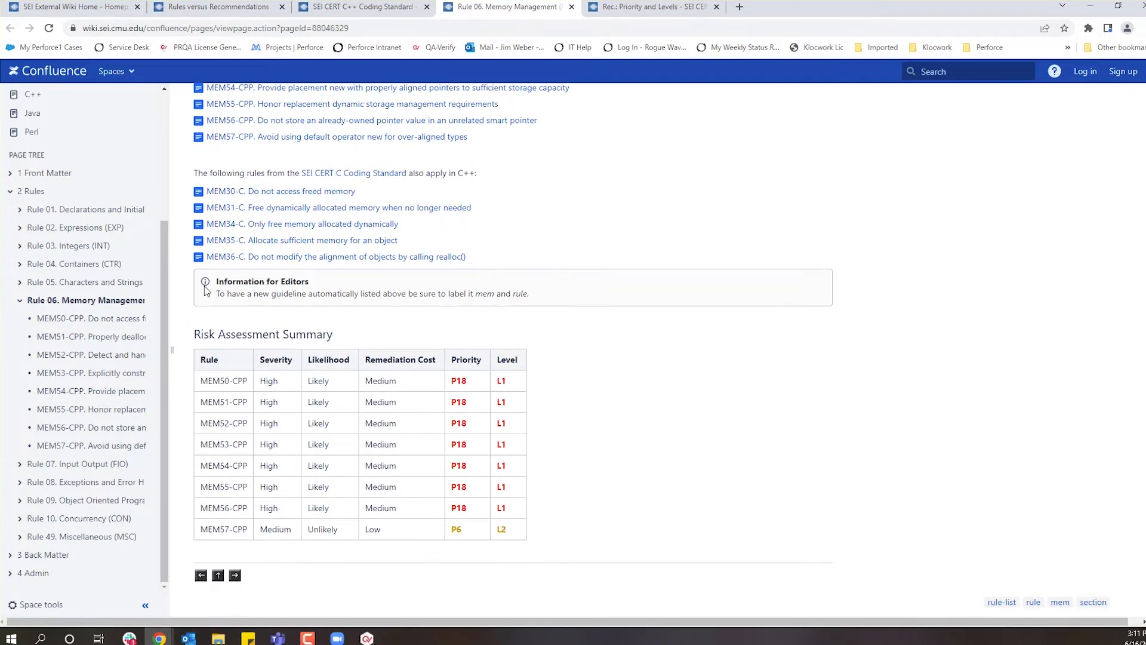
pyautogui.moveTo(276, 434)
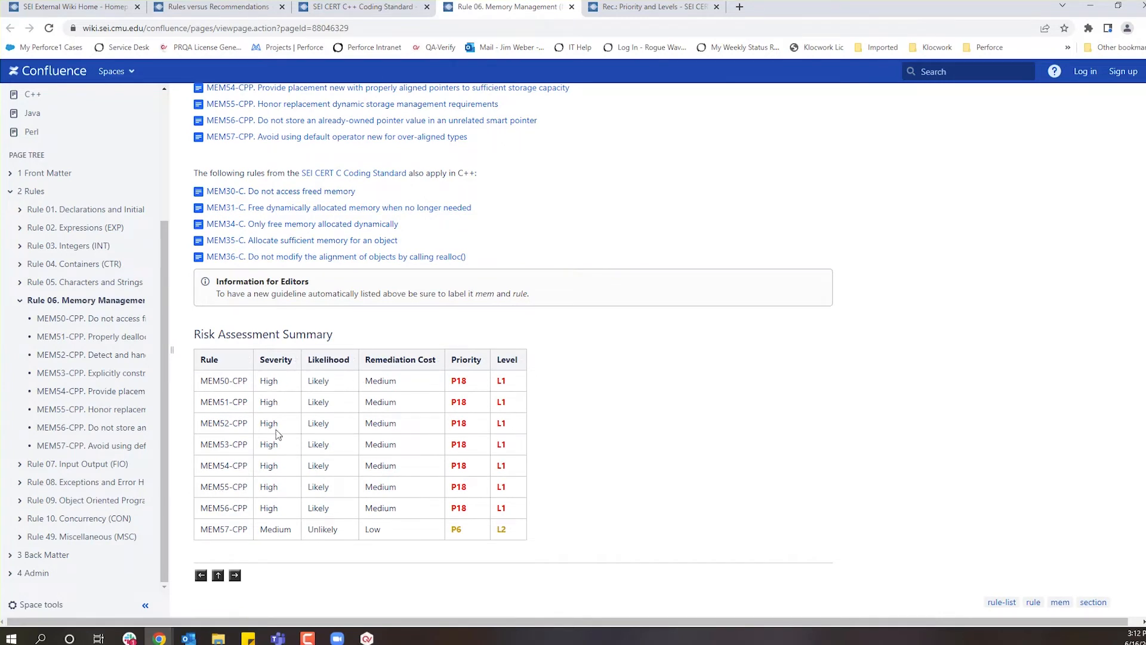
pyautogui.moveTo(390, 430)
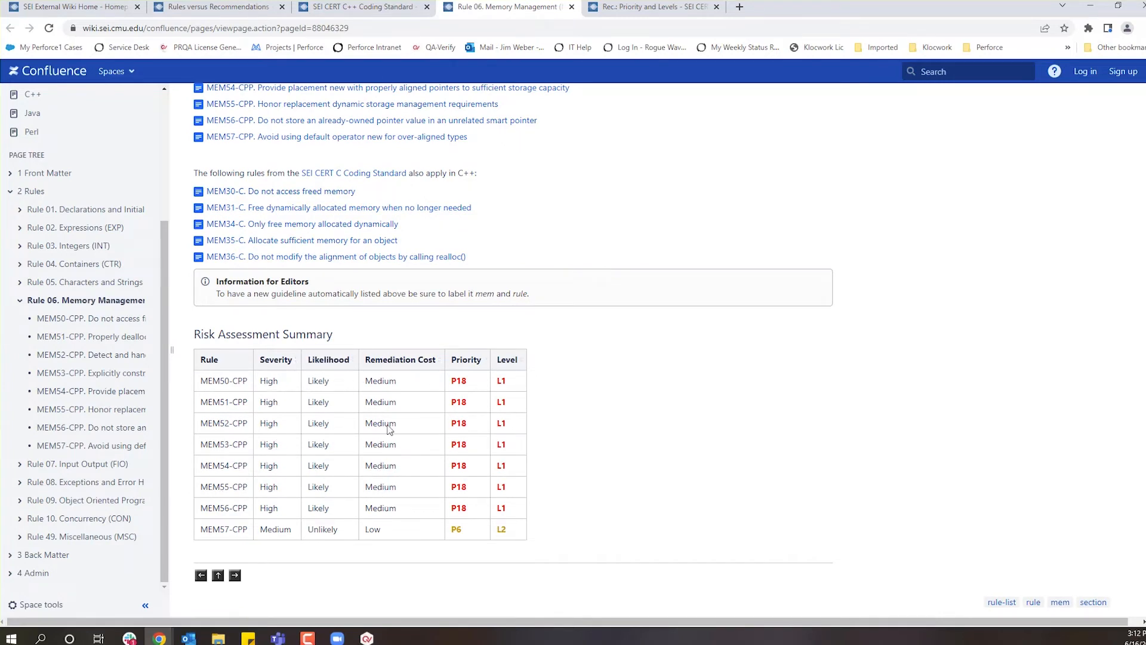
pyautogui.moveTo(265, 378)
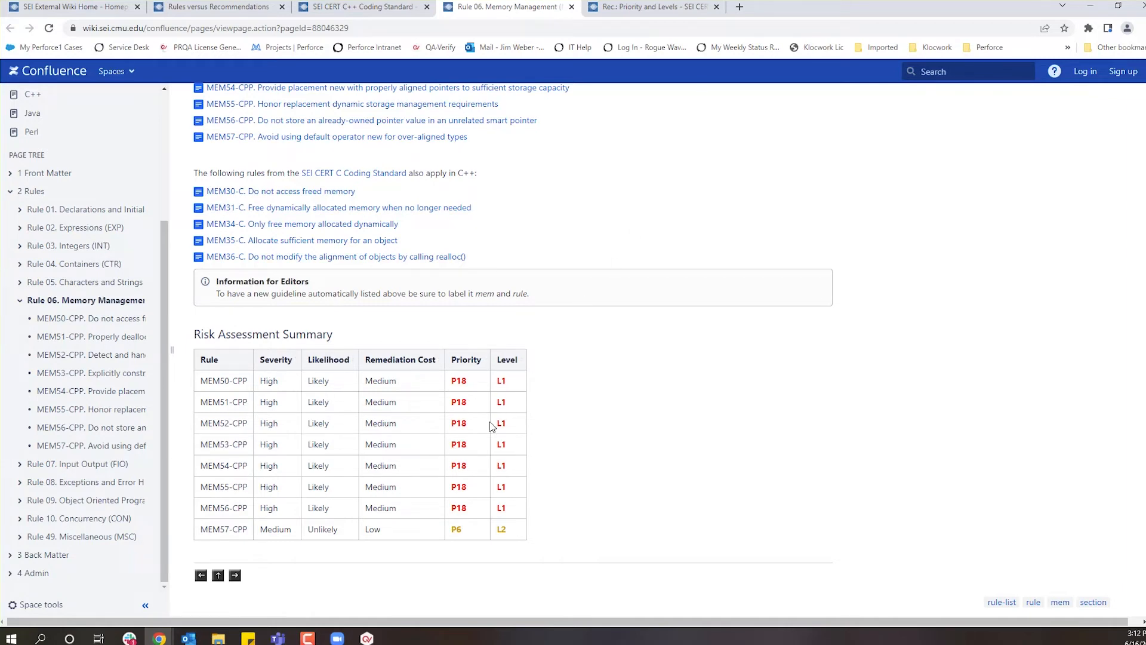
pyautogui.moveTo(473, 364)
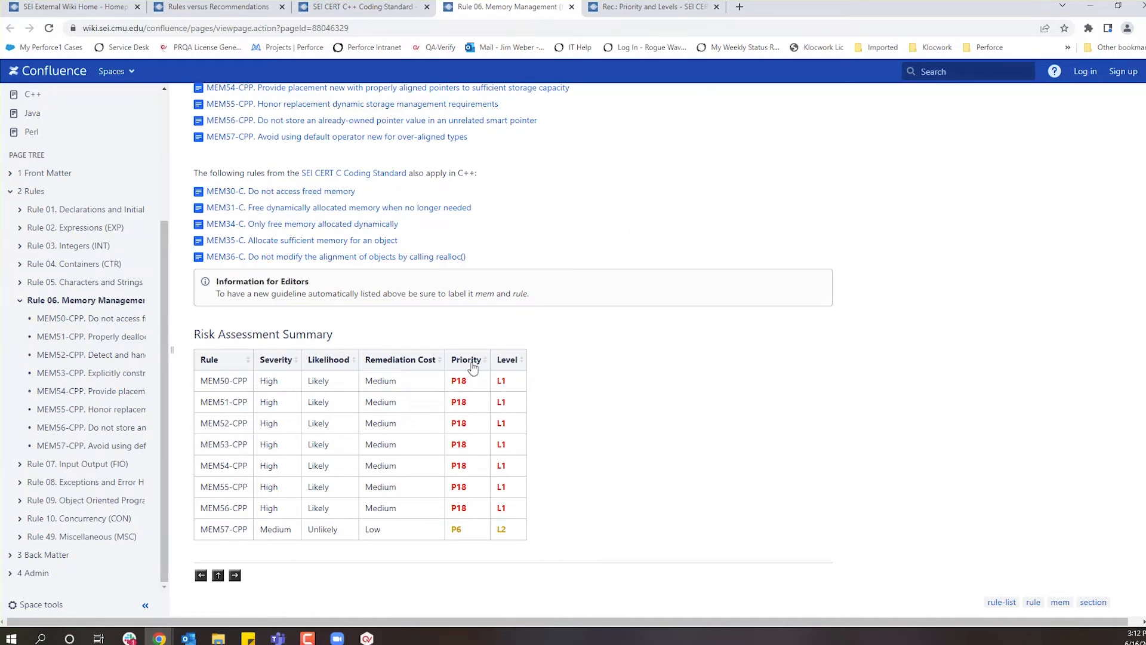
pyautogui.moveTo(582, 163)
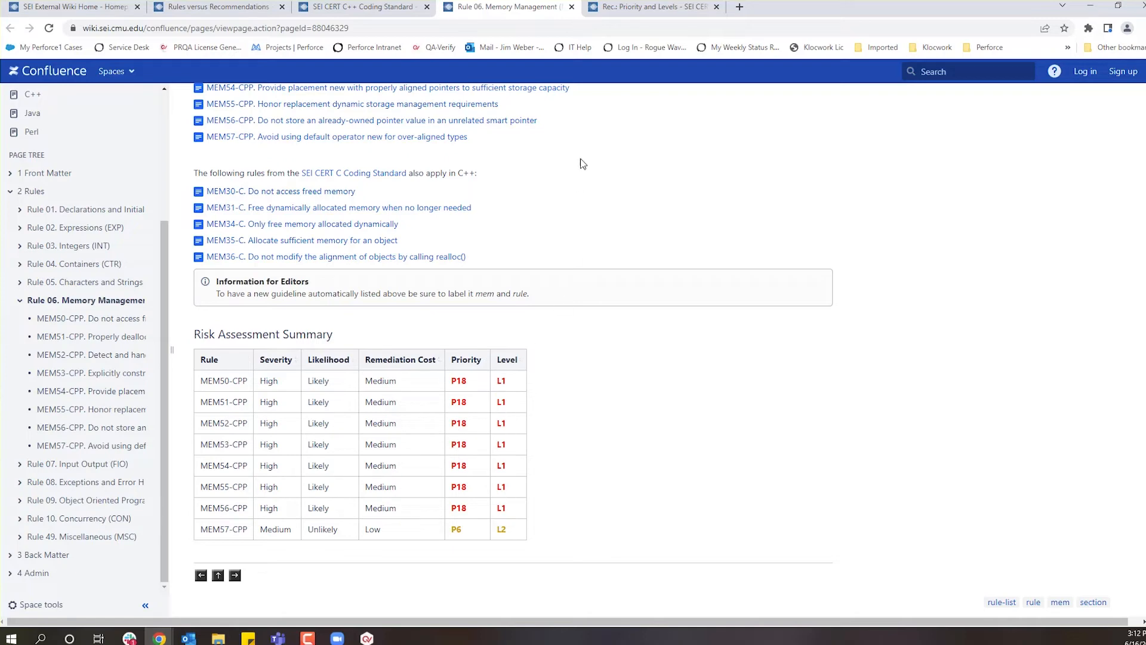
# Review the wiki's Priority and Levels page, then return to the CERT_C_C++ project.
pyautogui.click(650, 7)
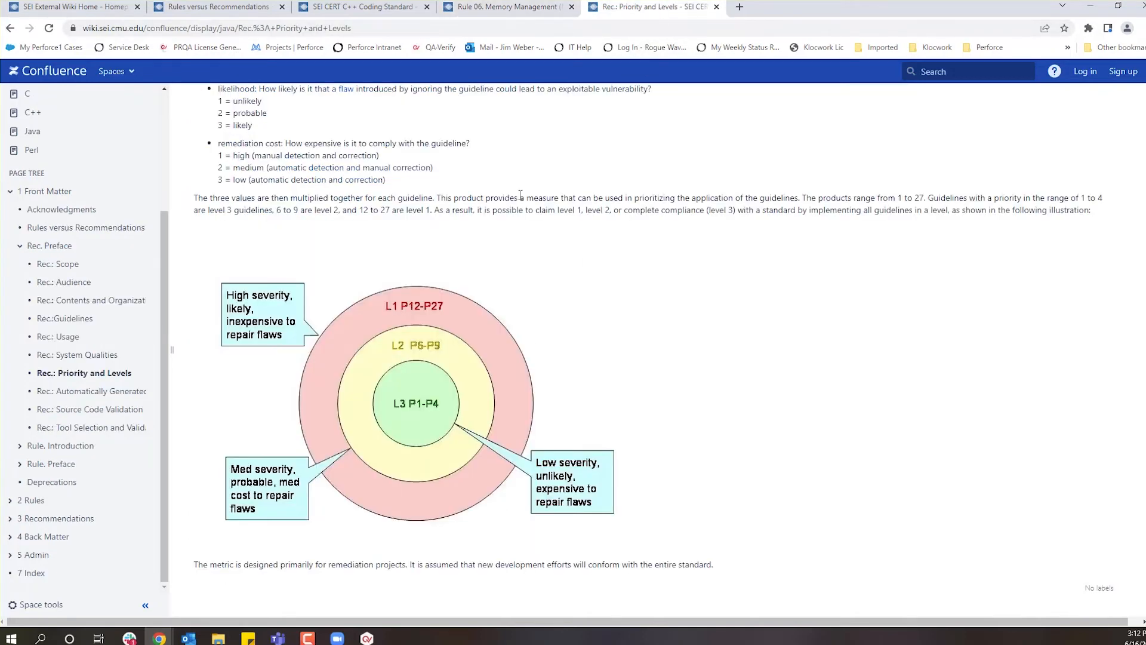
pyautogui.scroll(3)
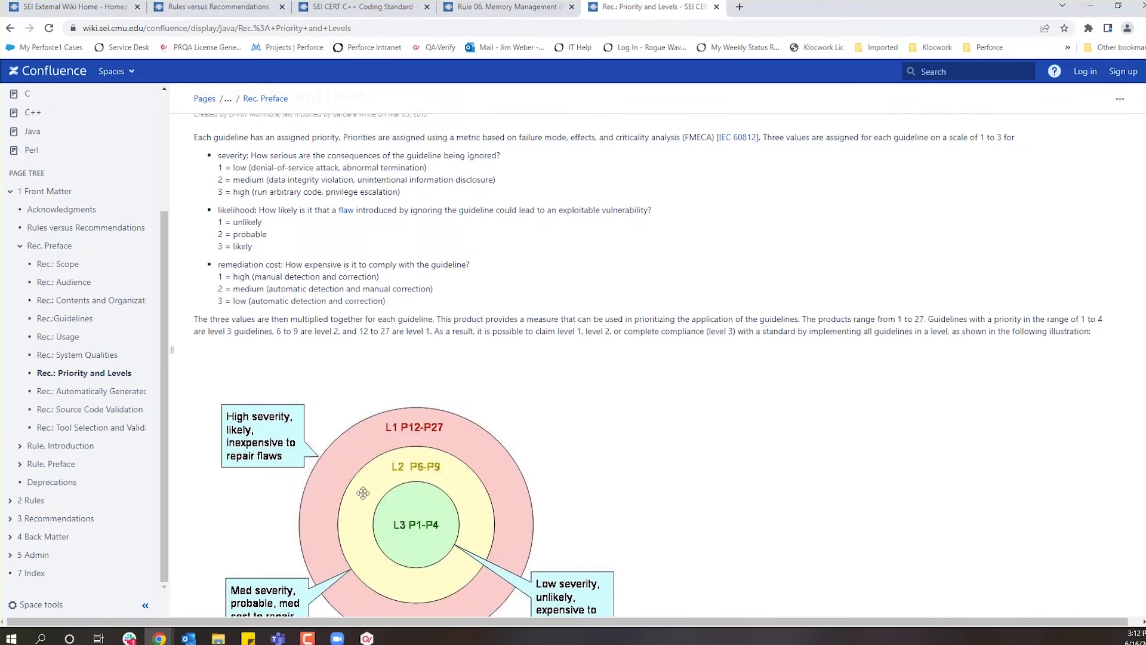
pyautogui.click(366, 638)
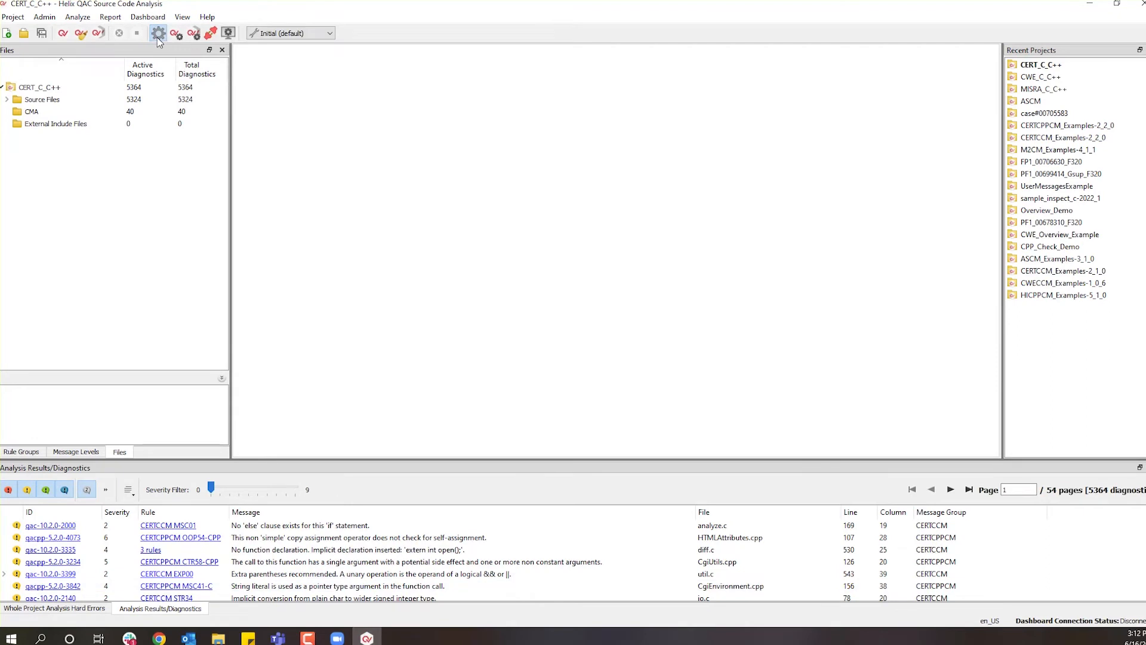
pyautogui.click(157, 33)
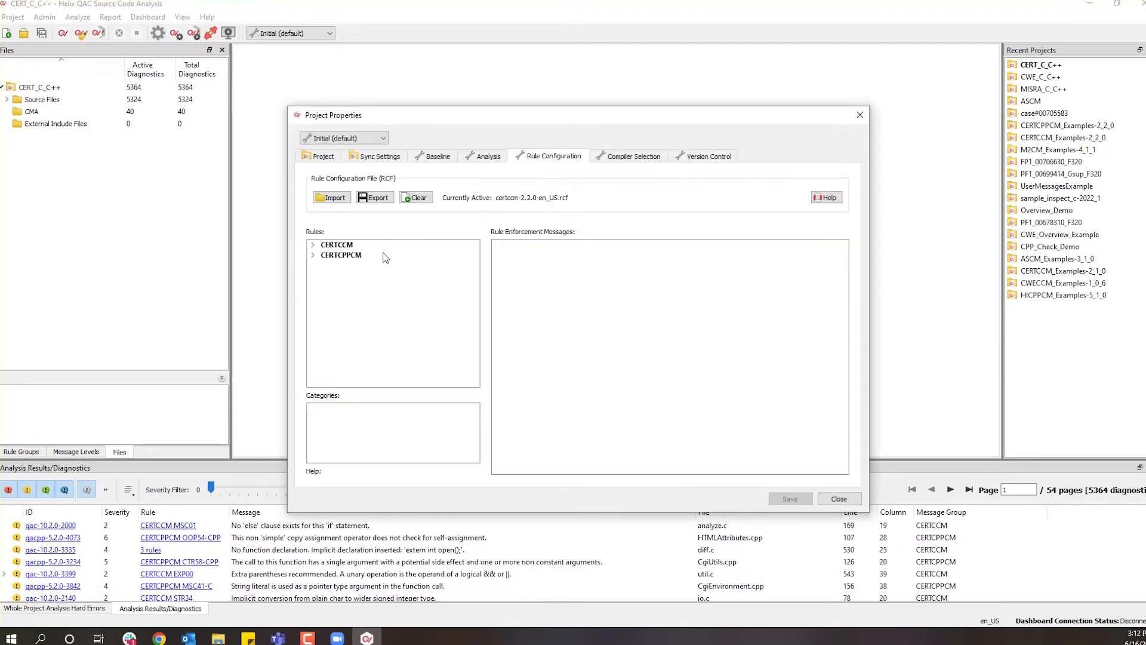
pyautogui.click(313, 244)
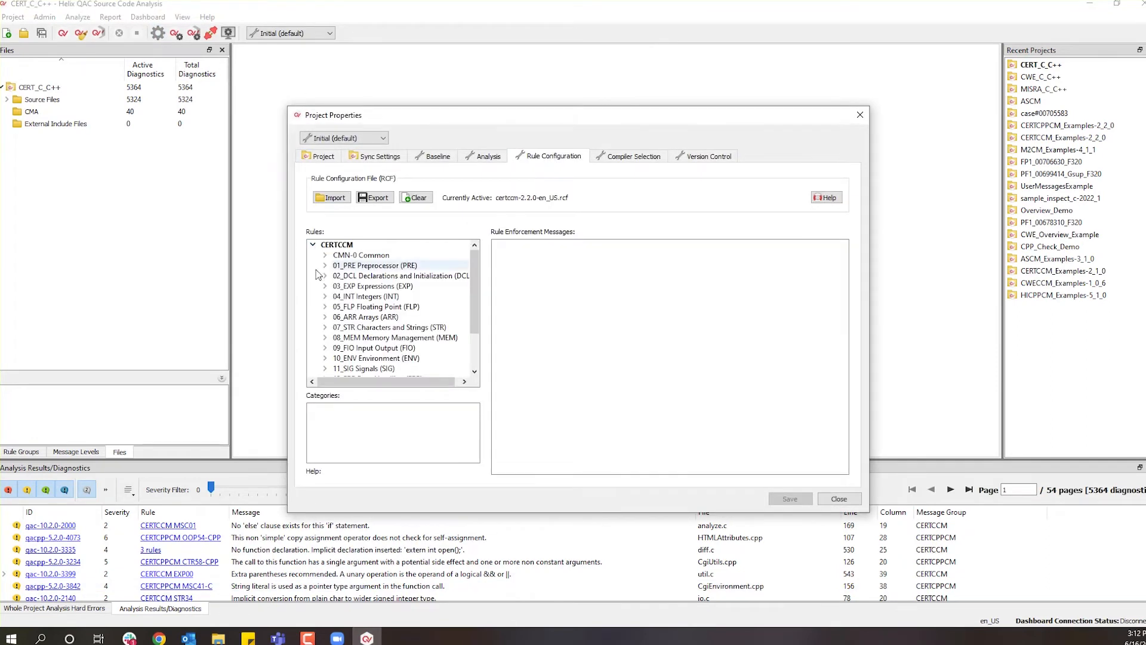
pyautogui.click(325, 276)
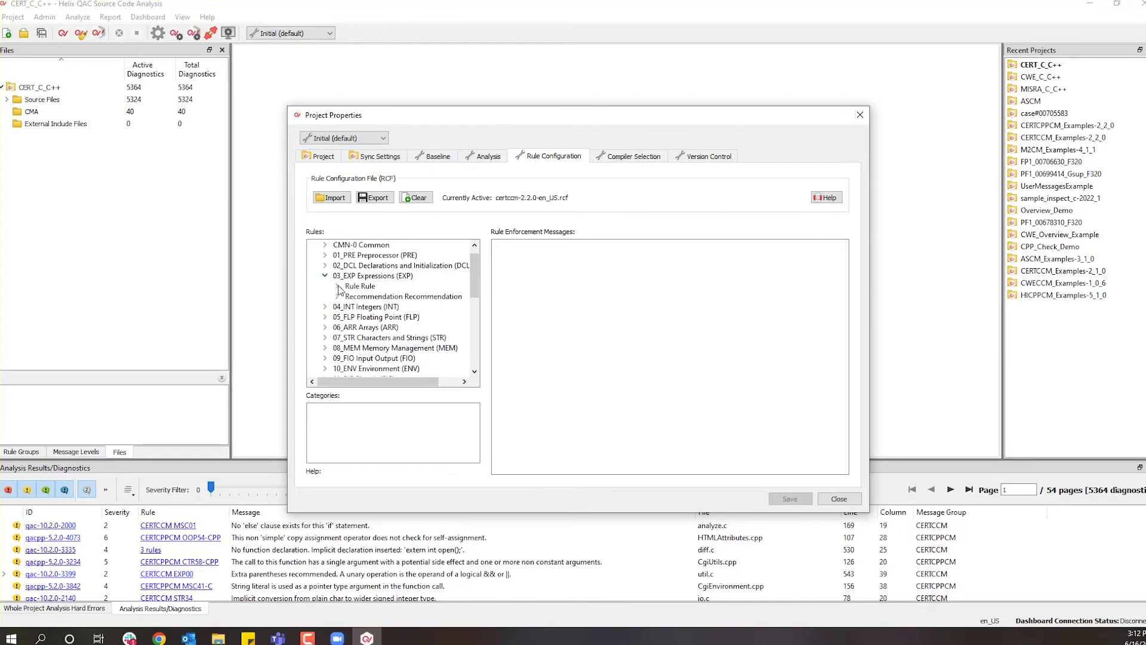
pyautogui.rightClick(404, 296)
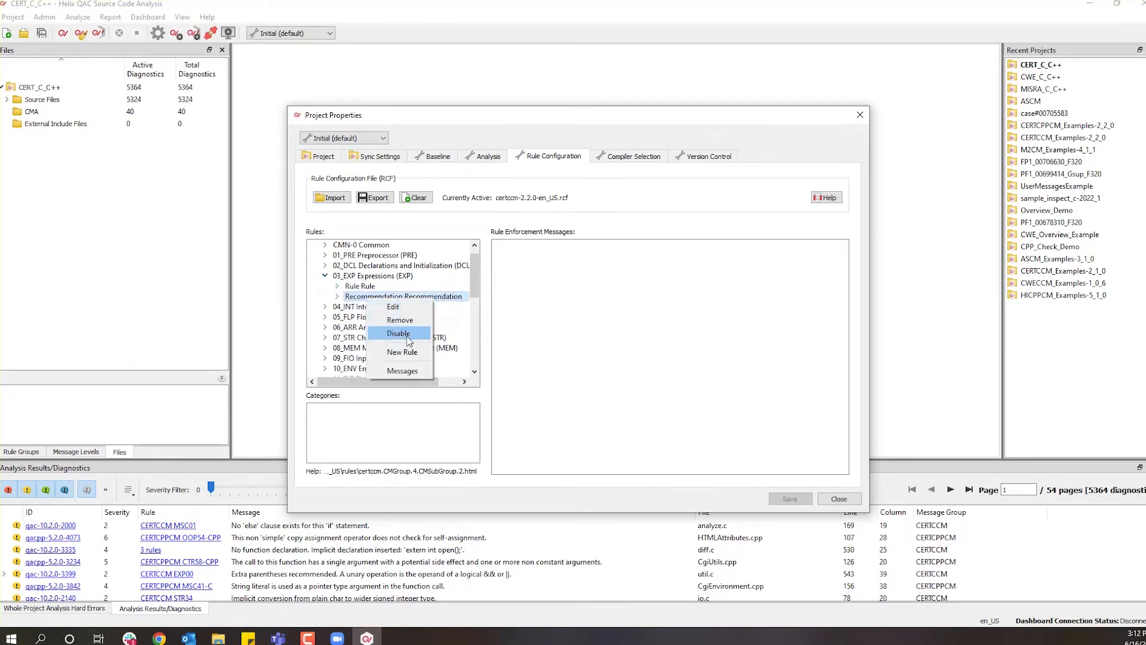
pyautogui.moveTo(394, 306)
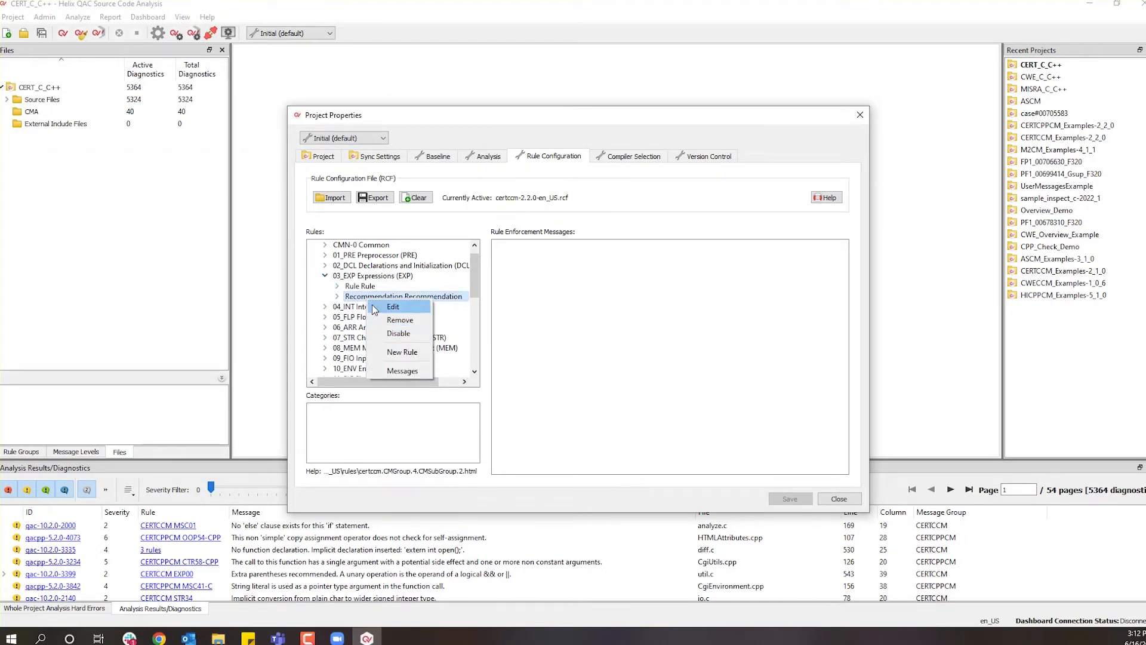
pyautogui.click(325, 306)
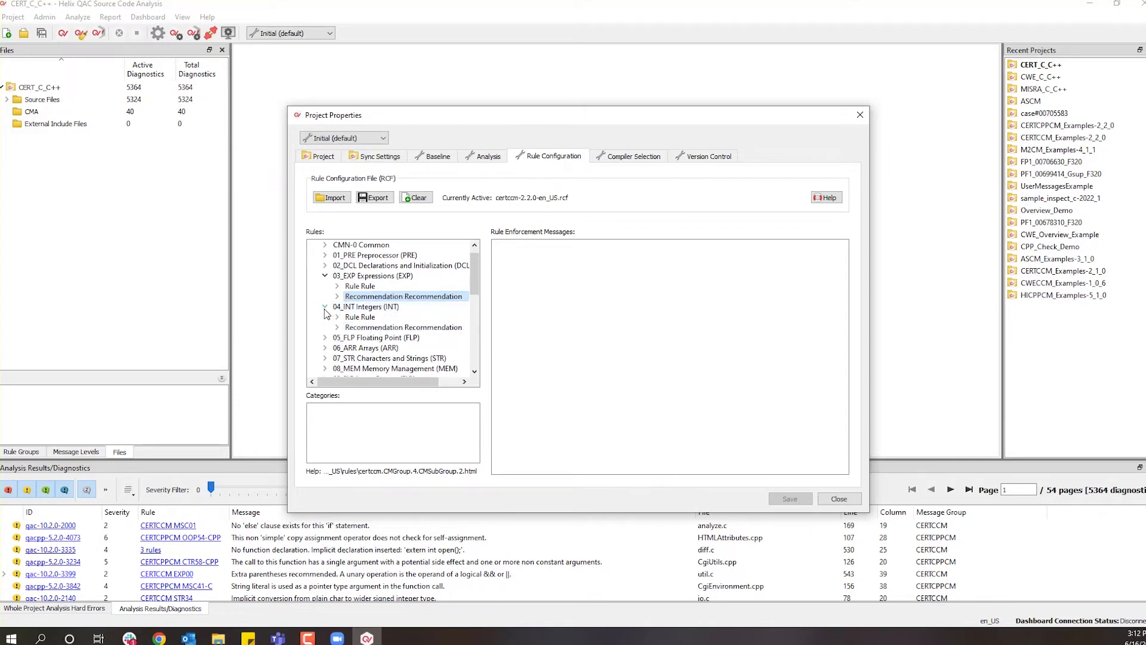
pyautogui.click(336, 316)
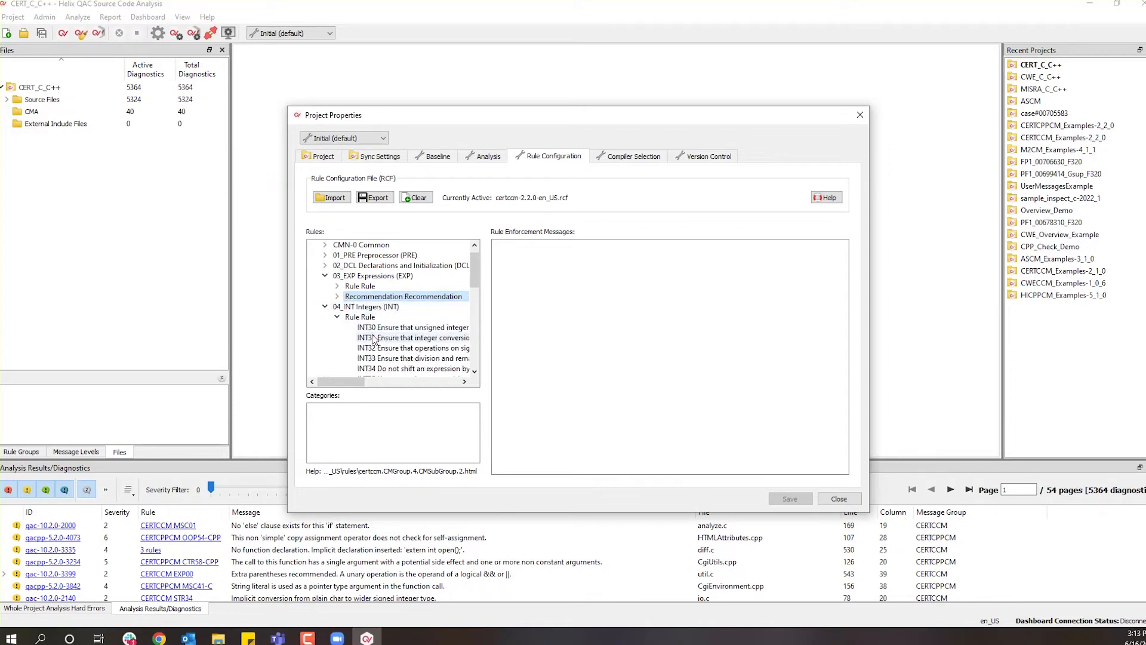
pyautogui.moveTo(413, 337)
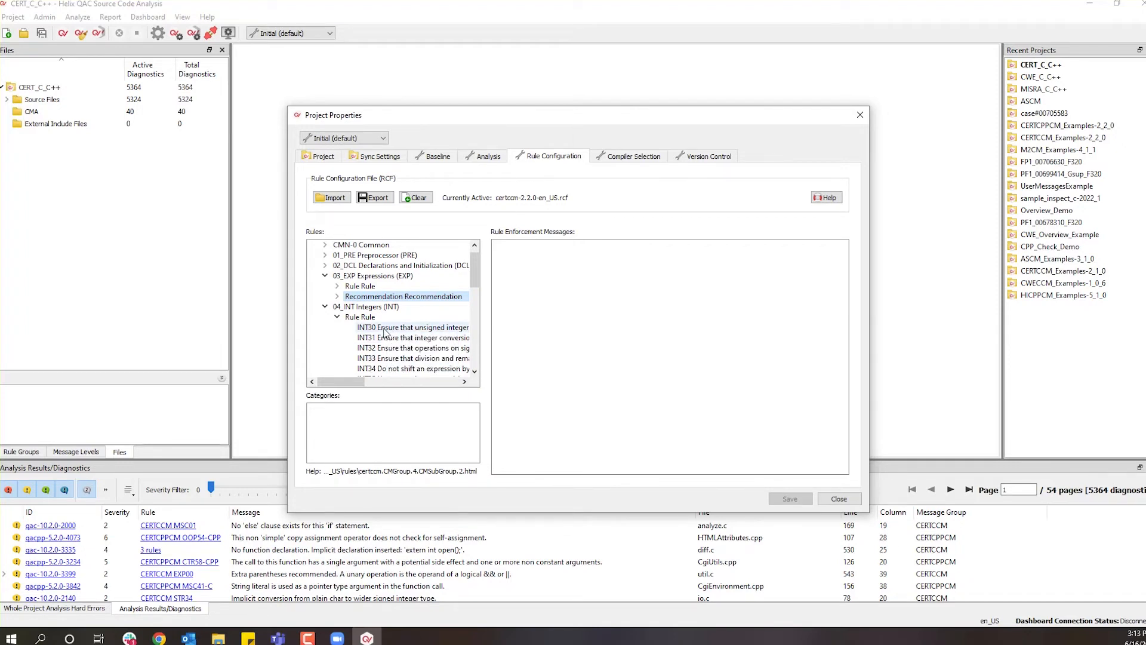
pyautogui.moveTo(217, 243)
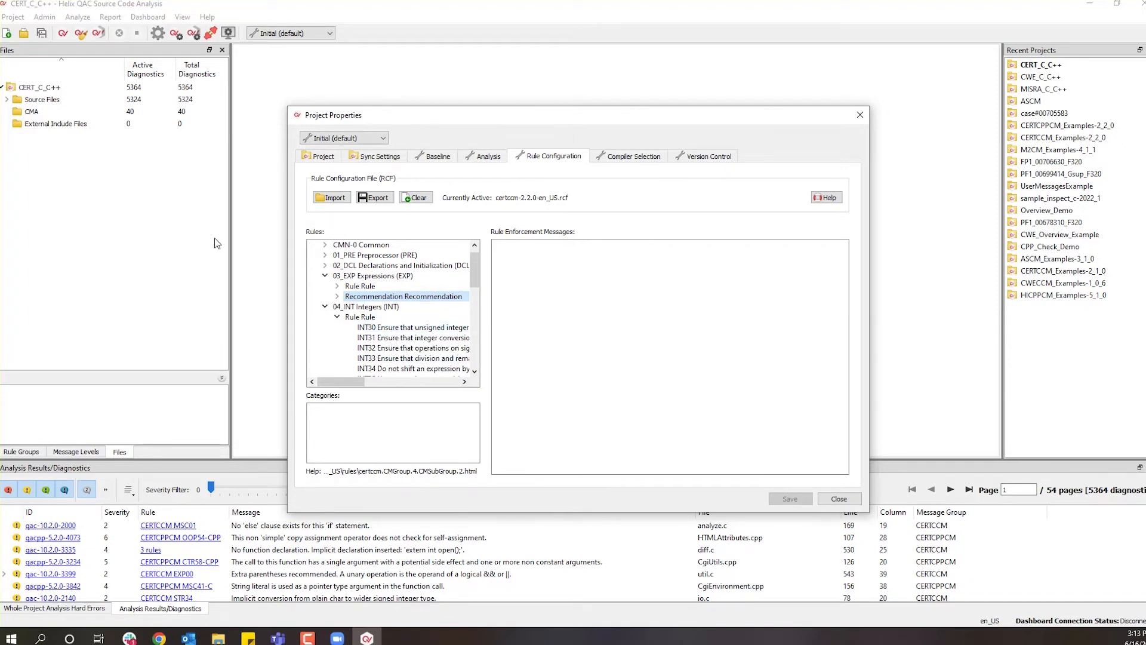
pyautogui.moveTo(411, 351)
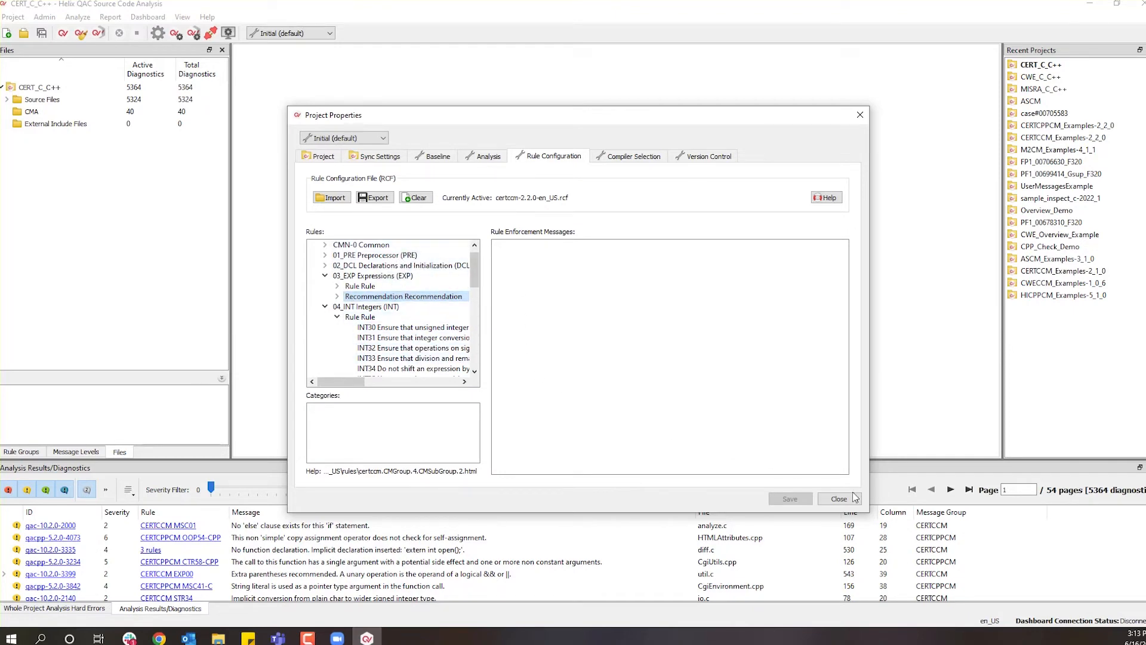
pyautogui.click(838, 498)
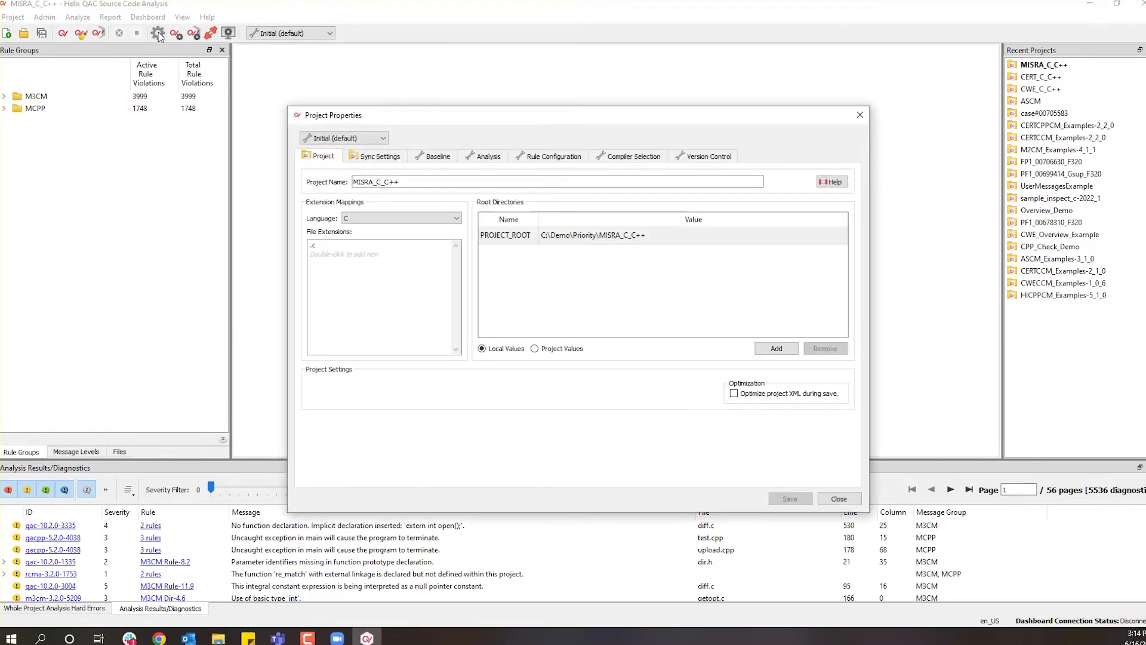
# Show the Rule Configuration and expand the M3CM and MCPP rule trees.
pyautogui.click(553, 156)
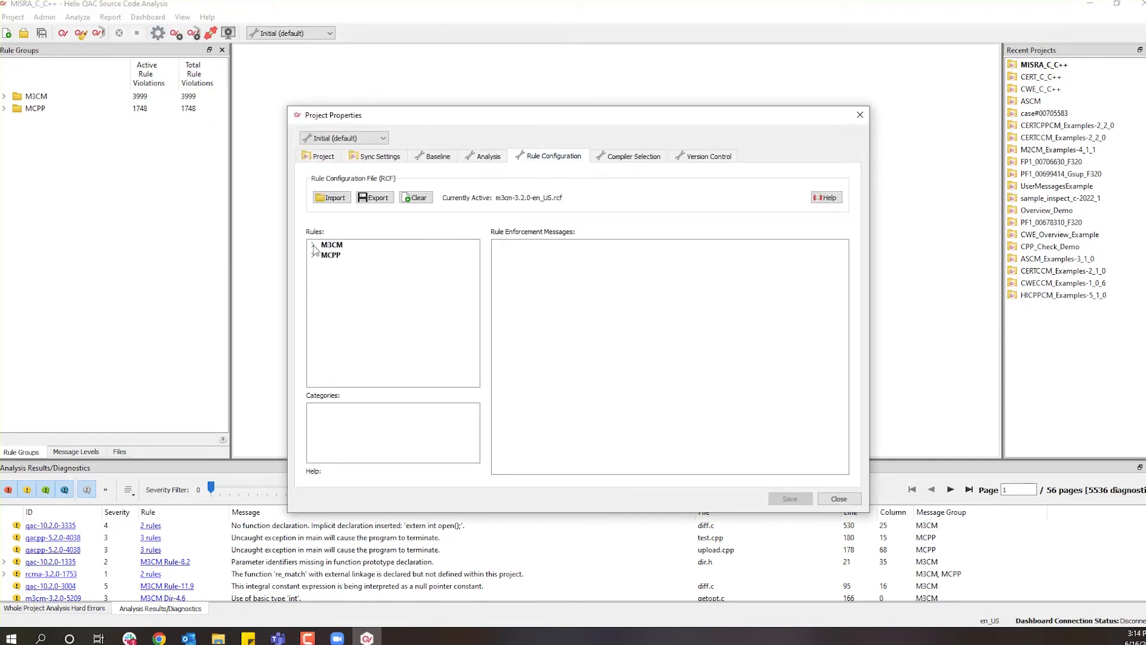
pyautogui.click(313, 244)
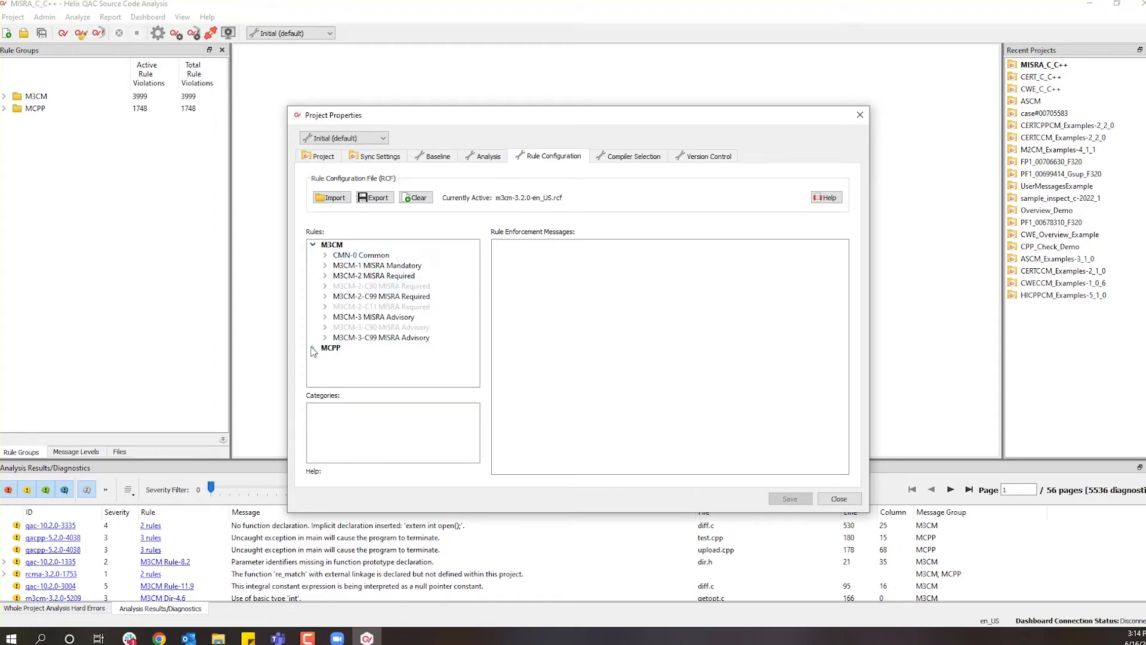
pyautogui.click(313, 350)
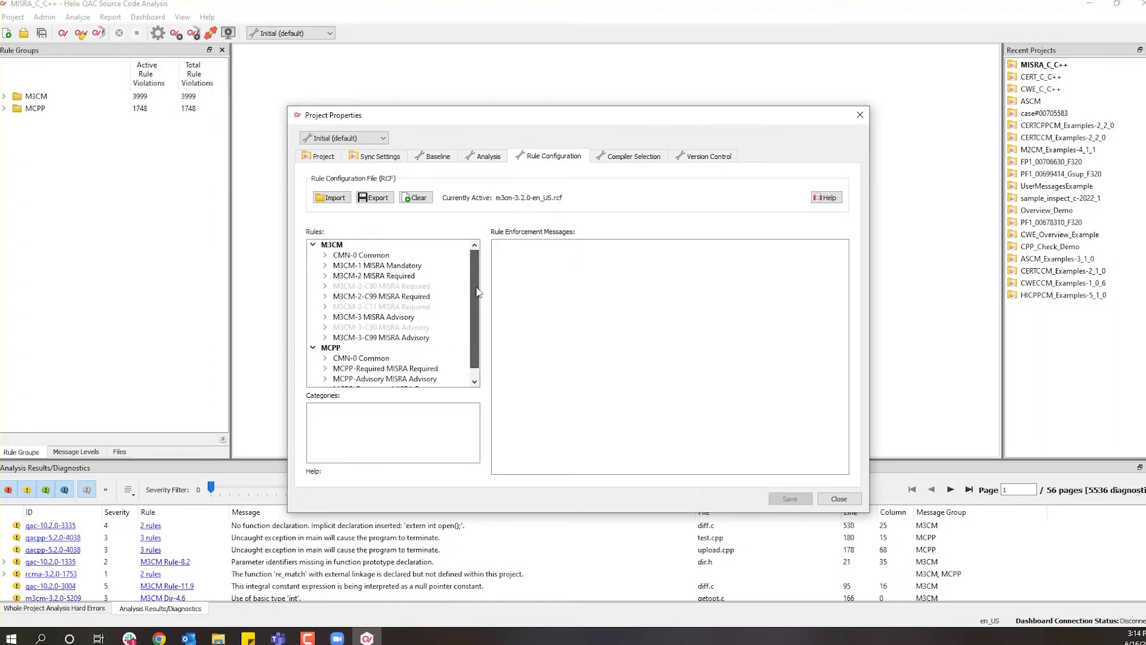
pyautogui.click(380, 296)
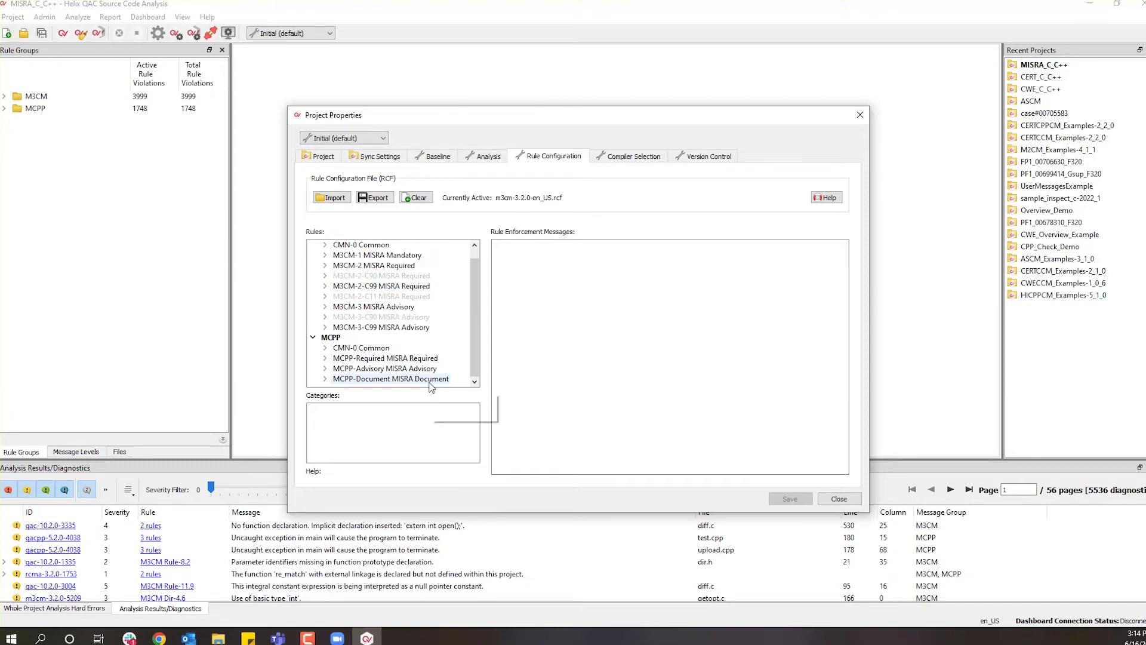
pyautogui.moveTo(404, 255)
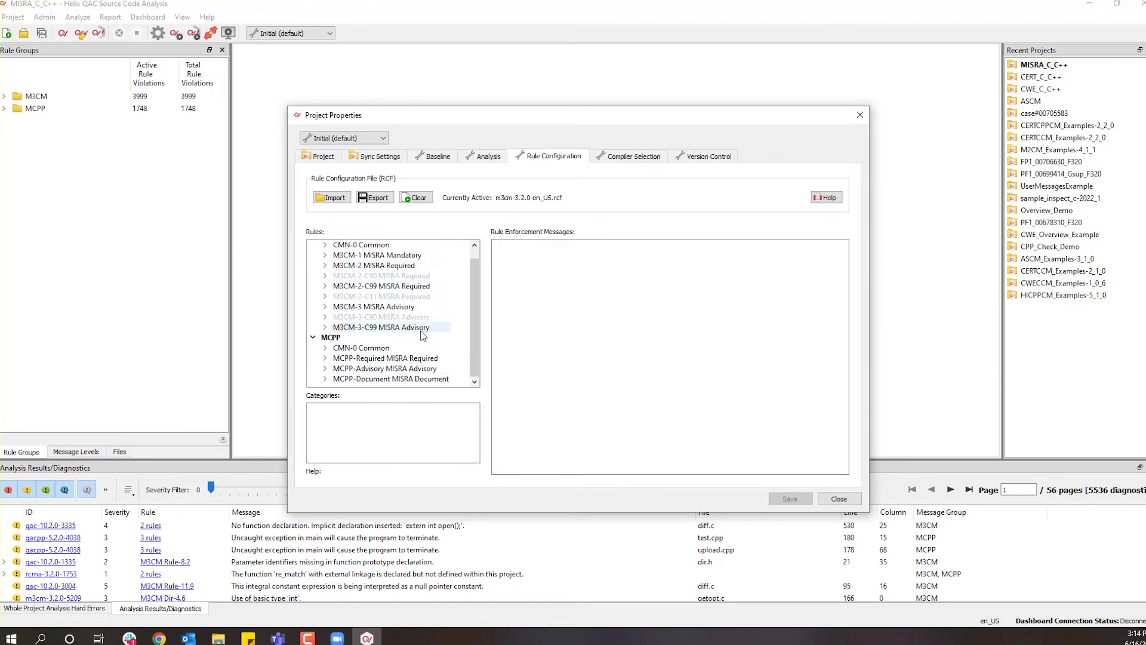
# Expand M3CM-2 Required and M3CM-1 Mandatory, view M3CM-1_1 Rules help, and close properties.
pyautogui.click(325, 265)
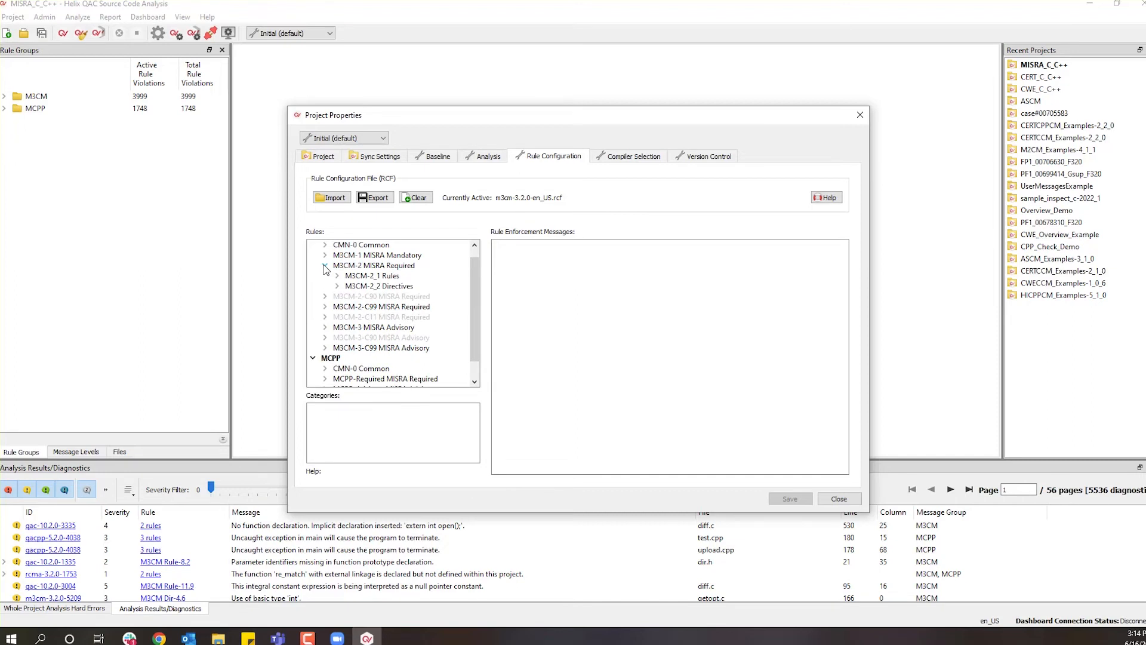
pyautogui.click(325, 254)
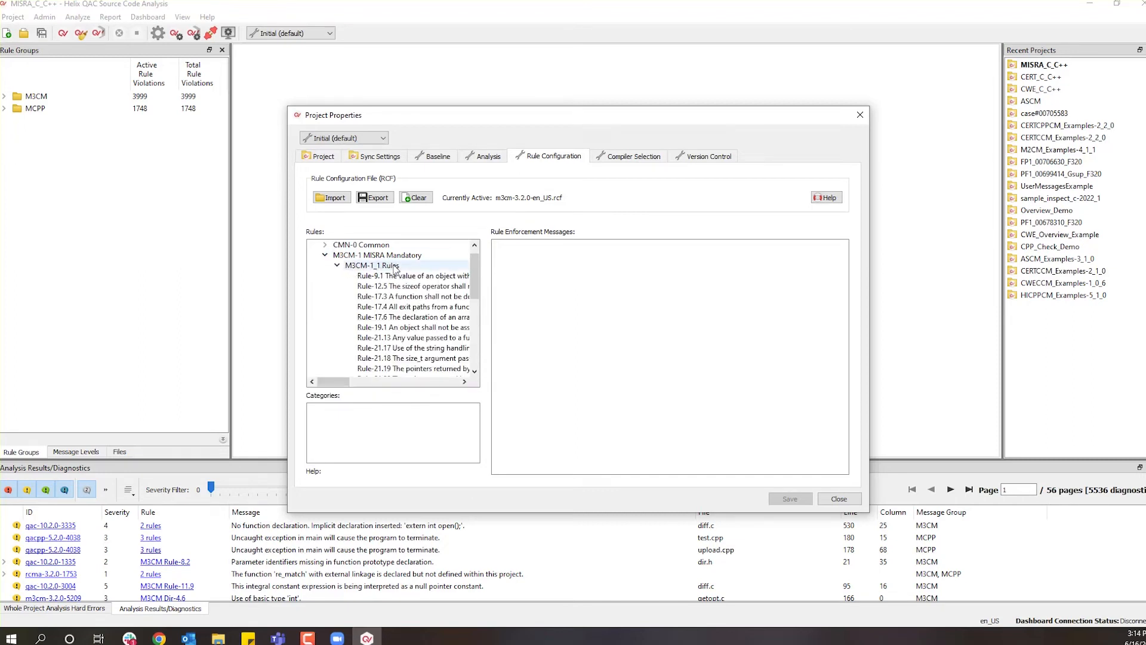
pyautogui.click(372, 264)
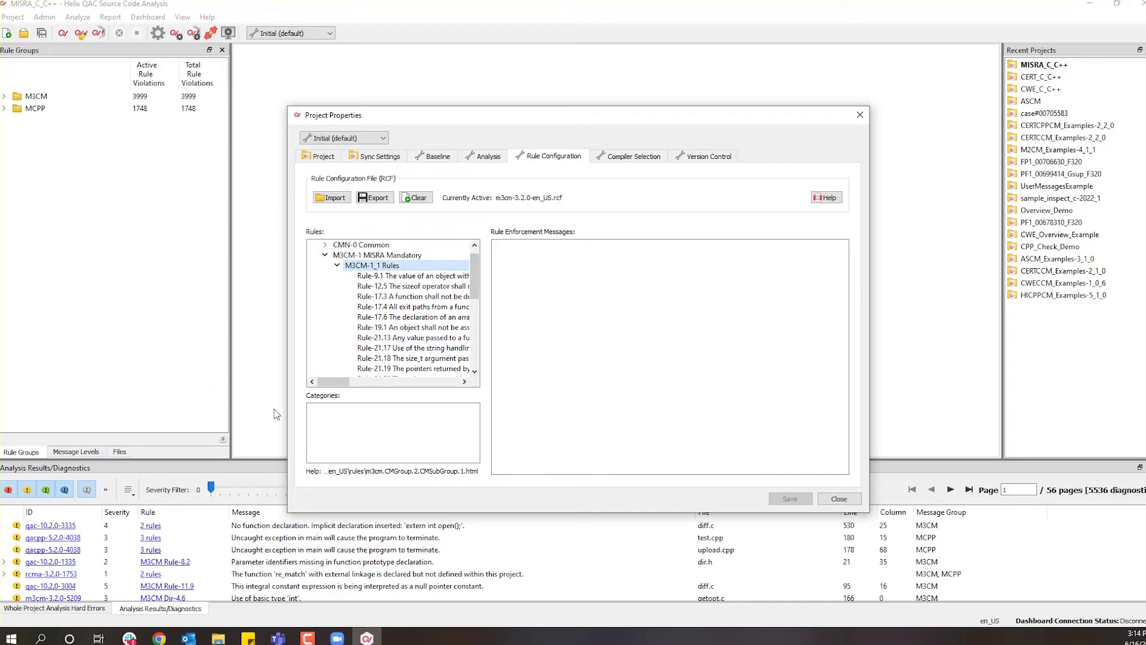
pyautogui.click(838, 498)
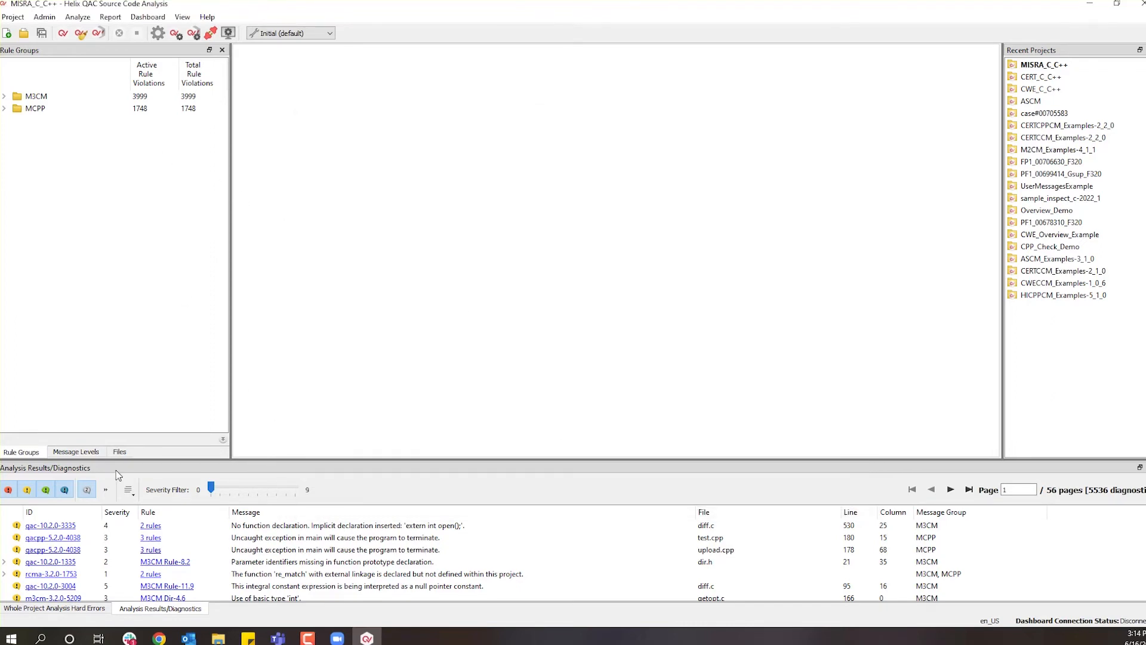
# View the project's files and diagnostic counts, then bring up filter options for M3CM-1 MISRA Mandatory.
pyautogui.click(119, 451)
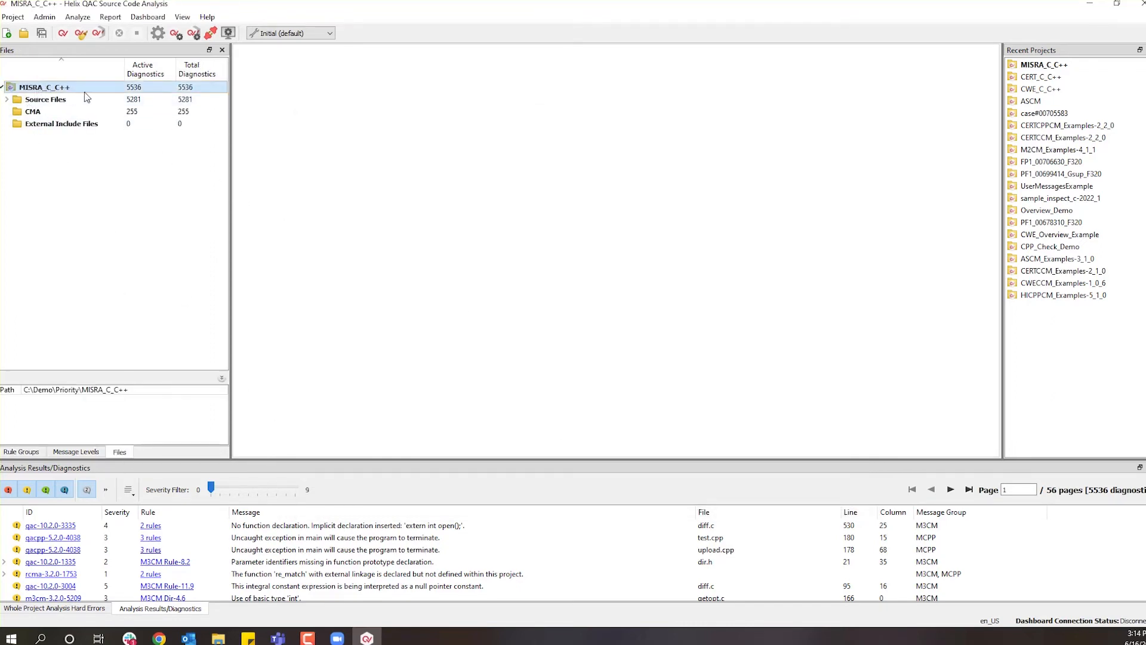
pyautogui.click(20, 451)
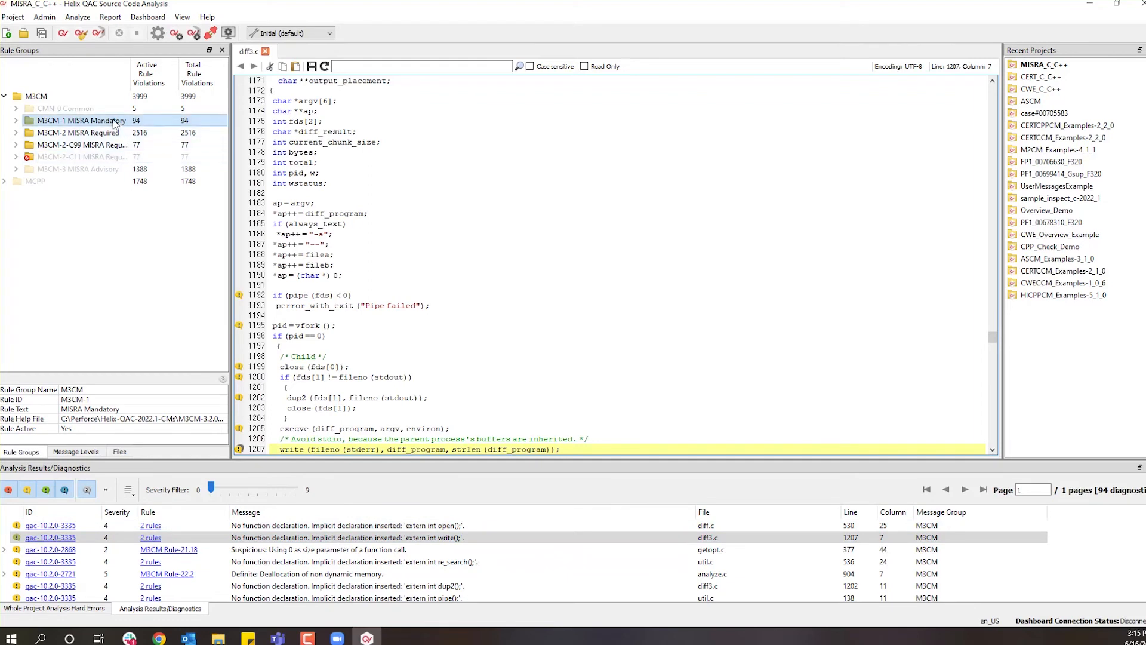
pyautogui.moveTo(80, 132)
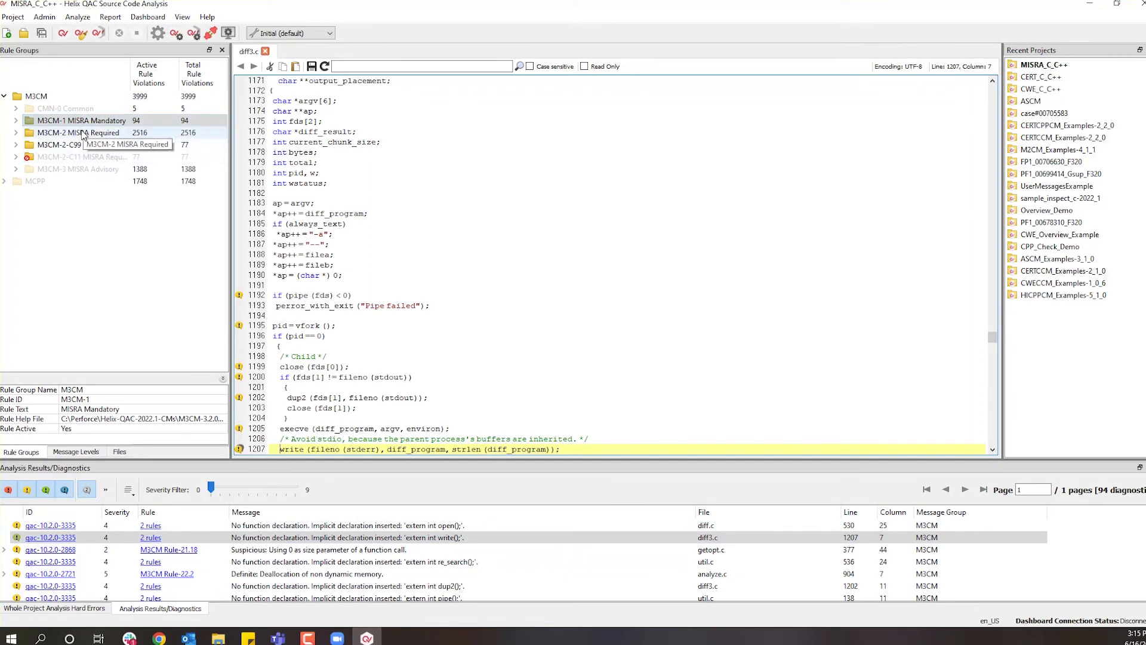
pyautogui.moveTo(65, 168)
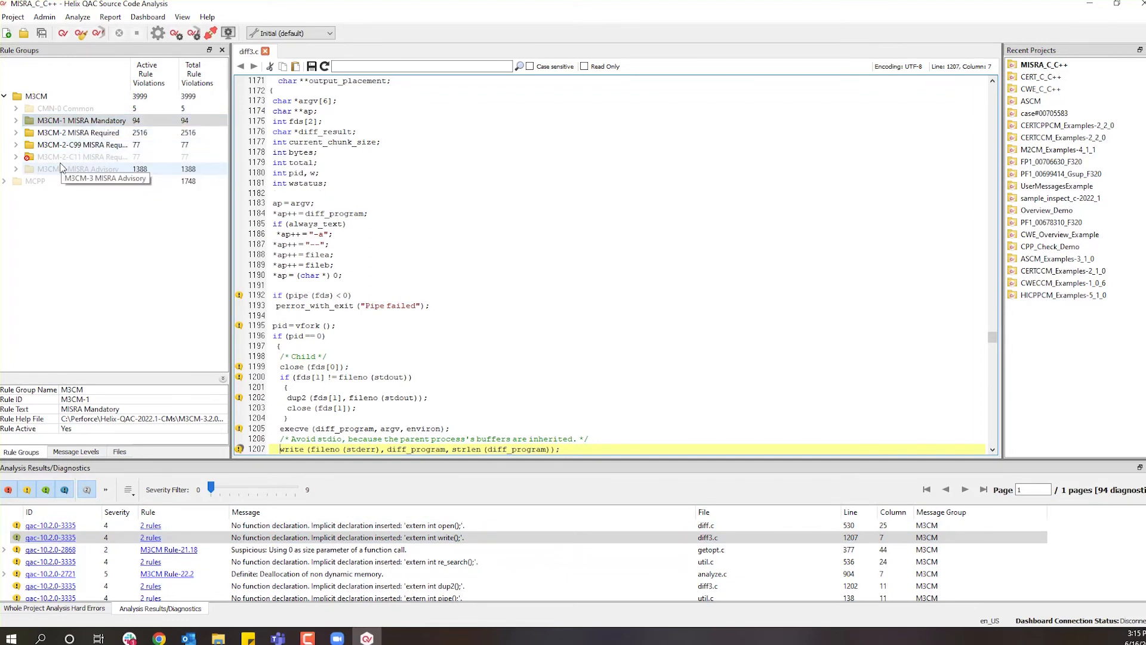
pyautogui.moveTo(33, 203)
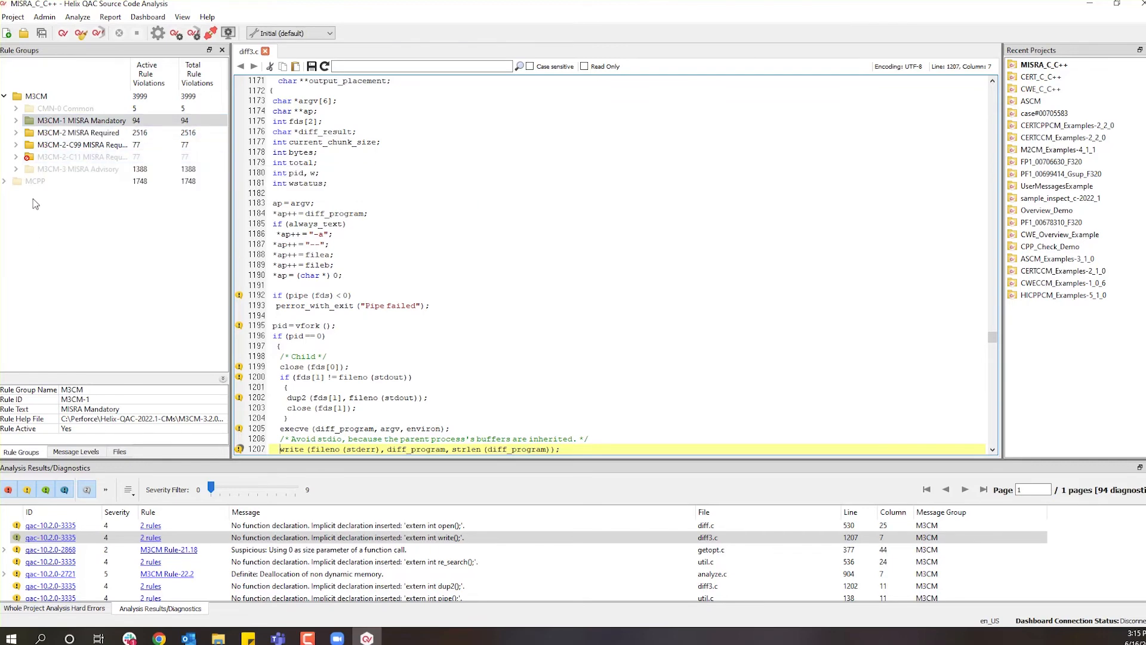
pyautogui.moveTo(81, 124)
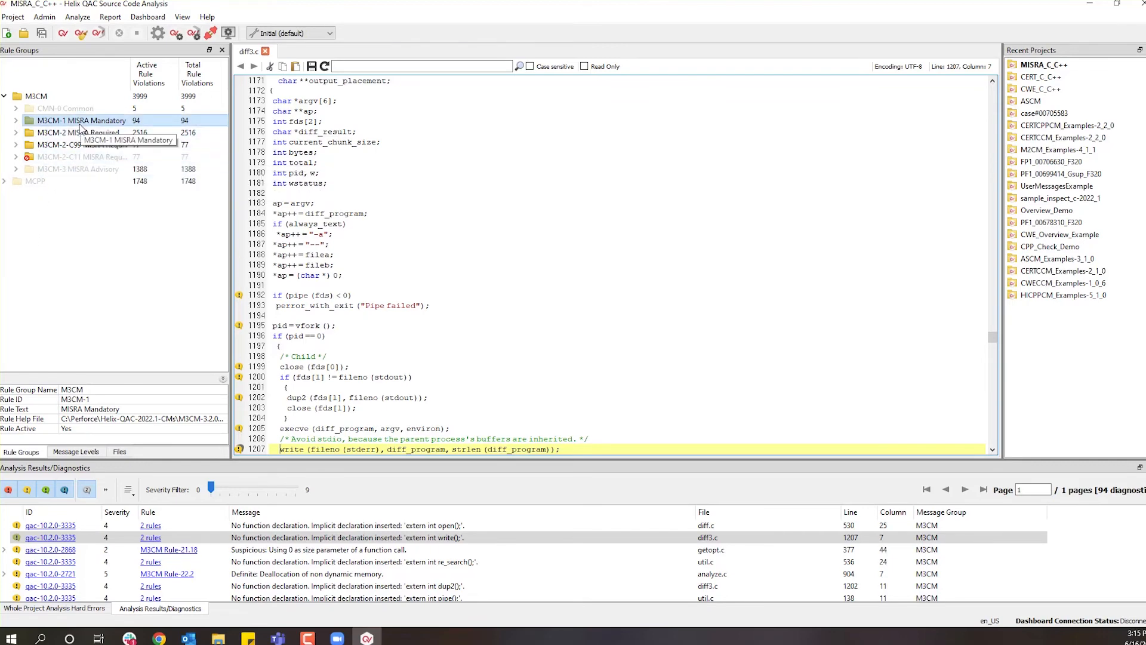
pyautogui.rightClick(80, 120)
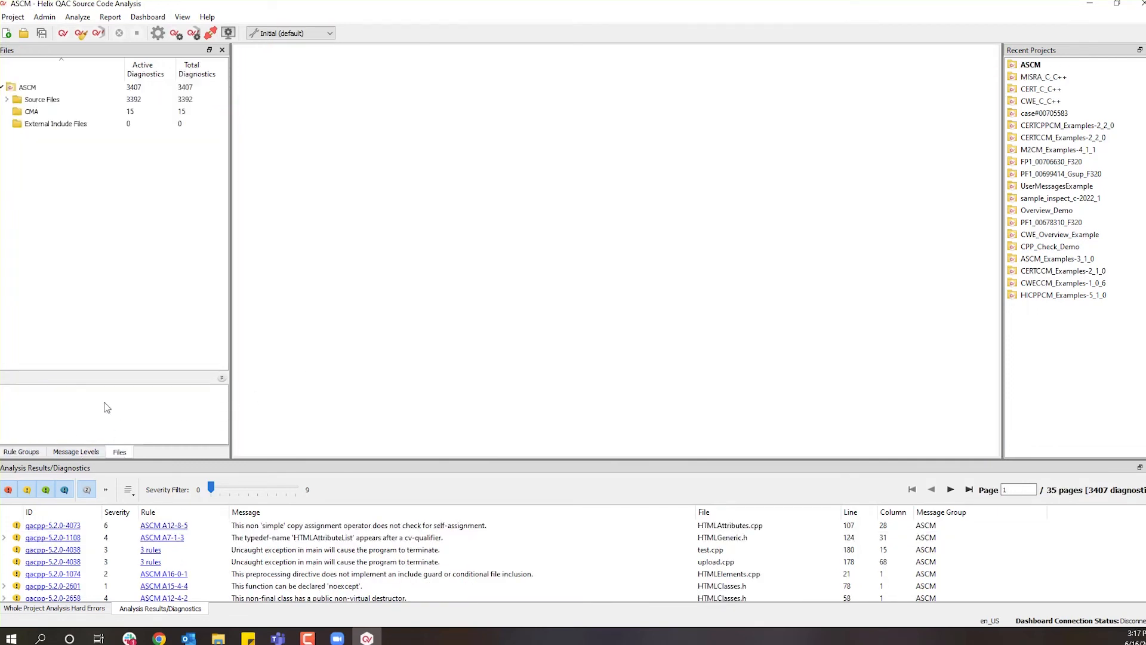
# Filter the ASCM project's diagnostics to show only the AUTOSAR Required rule group (3211).
pyautogui.click(28, 86)
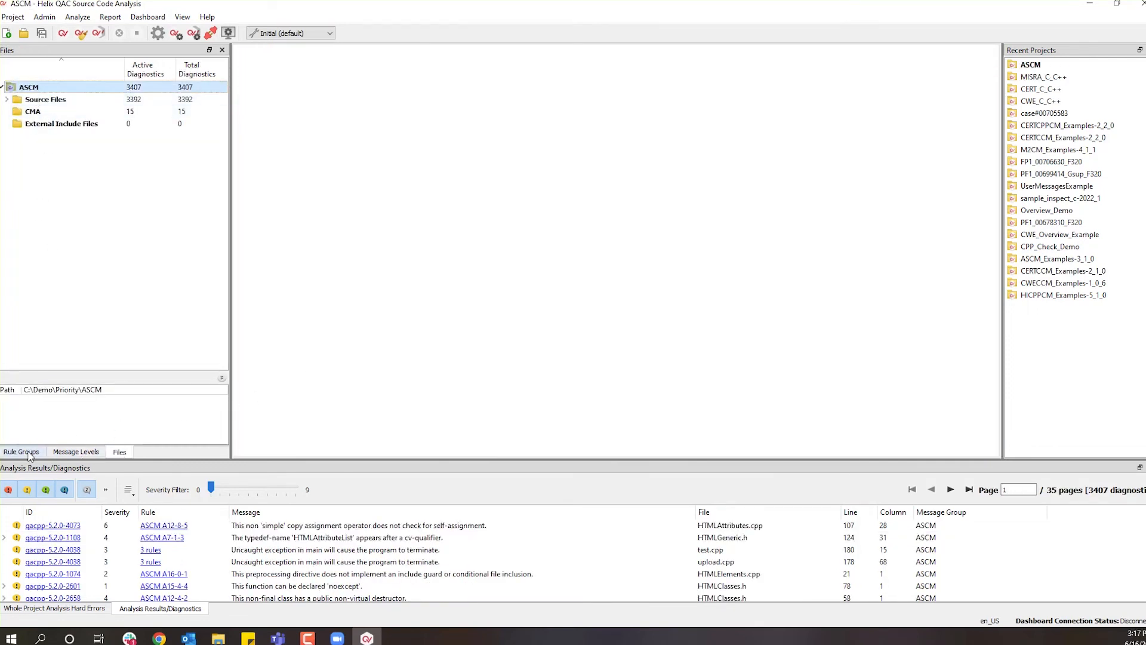
pyautogui.click(20, 451)
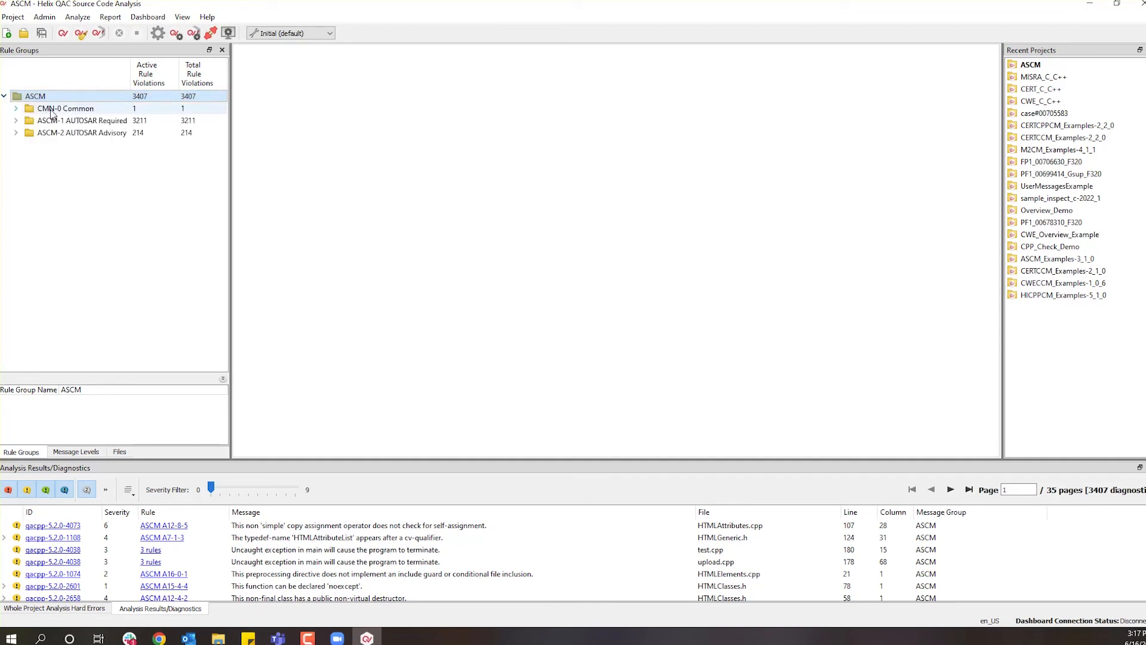
pyautogui.rightClick(82, 120)
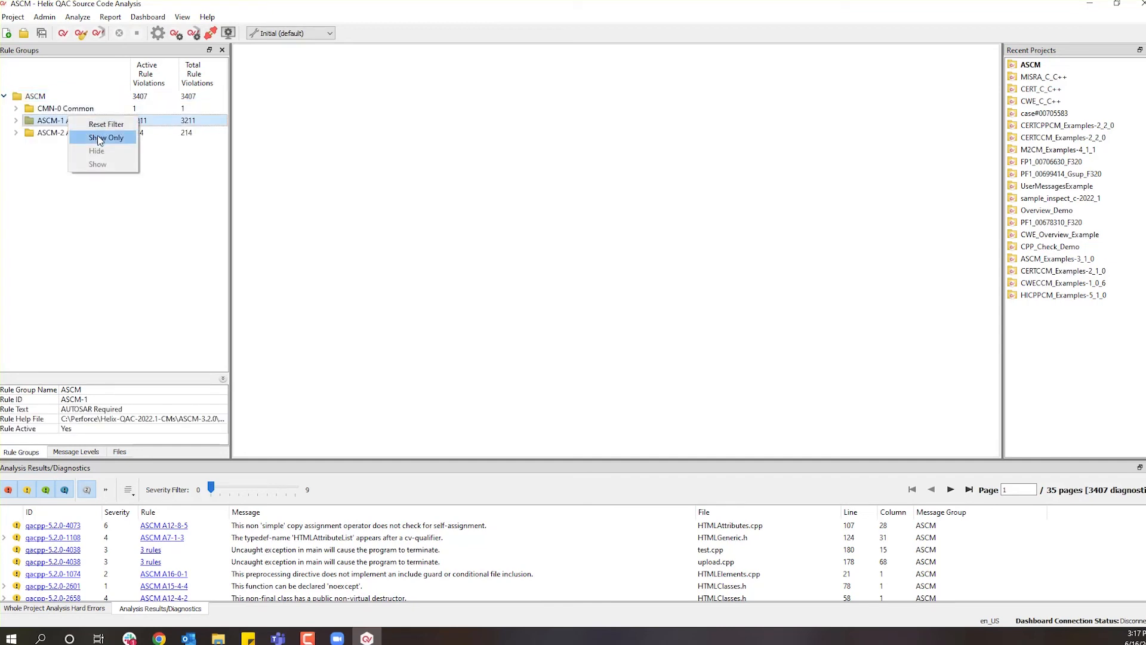
pyautogui.click(106, 138)
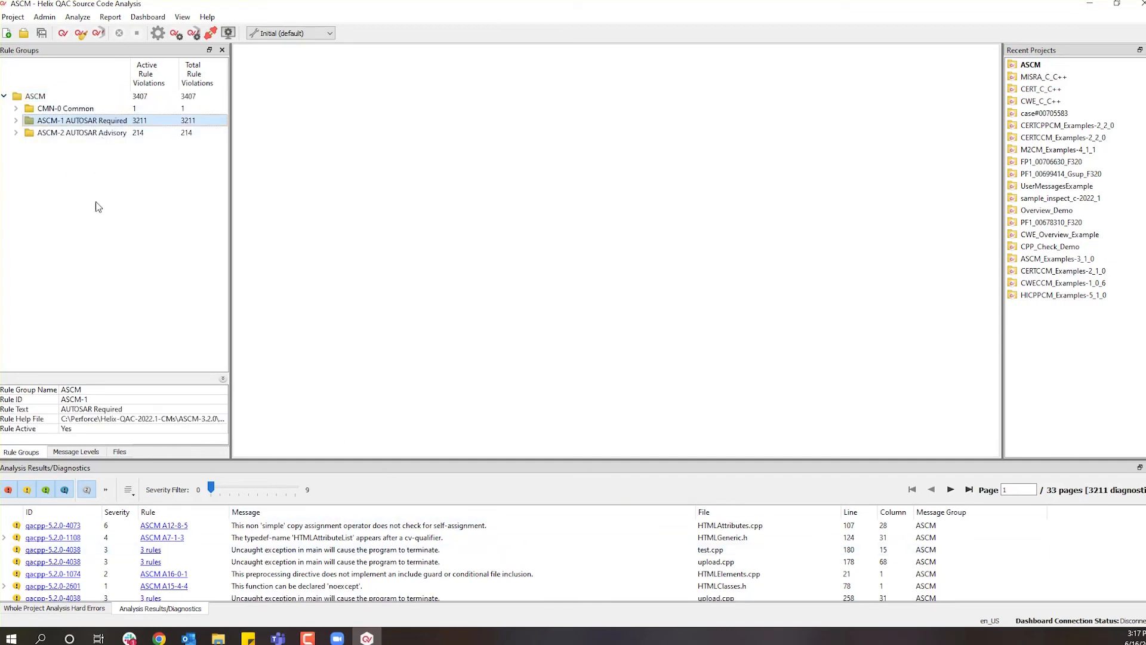
# Narrow to rule A2-7-2 and lower the severity threshold, revealing four commented-out code findings.
pyautogui.click(15, 120)
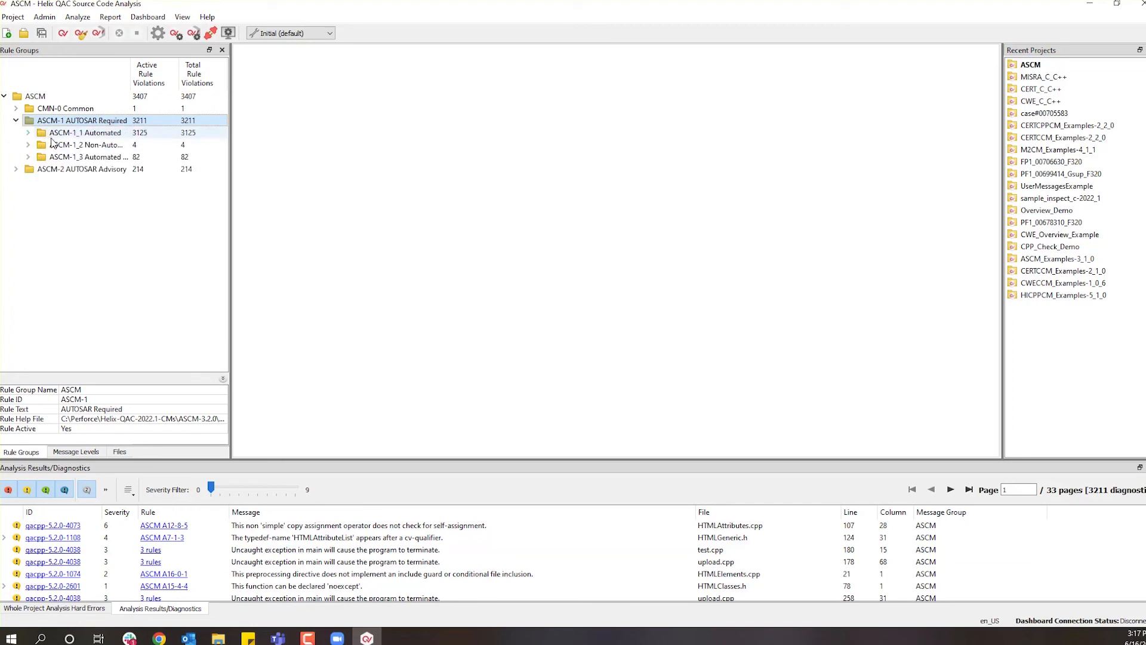
pyautogui.click(27, 144)
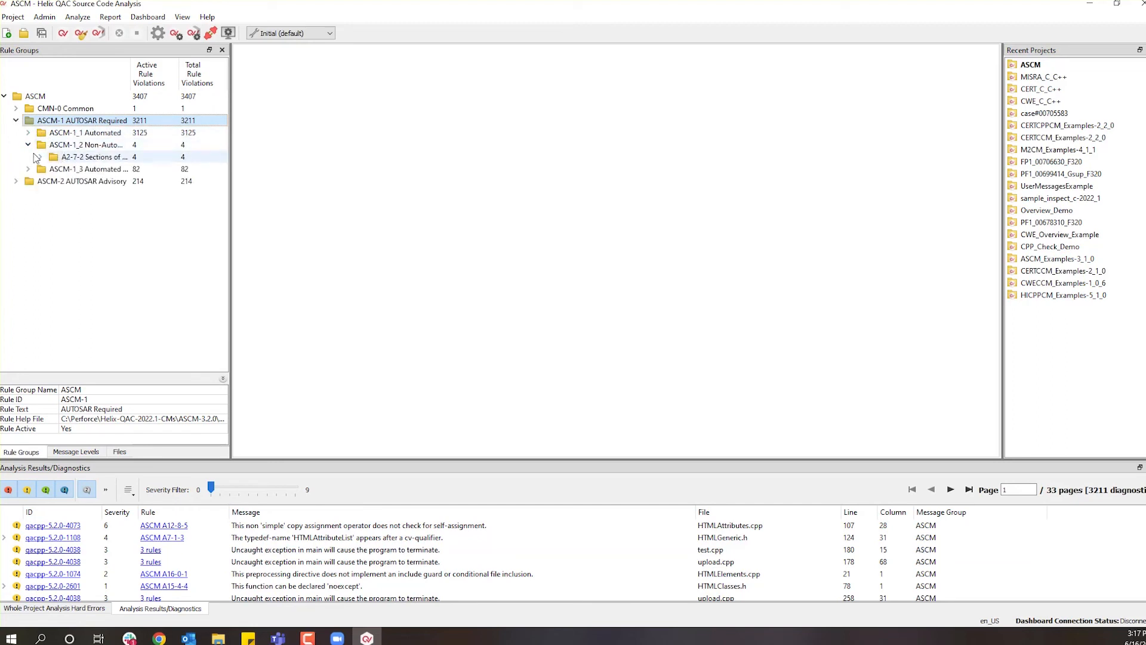
pyautogui.click(41, 156)
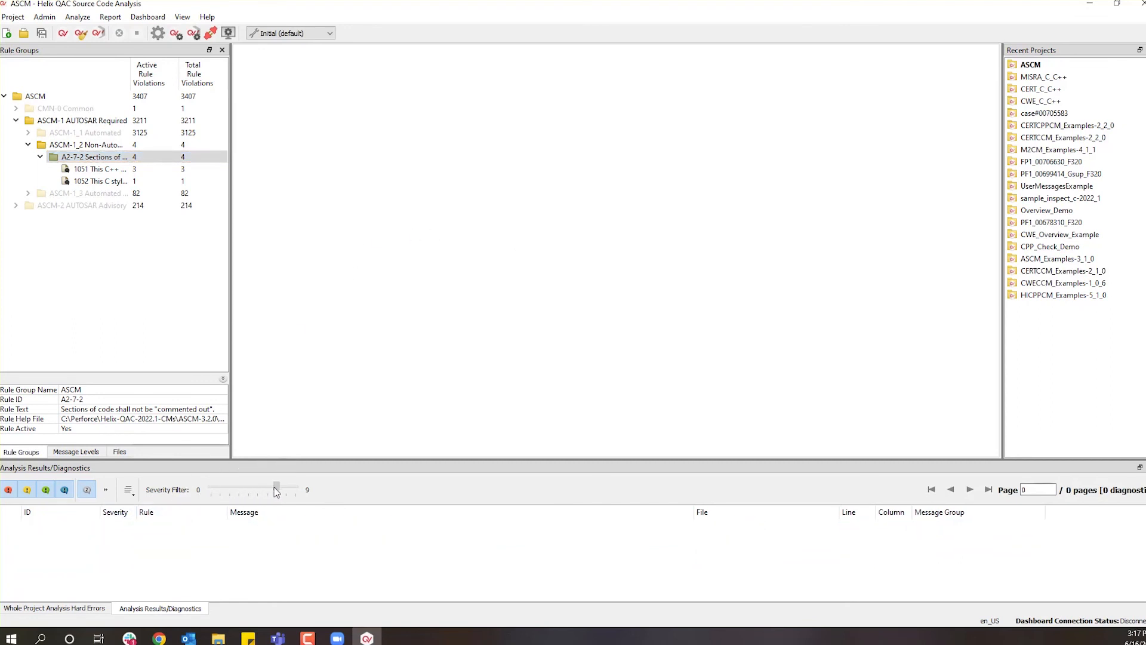
pyautogui.click(93, 157)
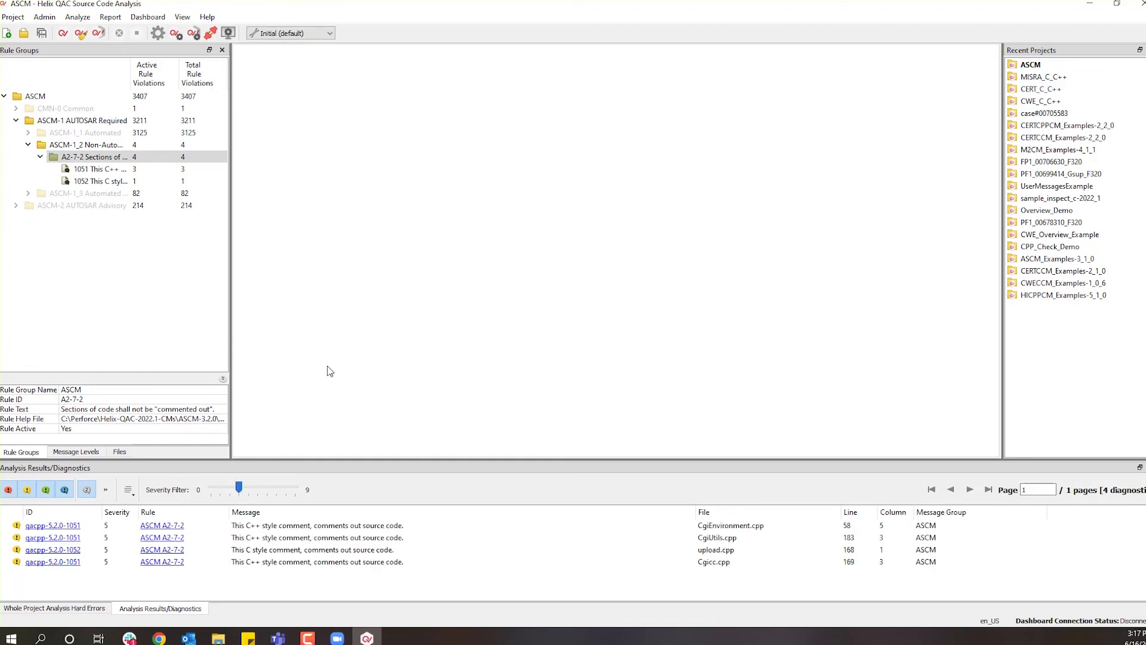